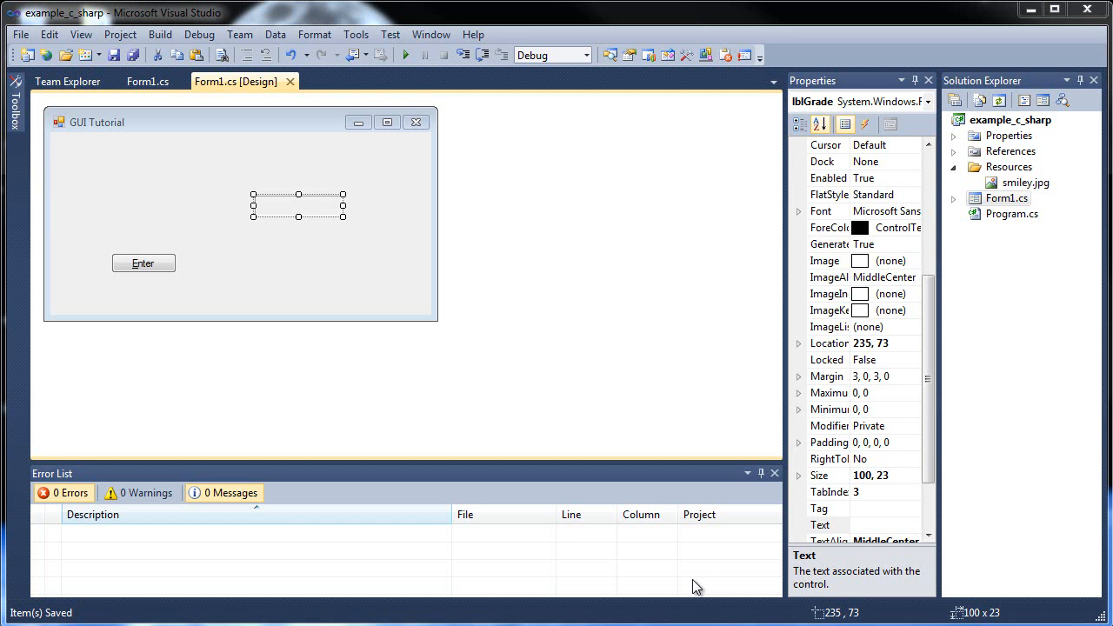
pyautogui.moveTo(319, 149)
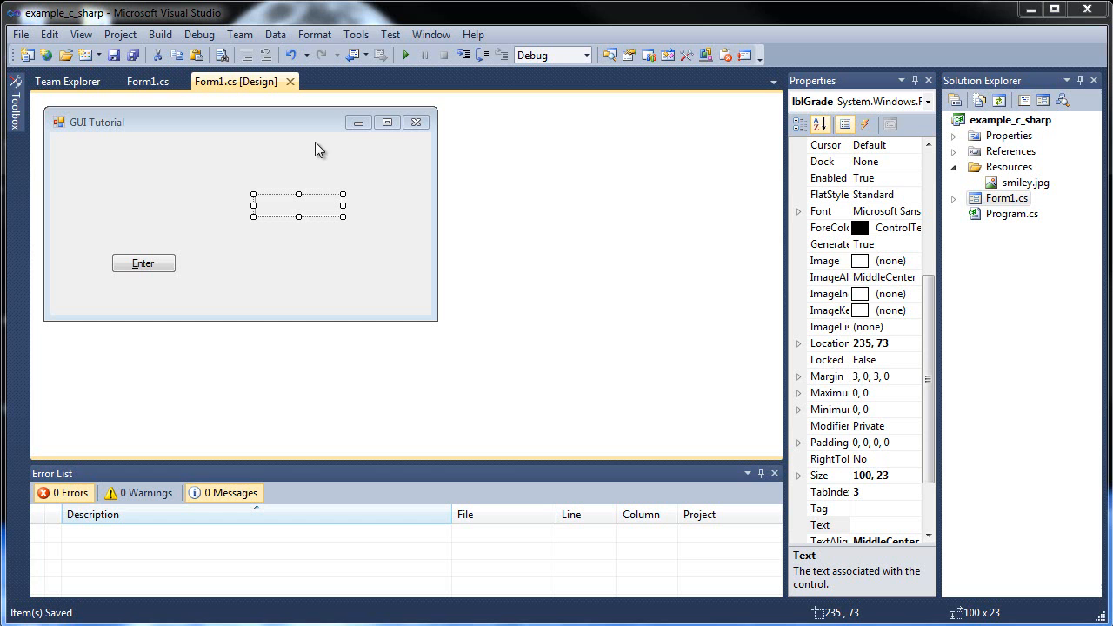
# Add a DateTimePicker from the Toolbox and place it at the form's top-left
pyautogui.click(14, 113)
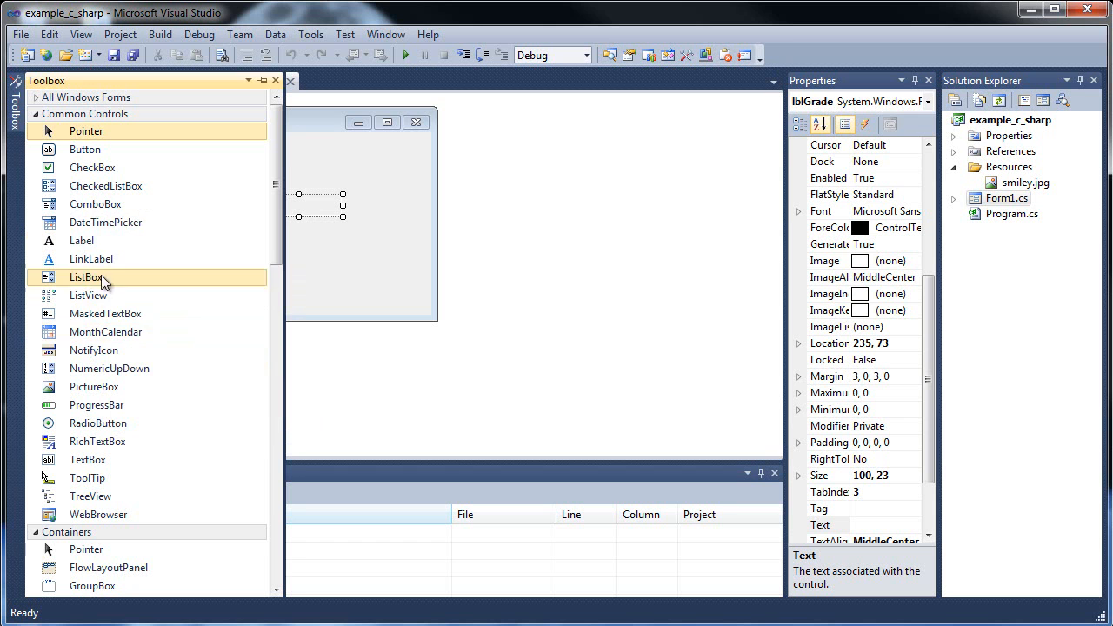
pyautogui.moveTo(104, 222)
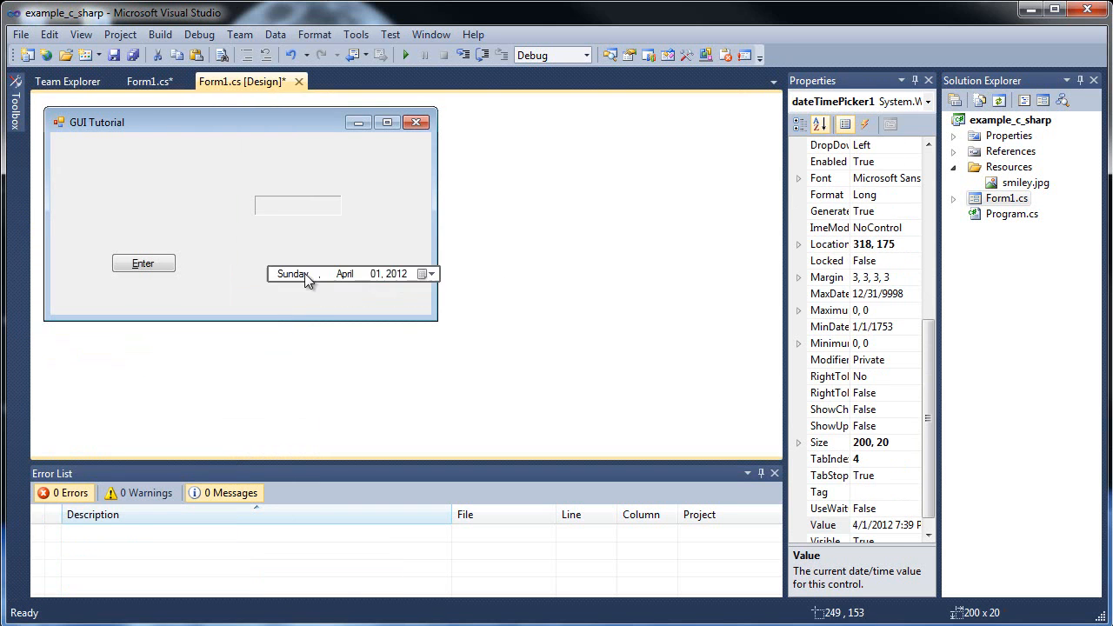
pyautogui.moveTo(351, 275); pyautogui.dragTo(148, 207)
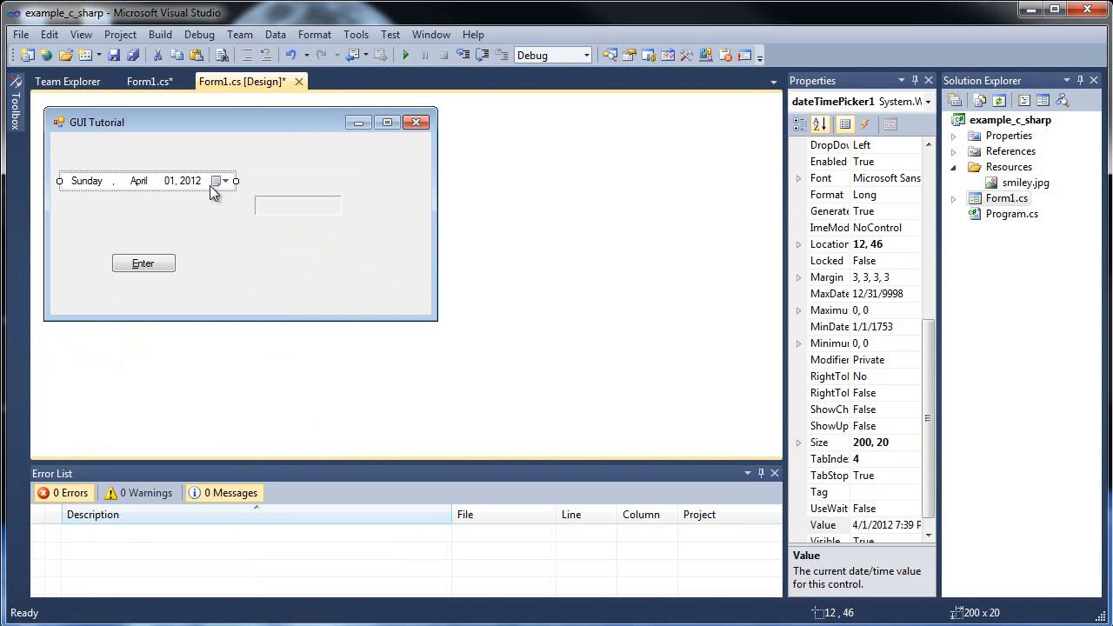
pyautogui.moveTo(151, 208)
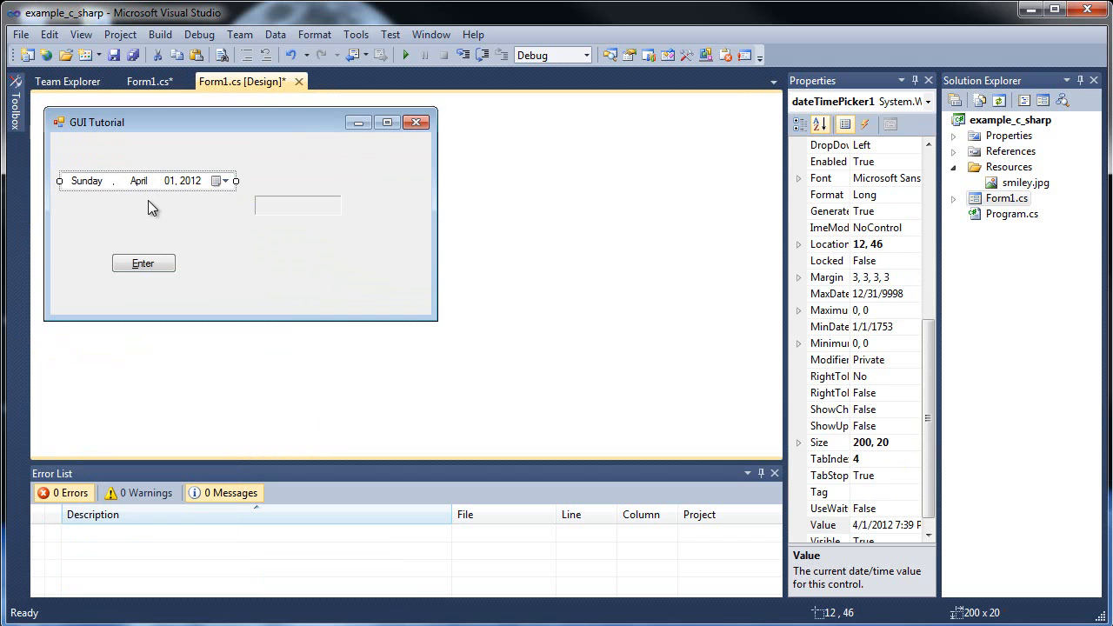
pyautogui.moveTo(169, 216)
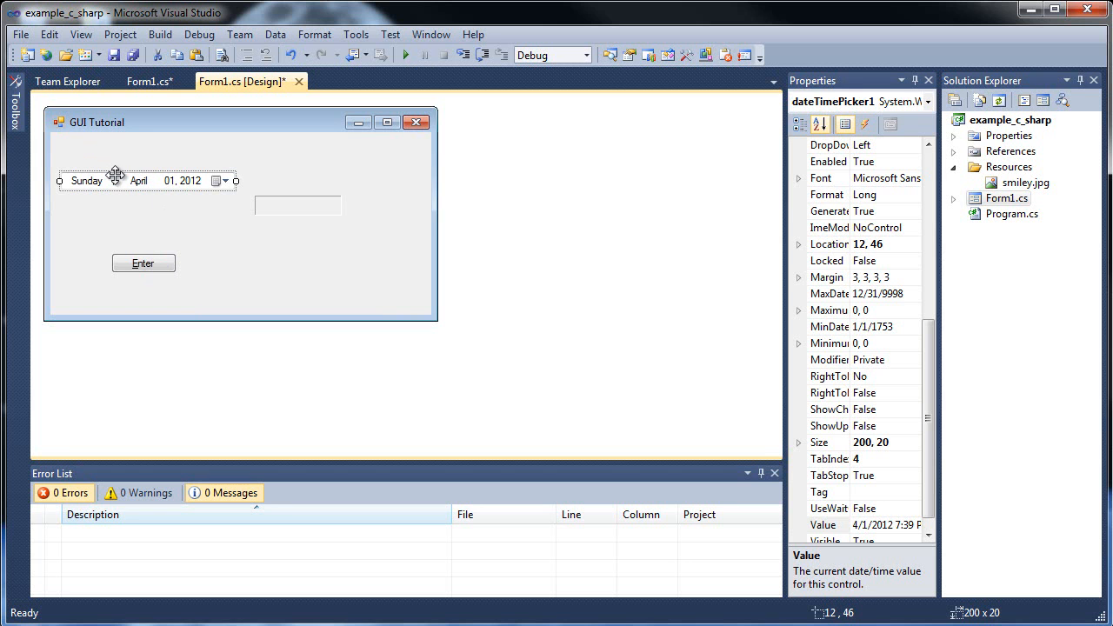
# In btnEnter_Click, declare DateTime today = DateTime.Now;
pyautogui.doubleClick(143, 263)
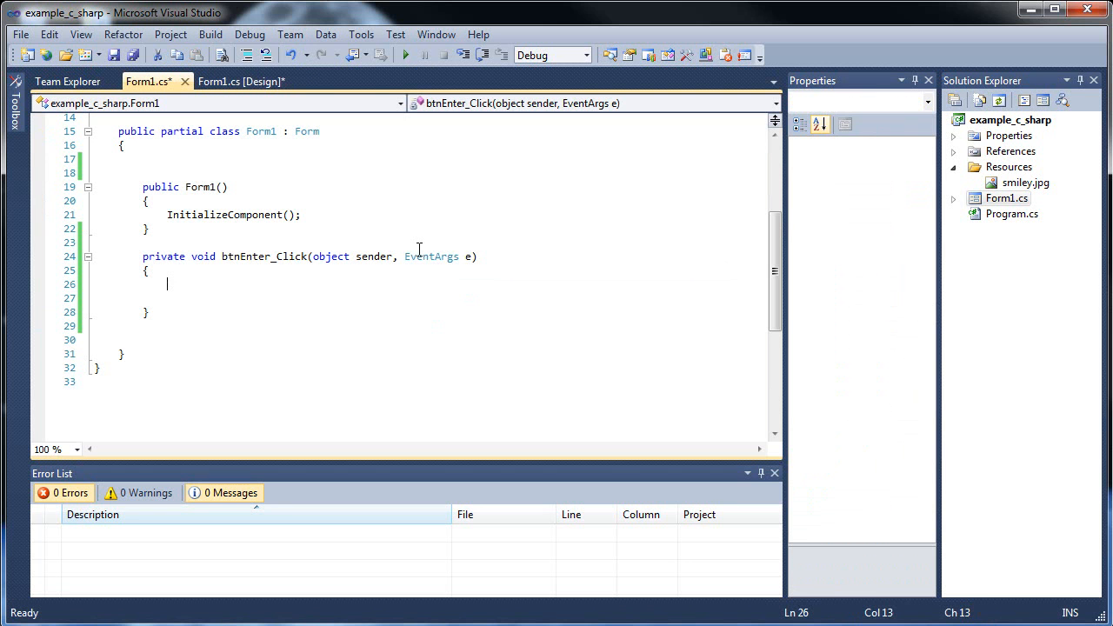
pyautogui.write('DateTime')
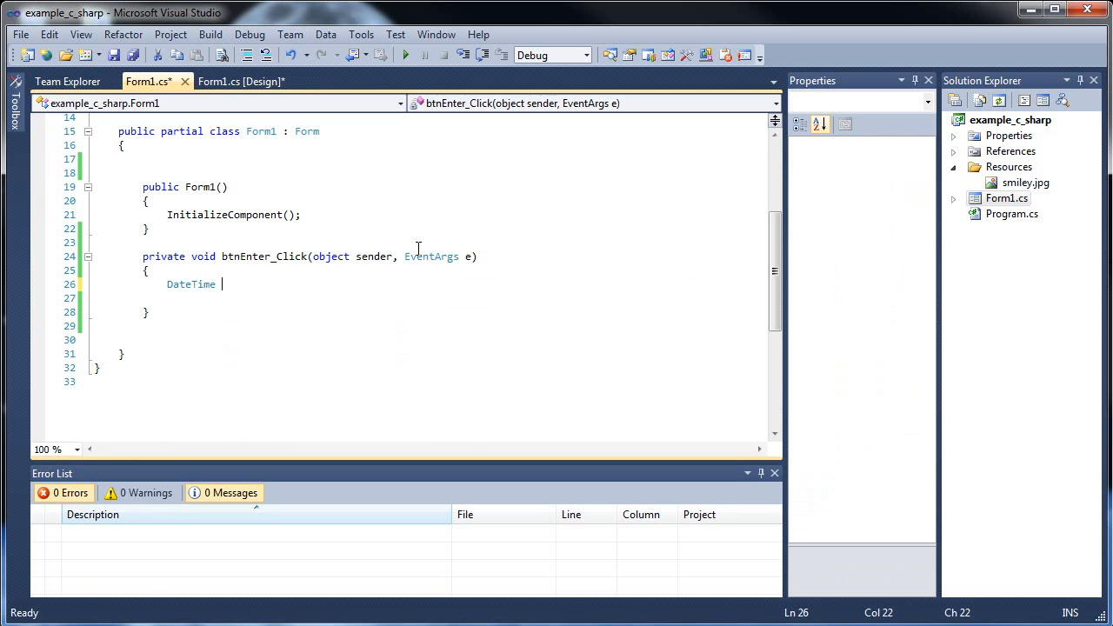
pyautogui.write('t')
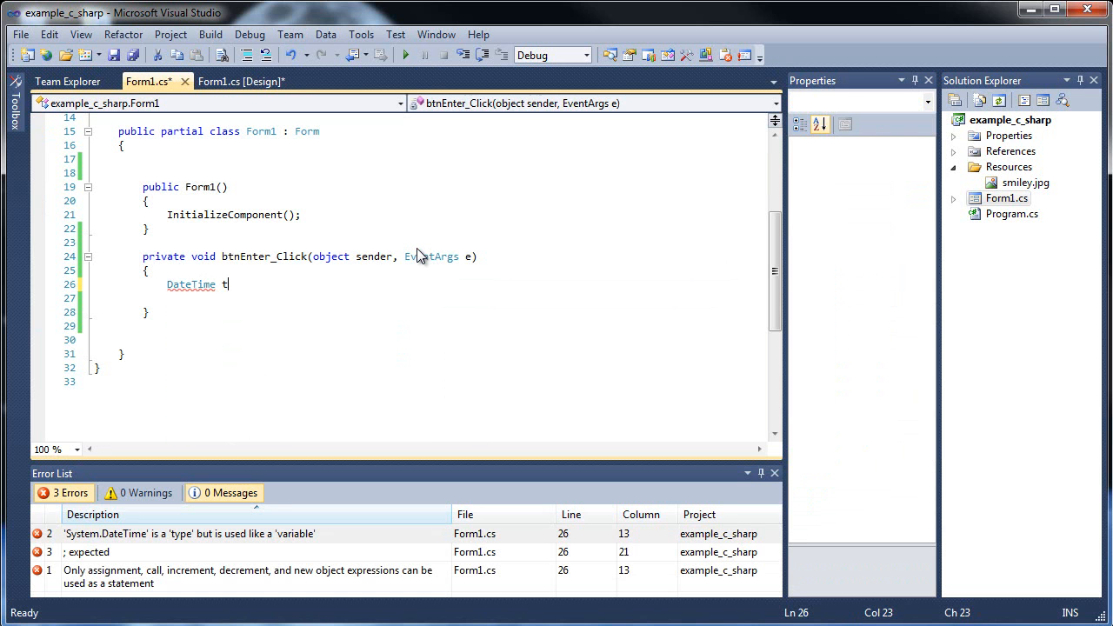
pyautogui.write('oday')
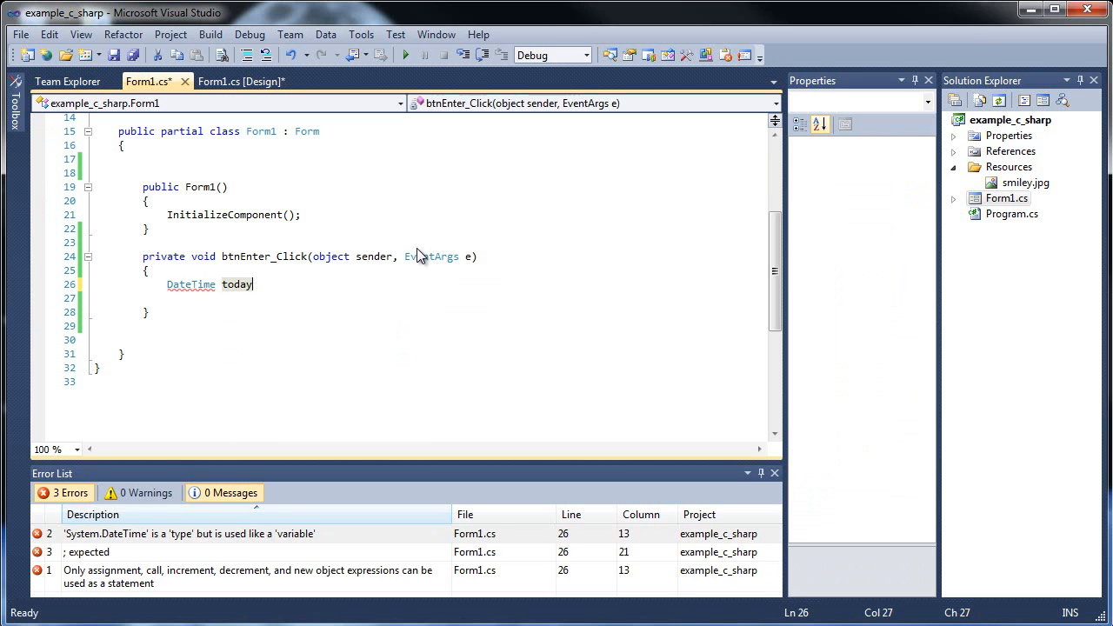
pyautogui.write('=')
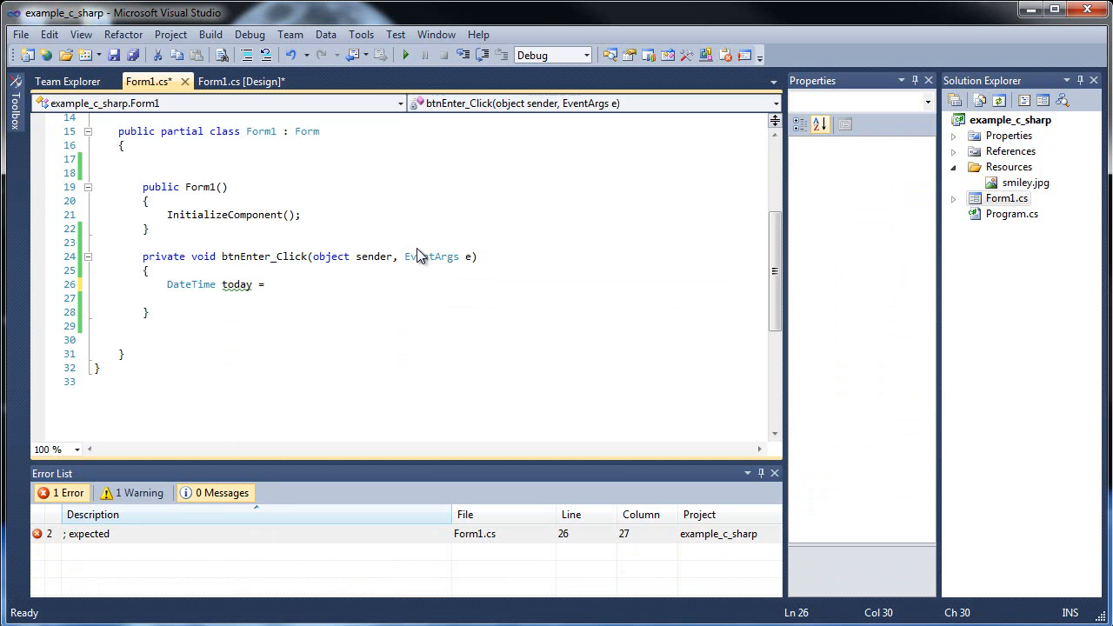
pyautogui.write('DateTime.Now;')
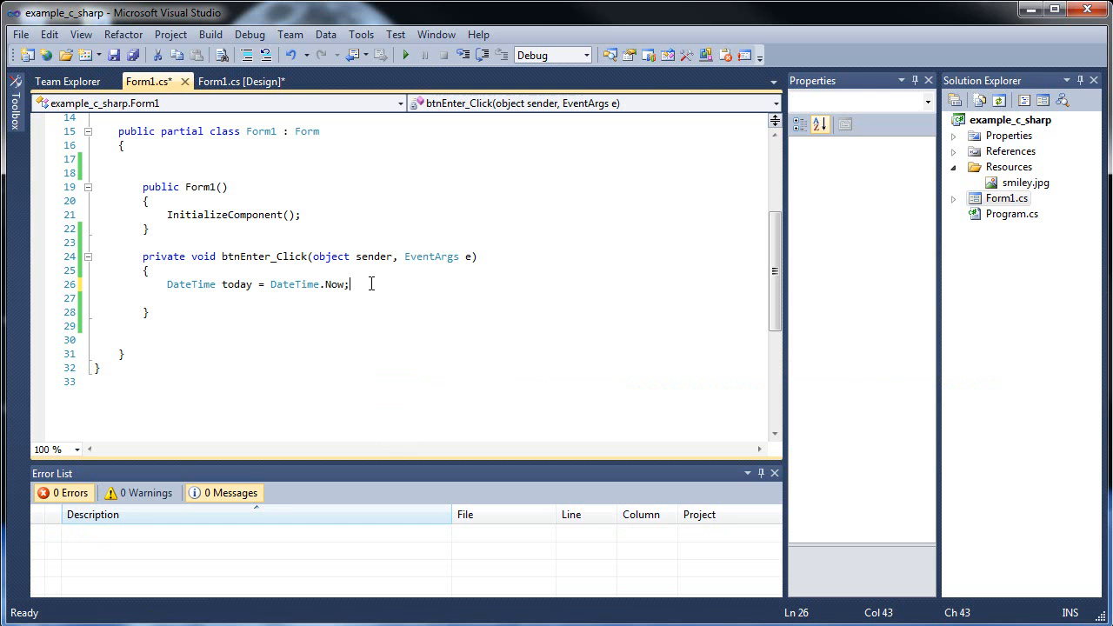
# Add MessageBox.Show(today.ToString()); below the today statement
pyautogui.press('enter')
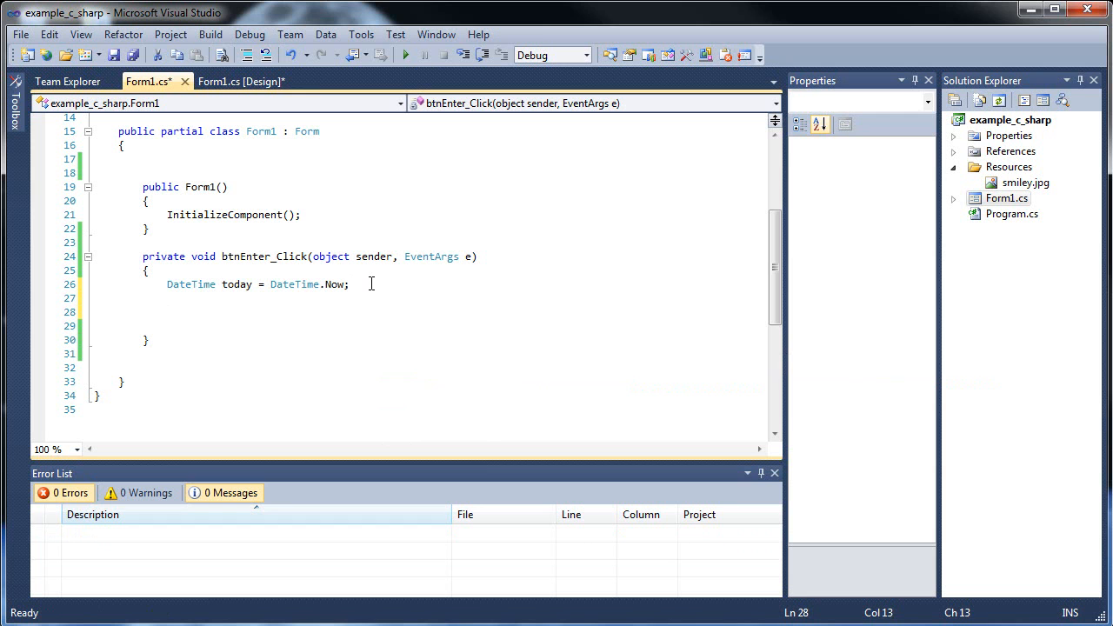
pyautogui.write('MessageBox.Show();')
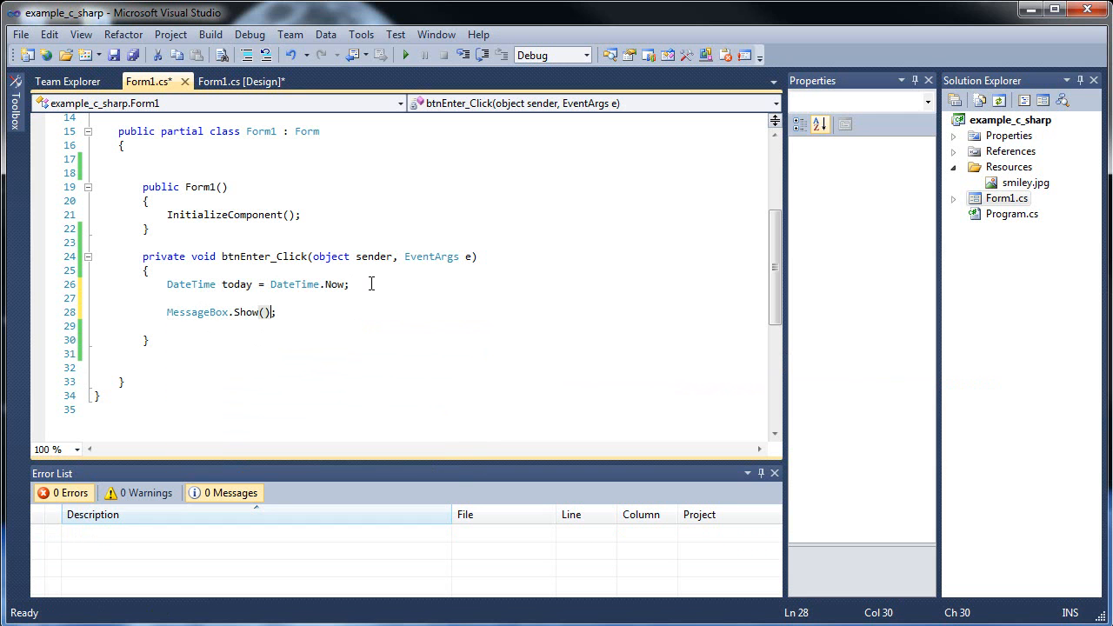
pyautogui.write('today')
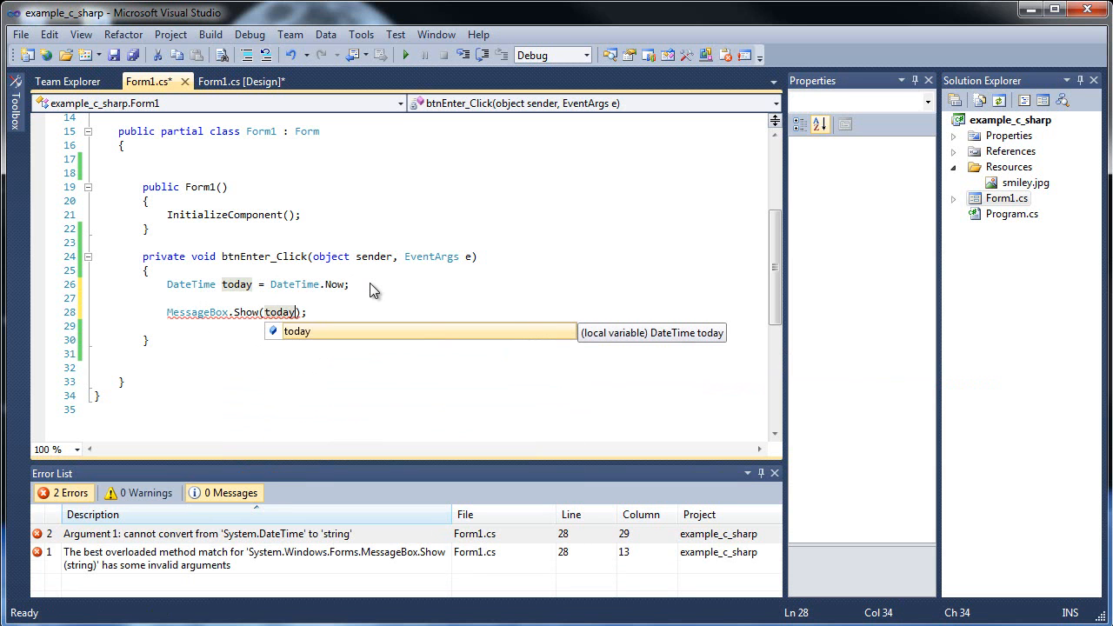
pyautogui.write('.ToString(')
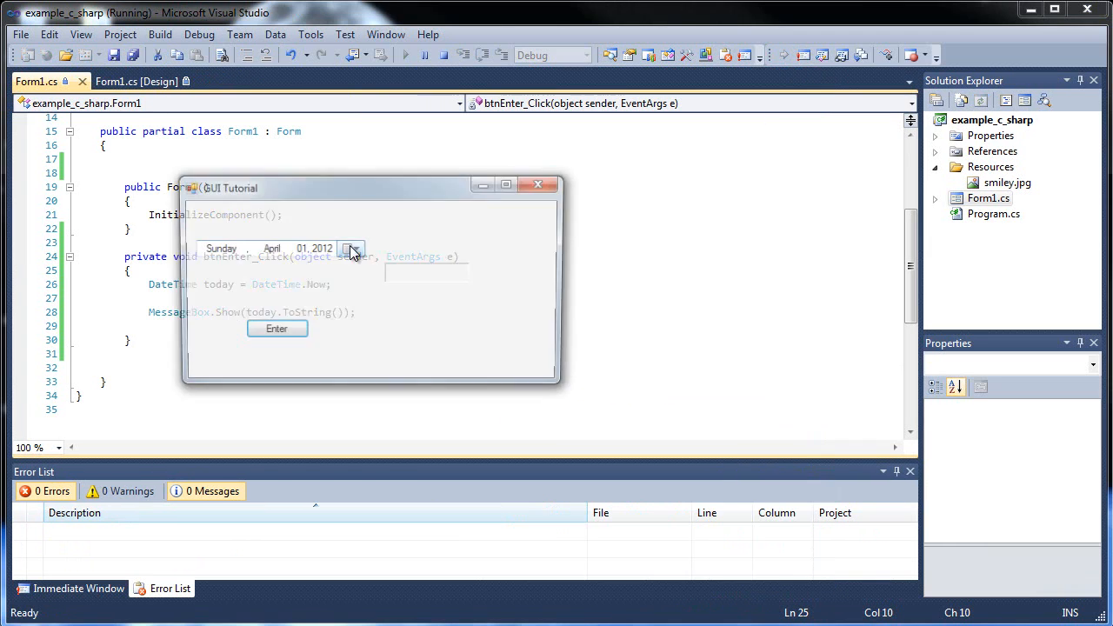
# Test Enter twice to see the current date/time message, then close the GUI Tutorial window
pyautogui.click(273, 331)
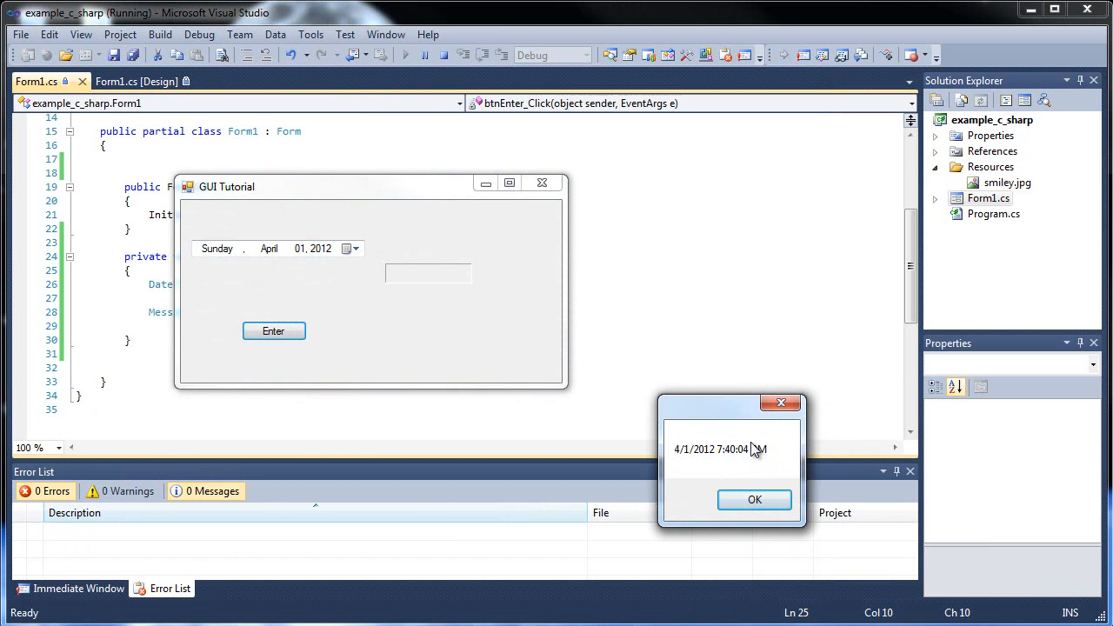
pyautogui.click(754, 499)
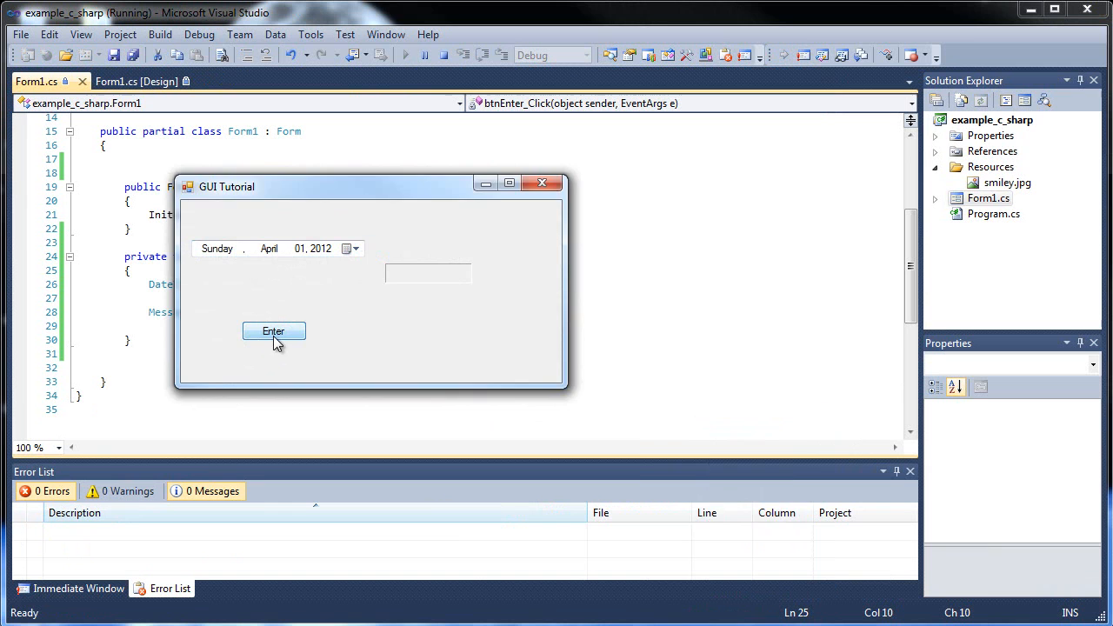
pyautogui.click(273, 330)
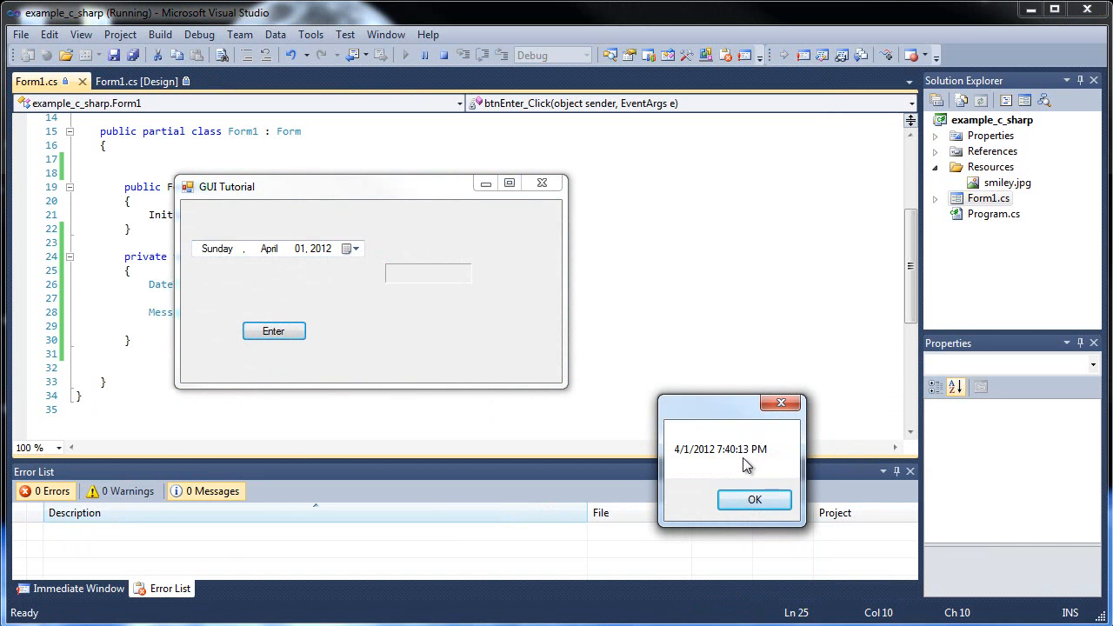
pyautogui.moveTo(746, 443)
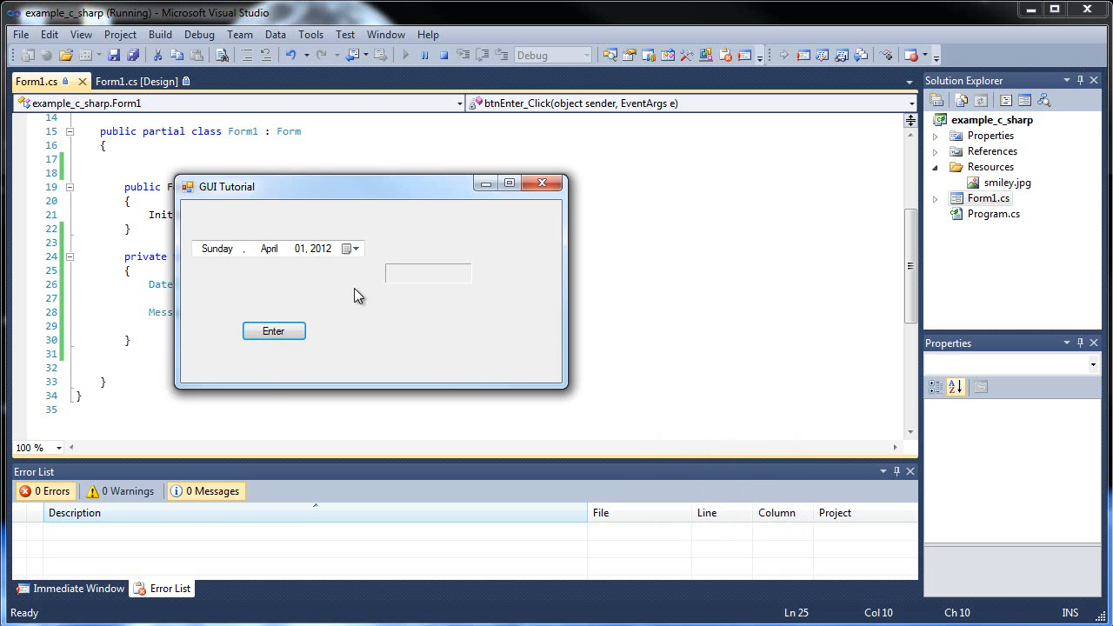
pyautogui.click(542, 182)
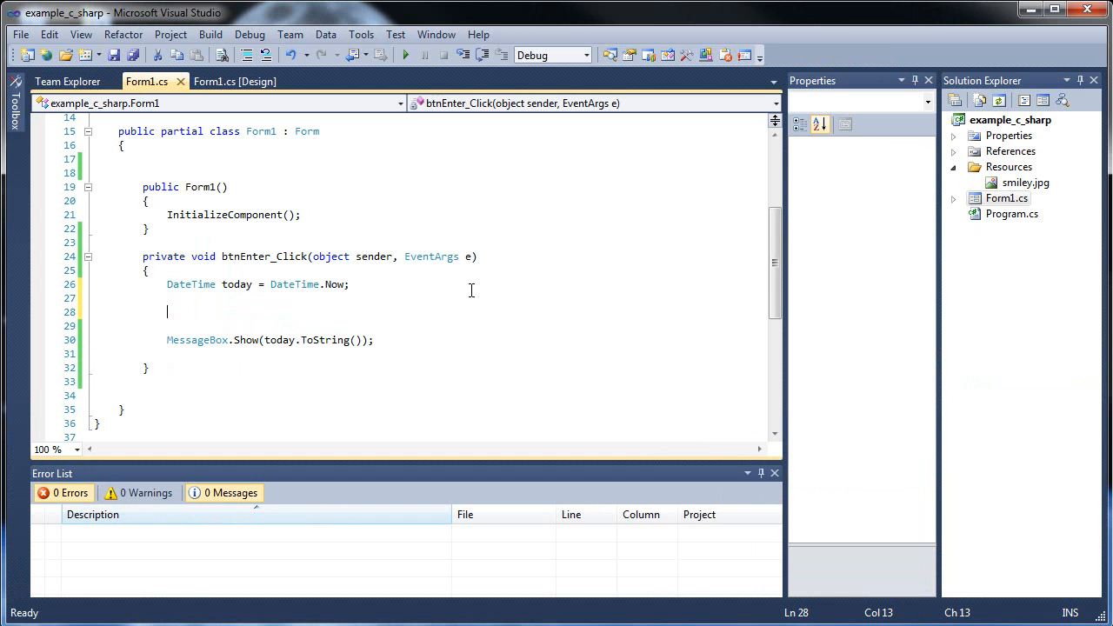
# Declare DateTime future = today.AddYears(1); in the handler
pyautogui.write('today')
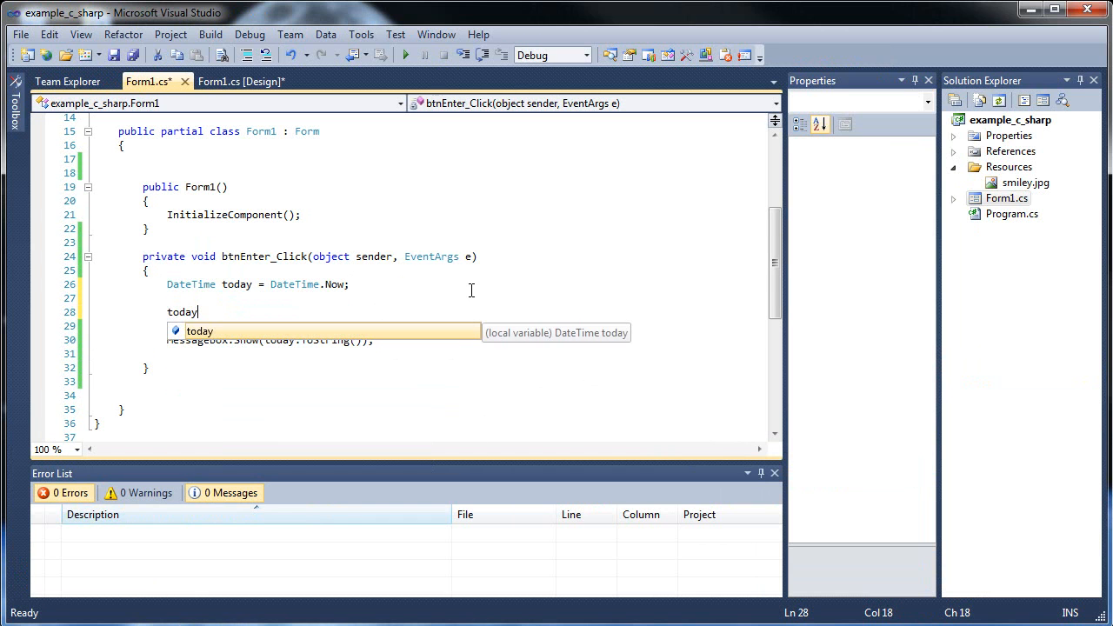
pyautogui.write('.')
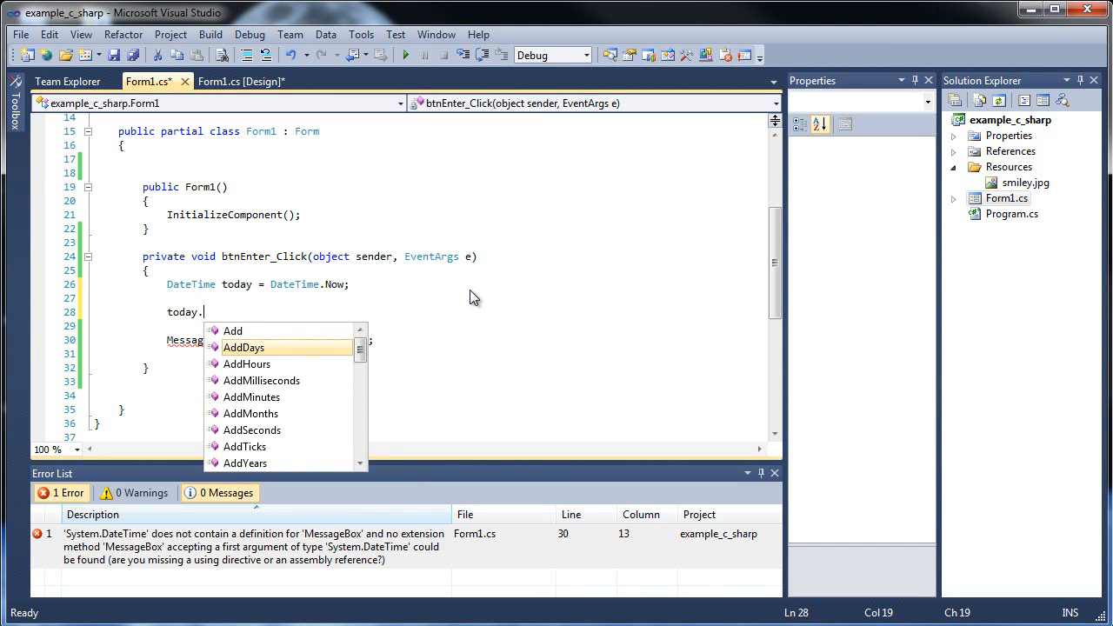
pyautogui.press('up')
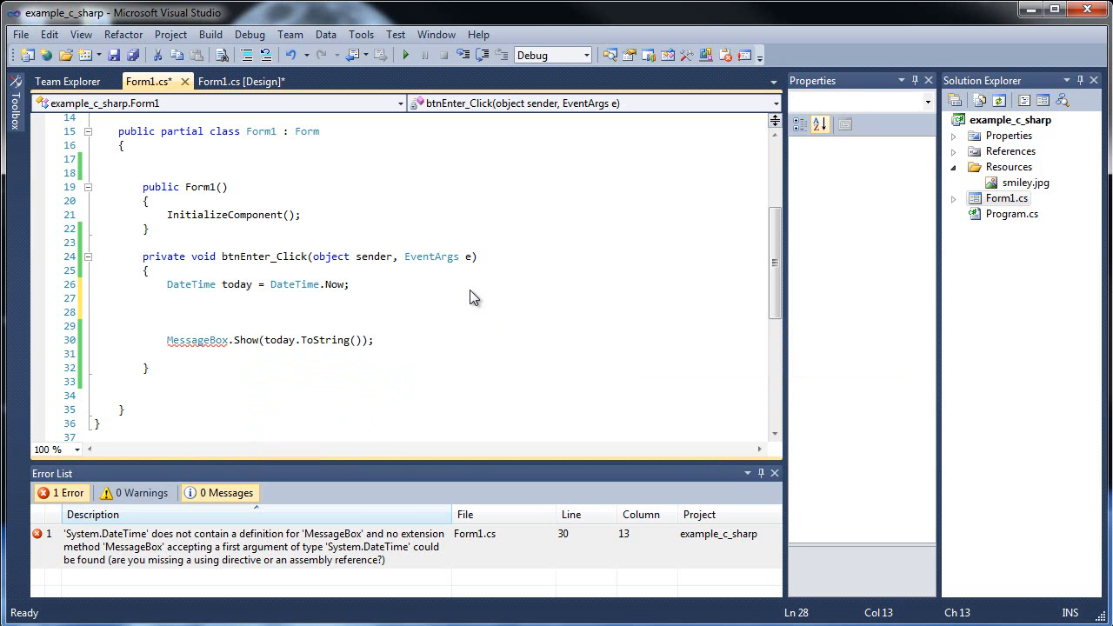
pyautogui.write('DateTime')
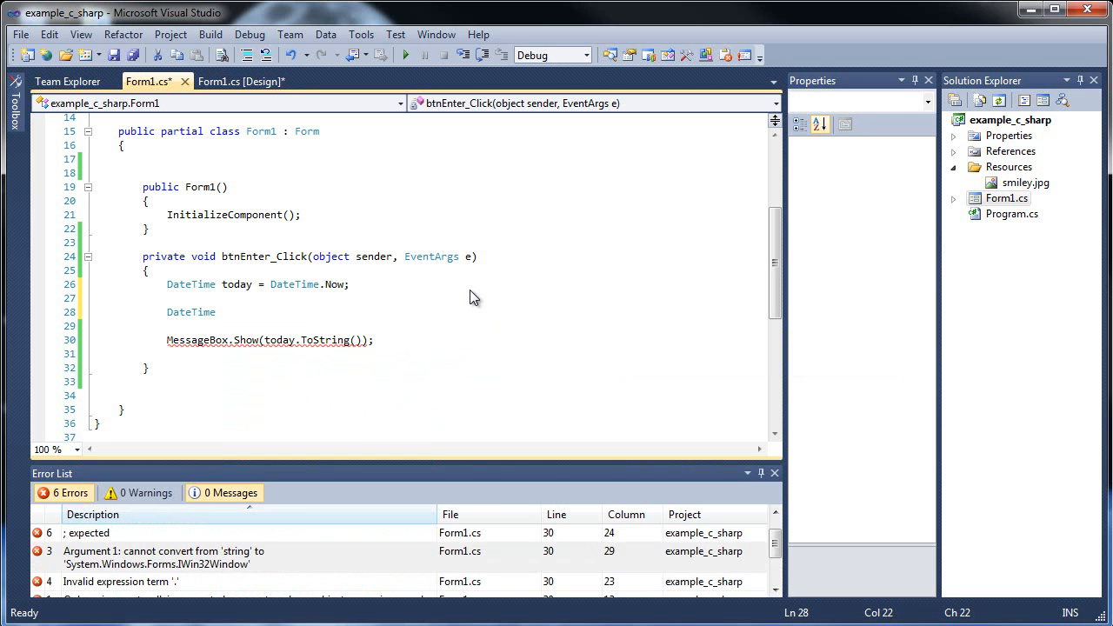
pyautogui.write('future = today.')
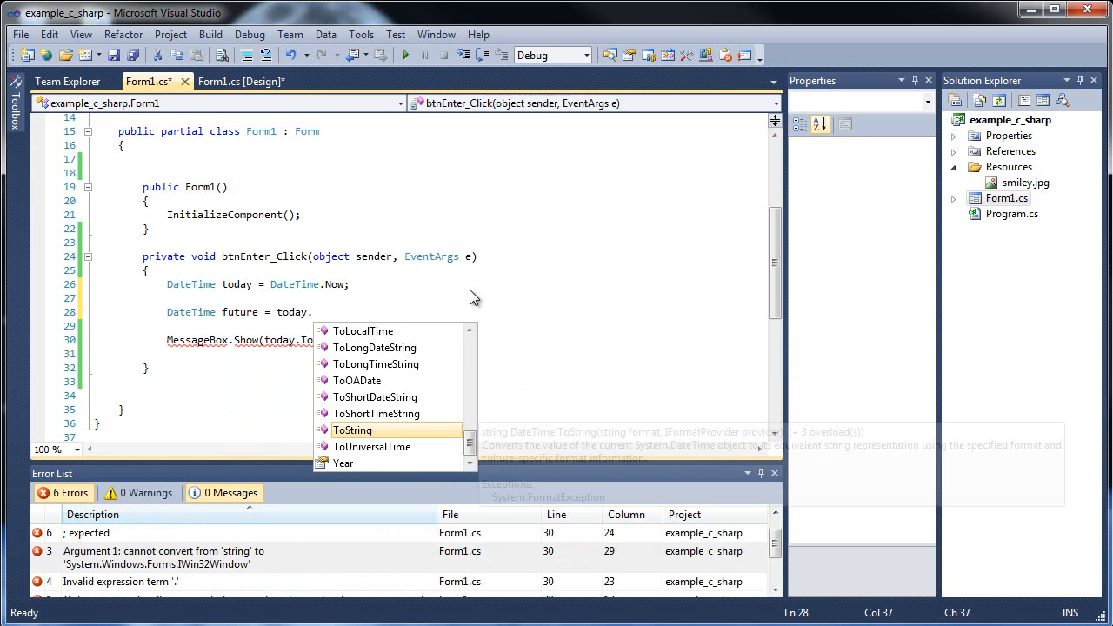
pyautogui.write('AddYears')
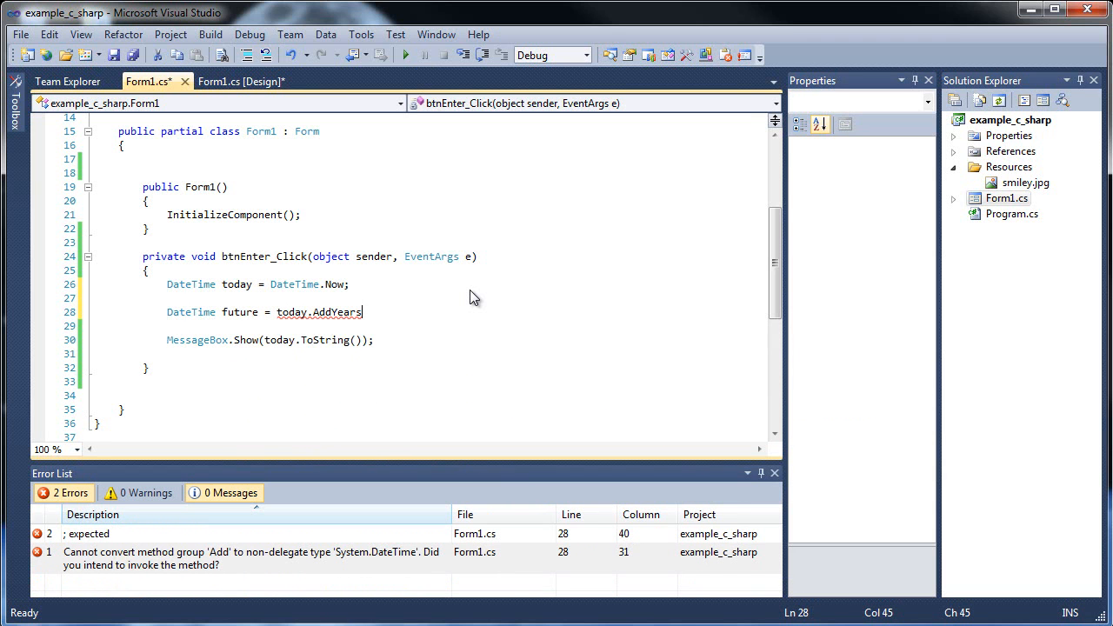
pyautogui.write('();')
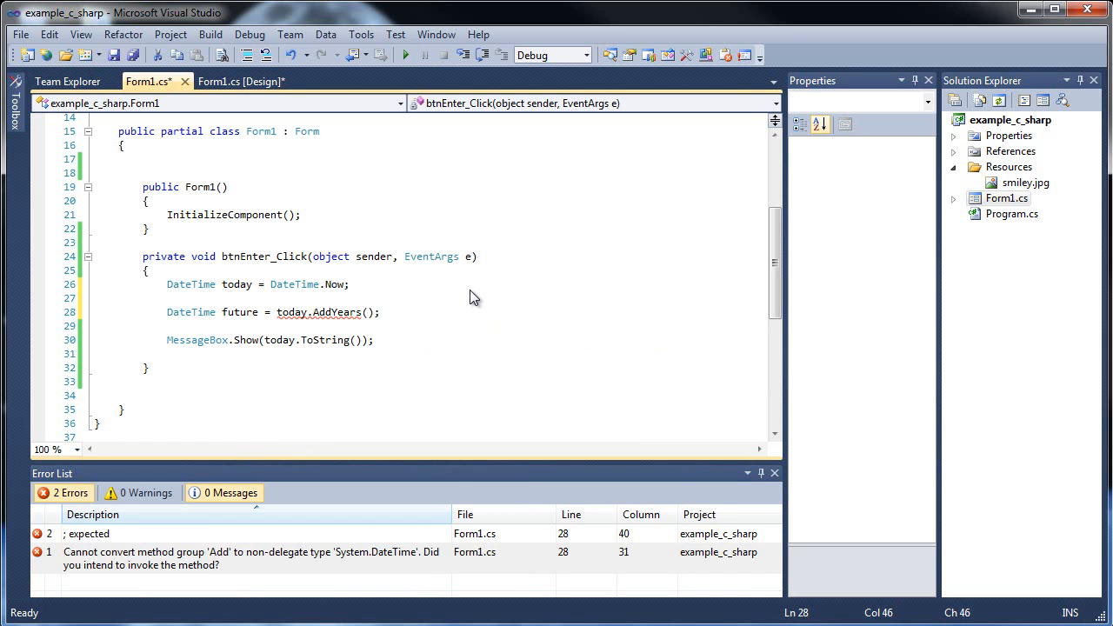
pyautogui.write('1')
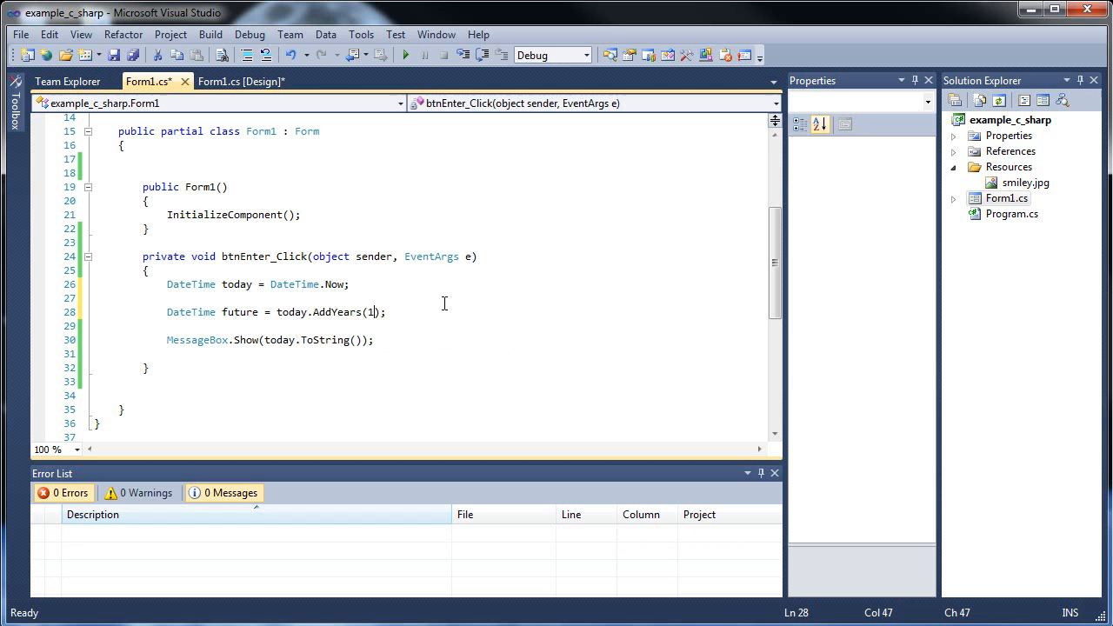
pyautogui.moveTo(501, 318)
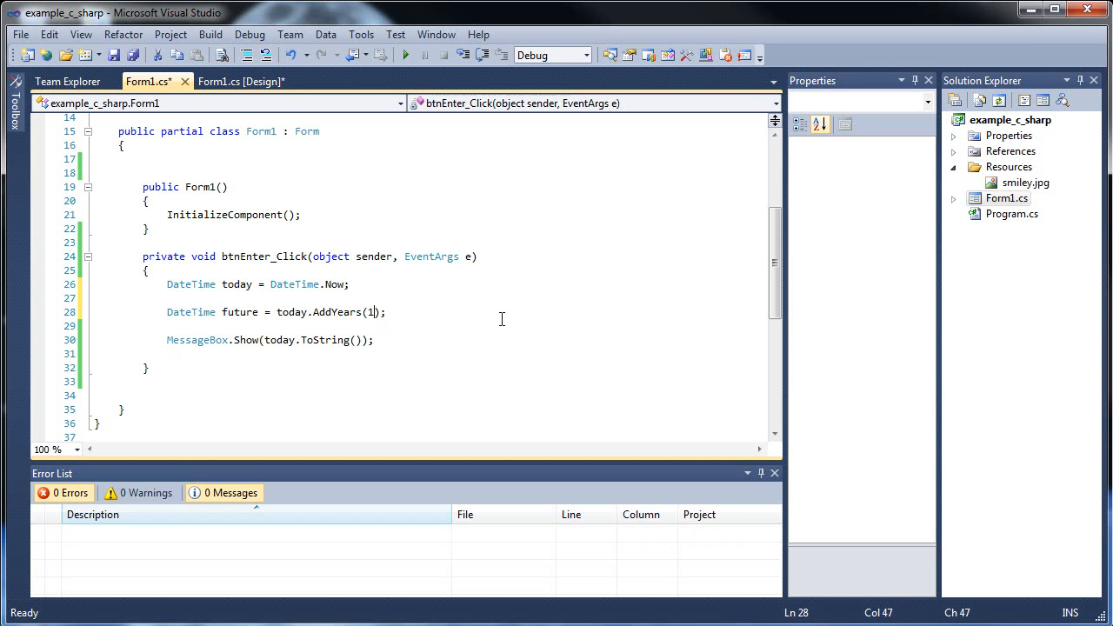
# Make MessageBox.Show display future instead of today
pyautogui.press('enter')
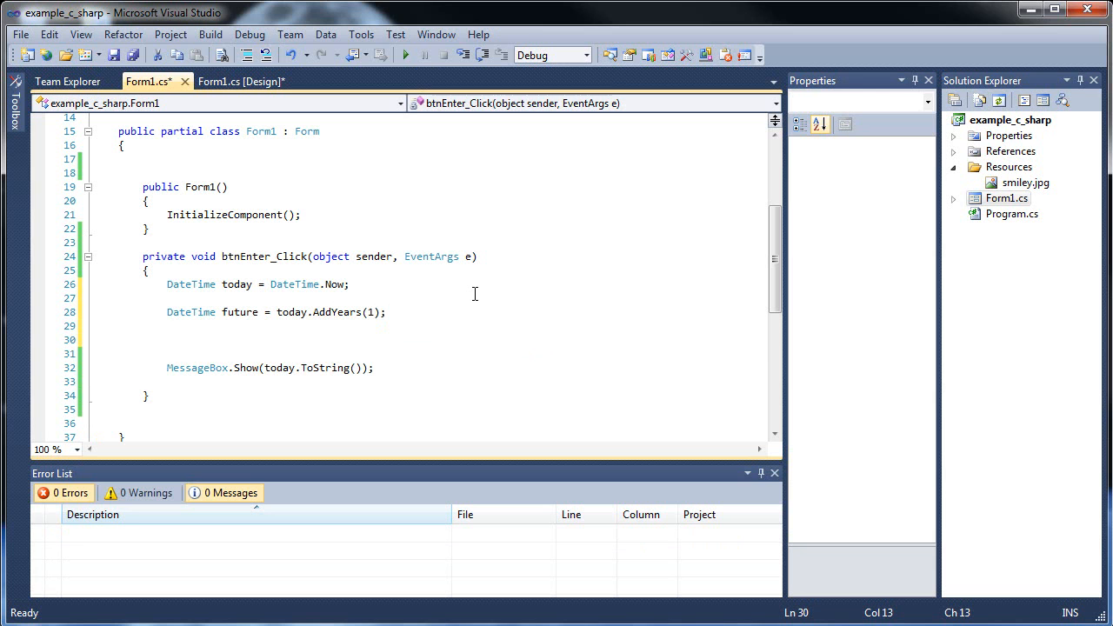
pyautogui.doubleClick(278, 367)
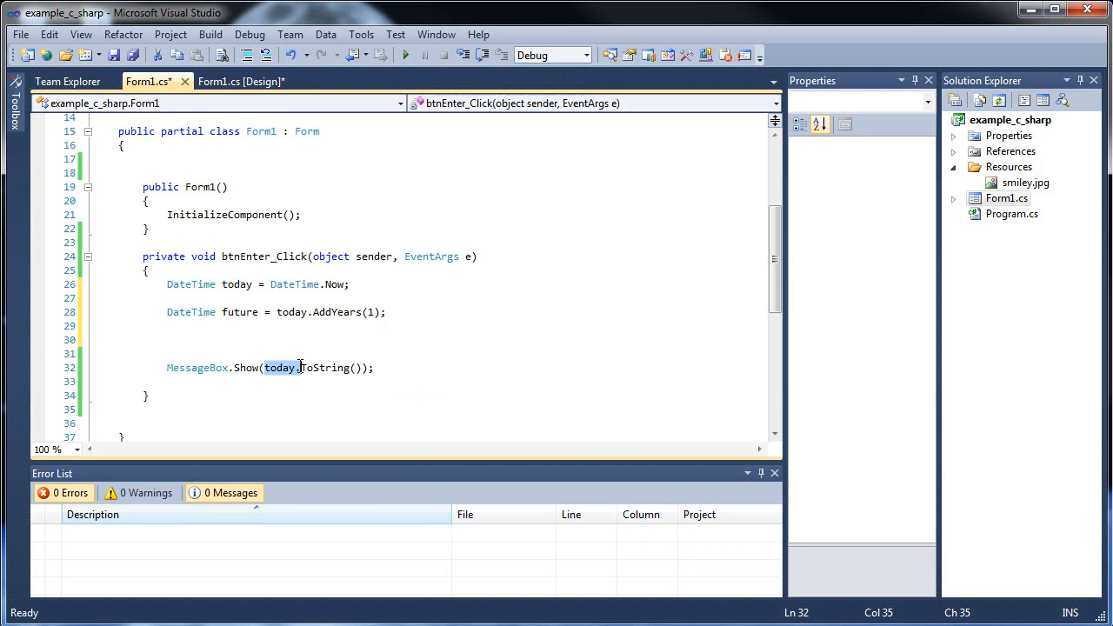
pyautogui.write('future')
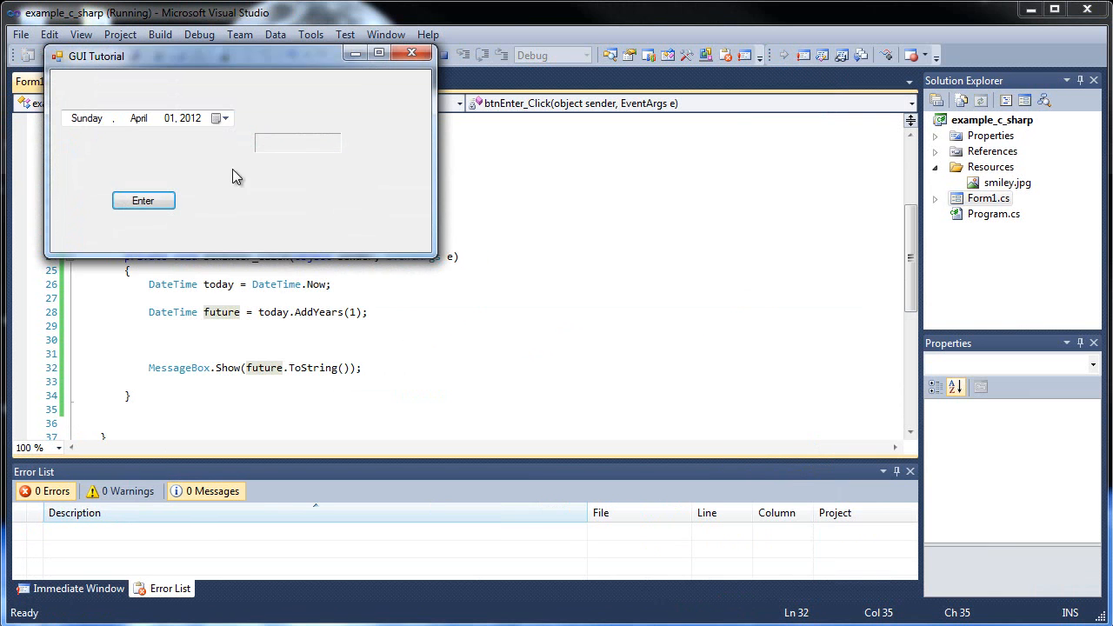
# Test Enter and dismiss the message showing next year's date 4/1/2013
pyautogui.click(143, 201)
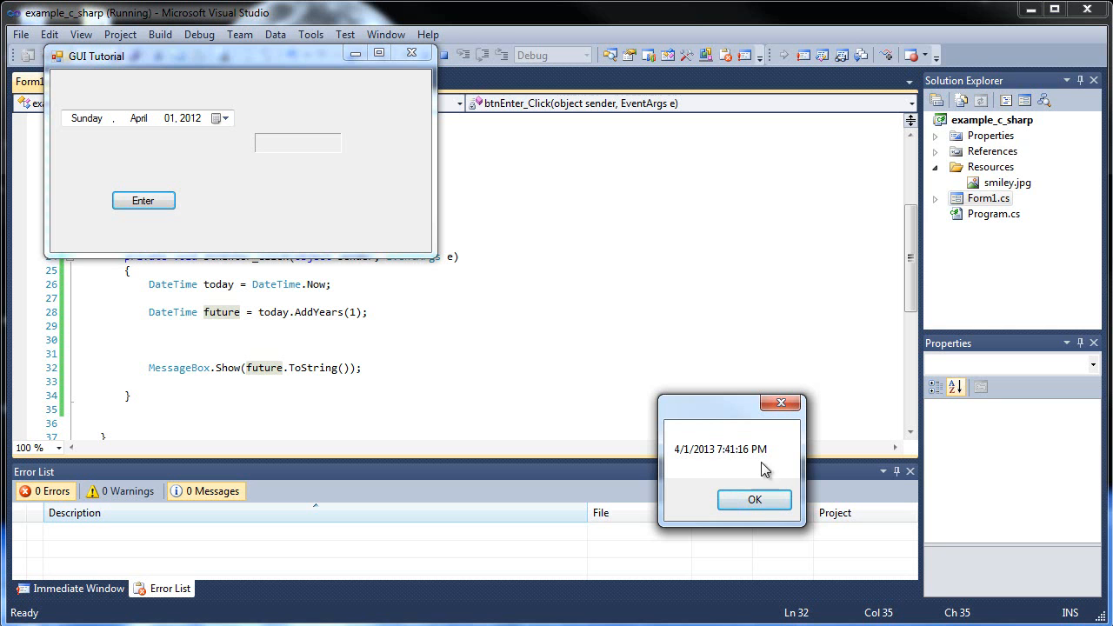
pyautogui.click(754, 499)
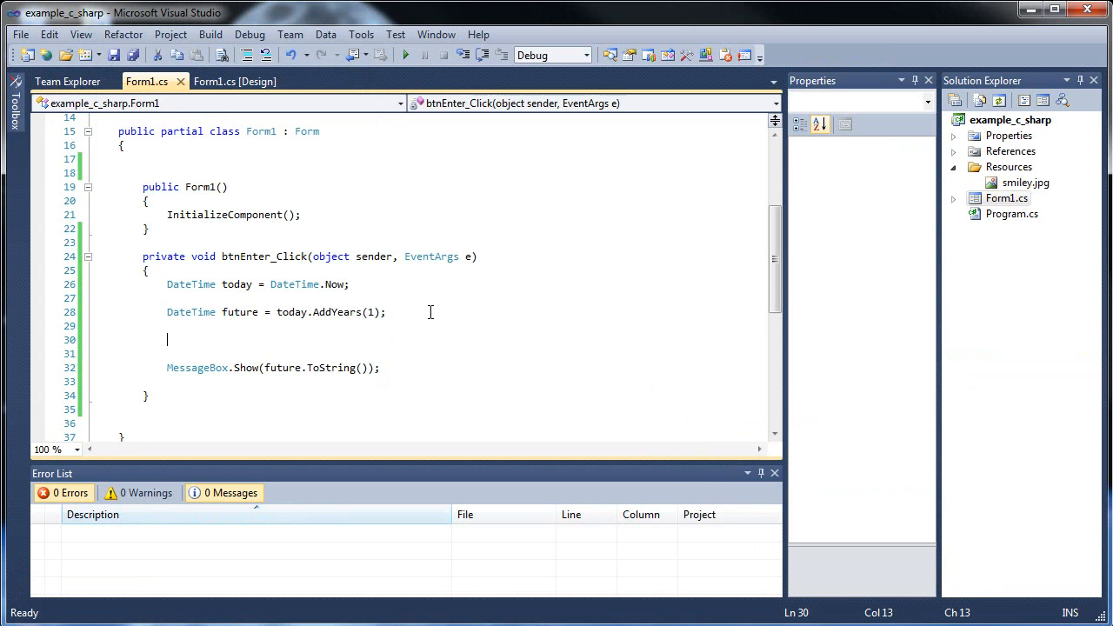
# Write an if (today < future) block showing "Ok, good!"
pyautogui.write('if () {')
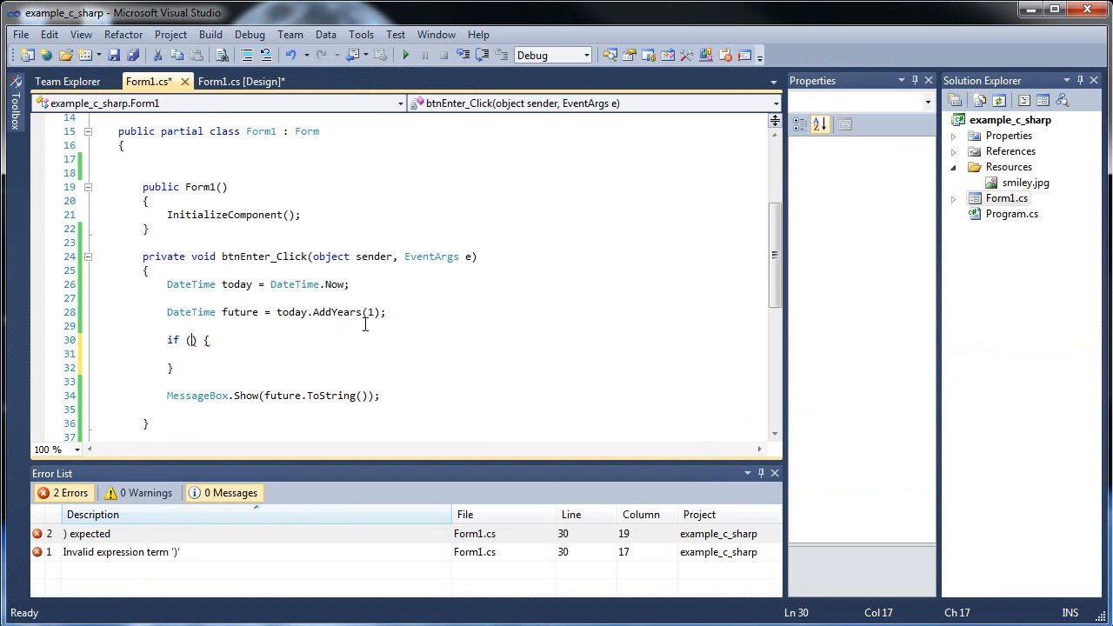
pyautogui.write('today')
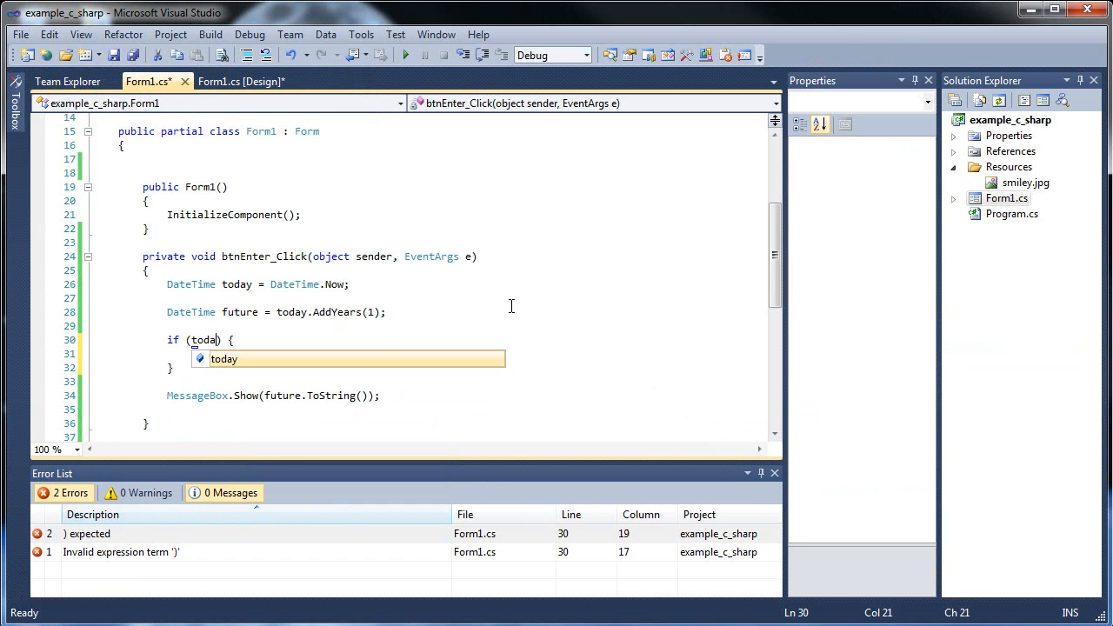
pyautogui.write('< future')
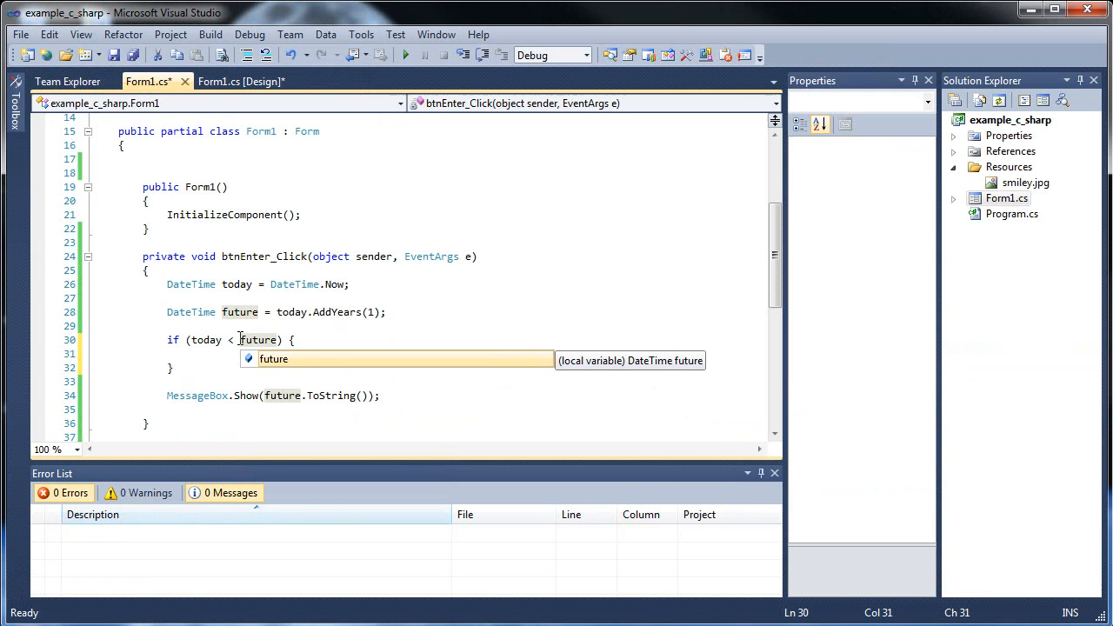
pyautogui.moveTo(199, 396)
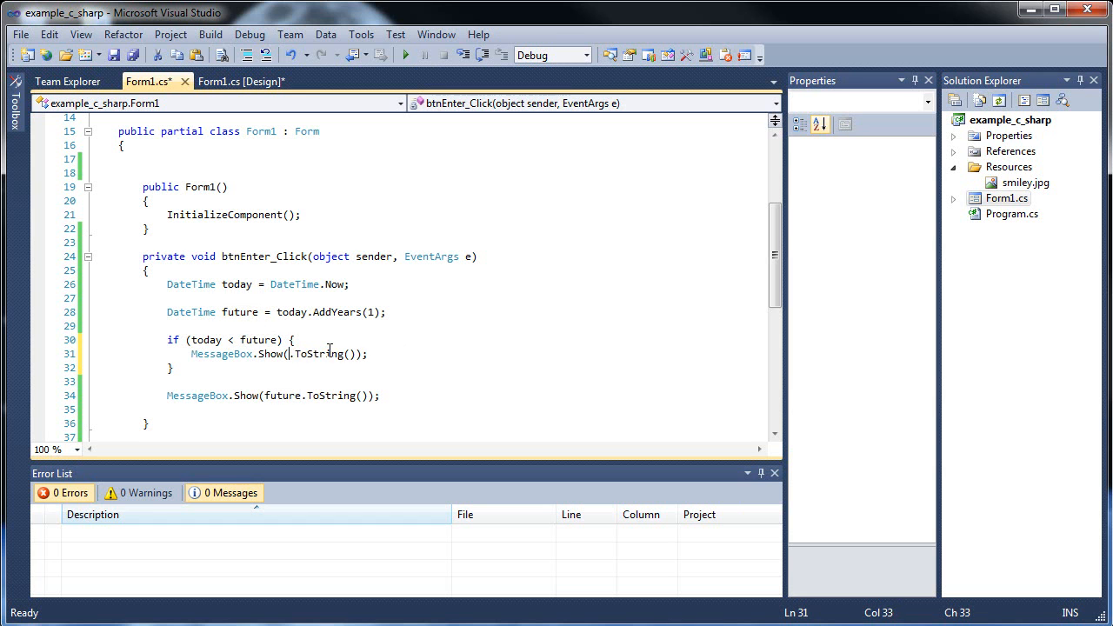
pyautogui.write('"')
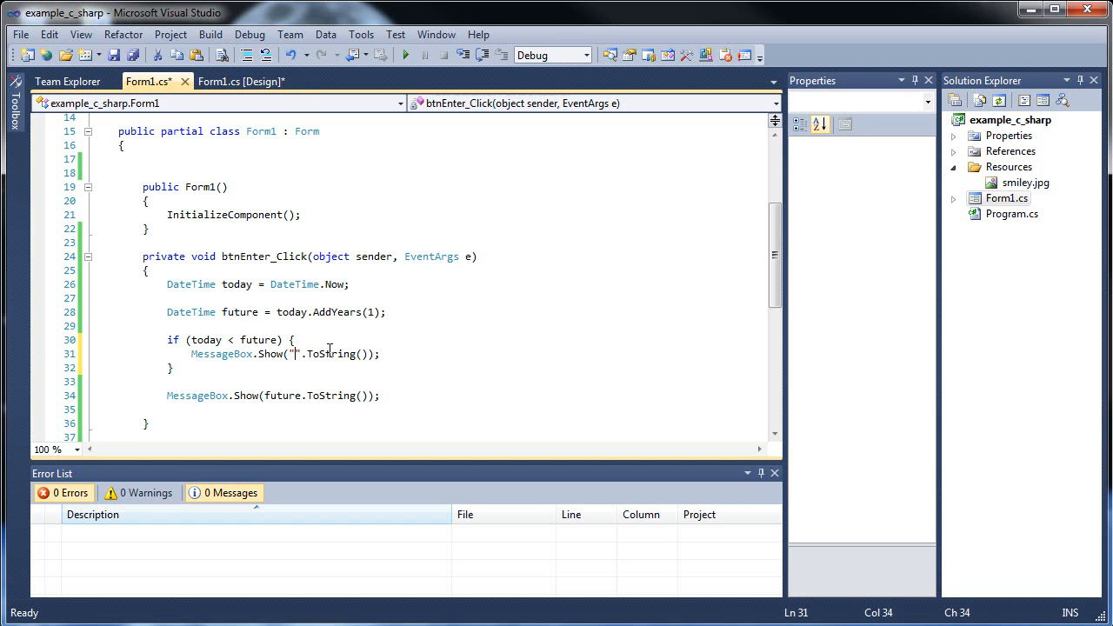
pyautogui.write('Ok, good!')
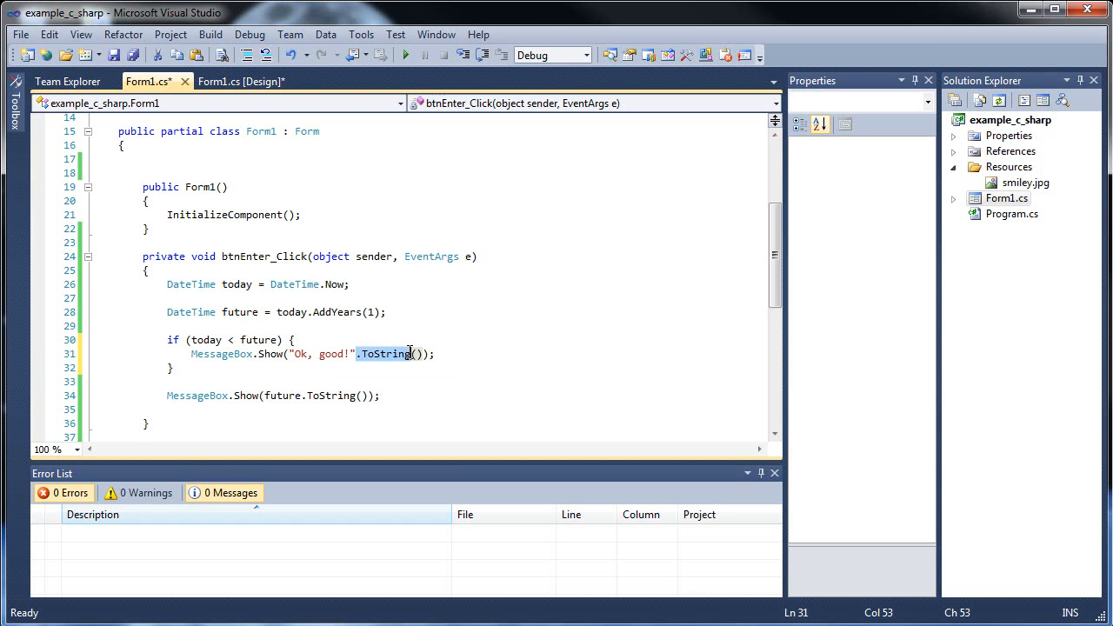
pyautogui.press('Delete')
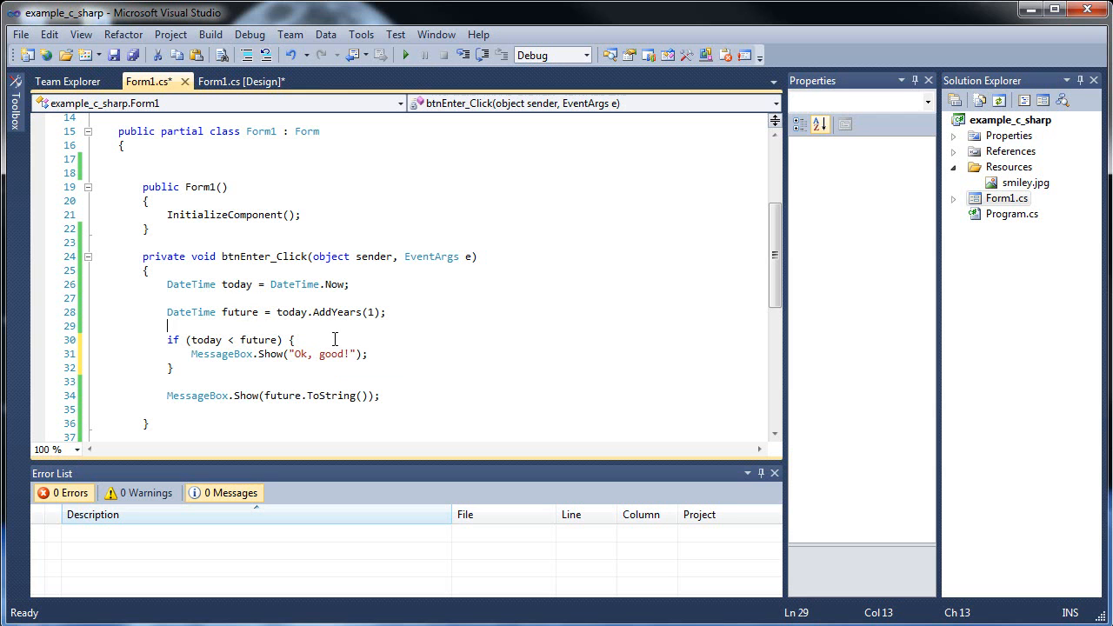
# Add an else block showing "You're from the future?" and save
pyautogui.write('else')
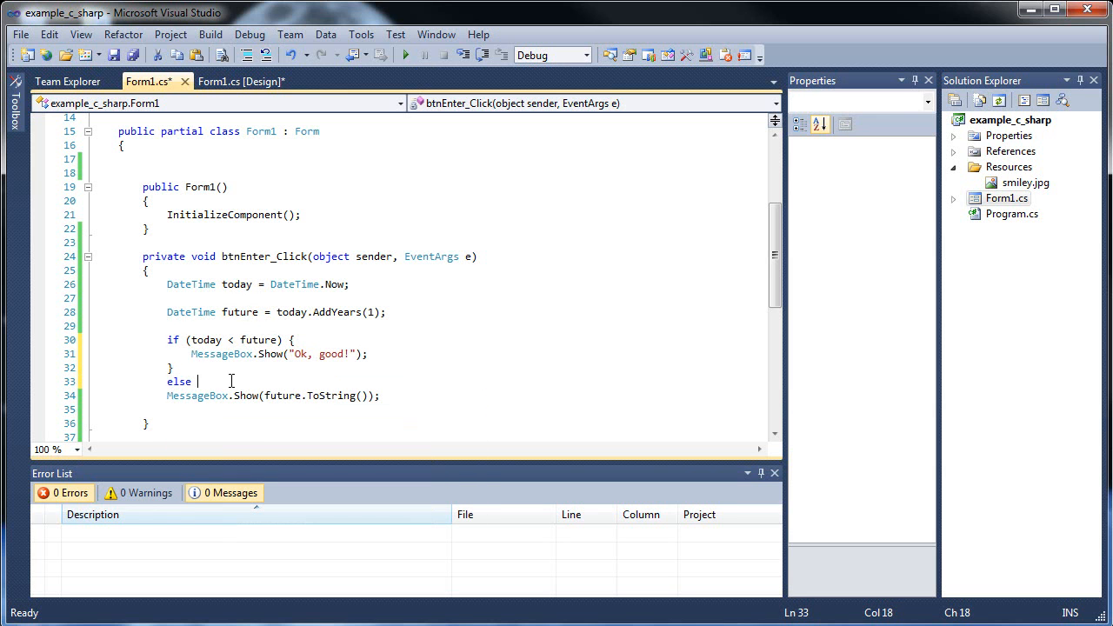
pyautogui.write('{')
pyautogui.write('}')
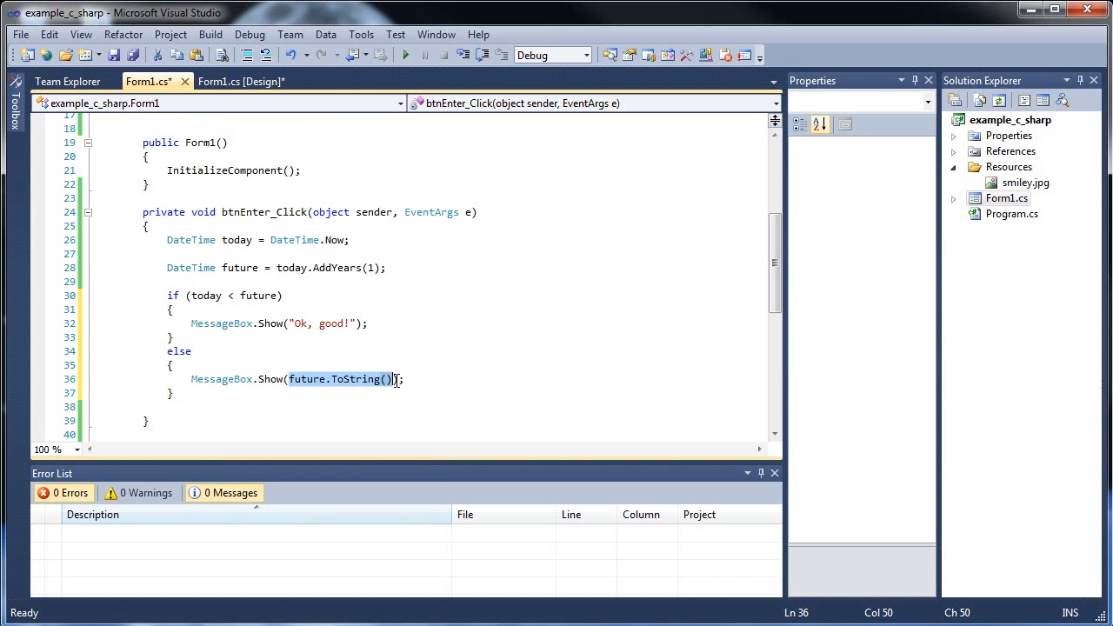
pyautogui.write('"')
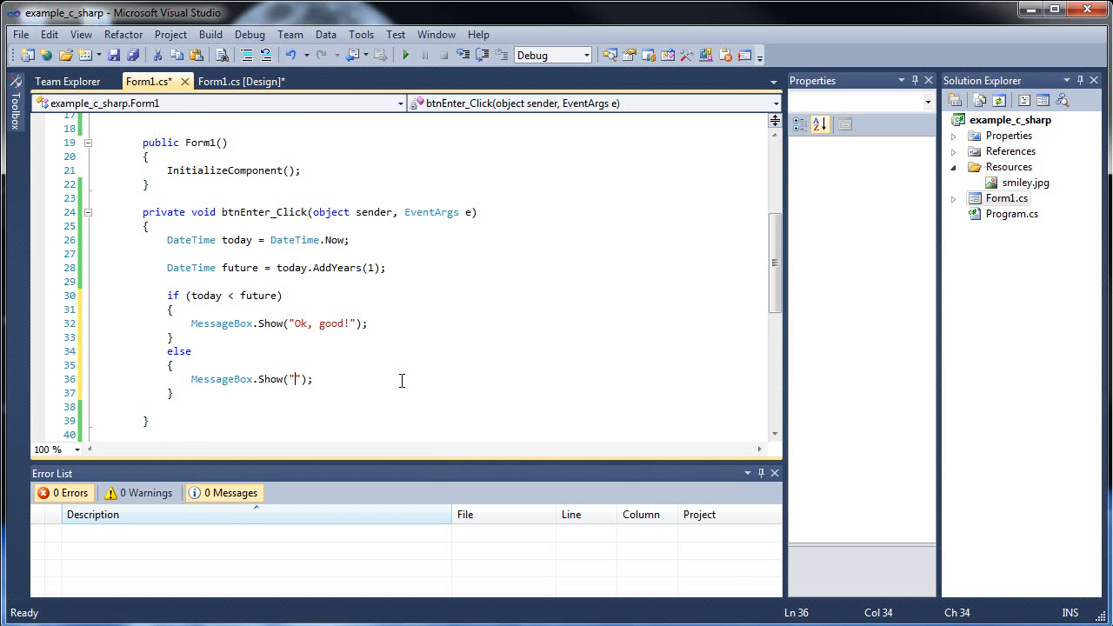
pyautogui.write("You're from t")
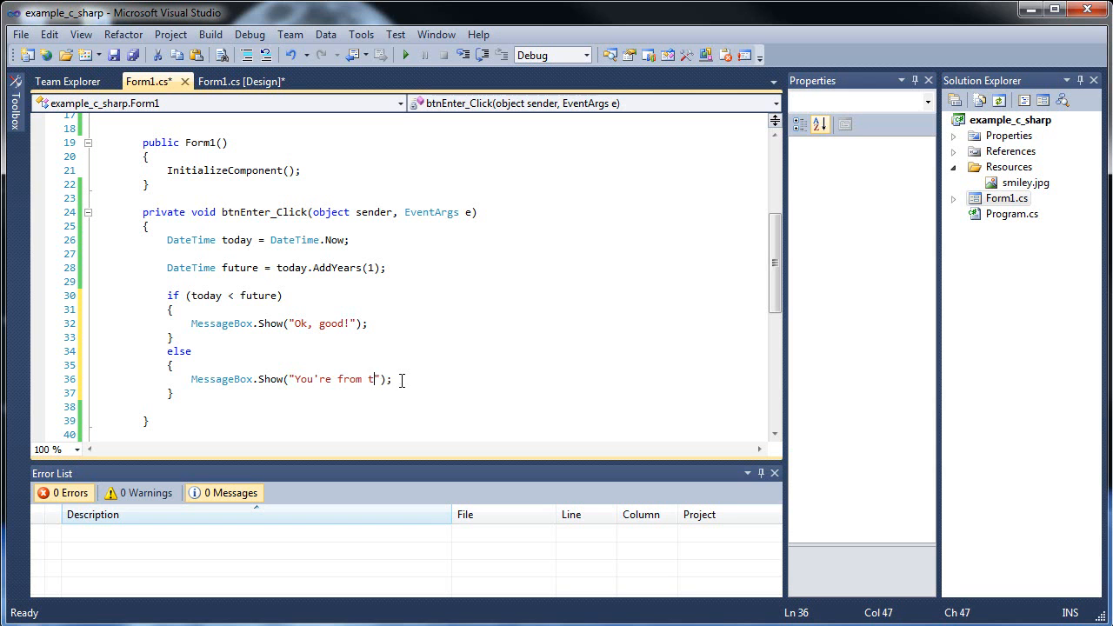
pyautogui.write('he future?')
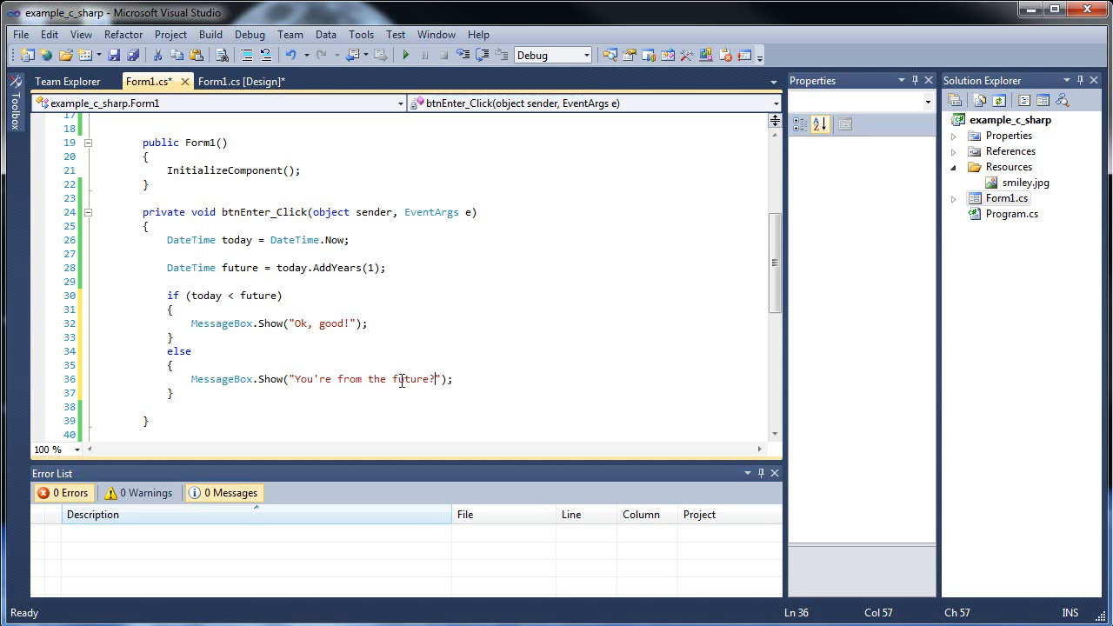
pyautogui.press('ctrl+s')
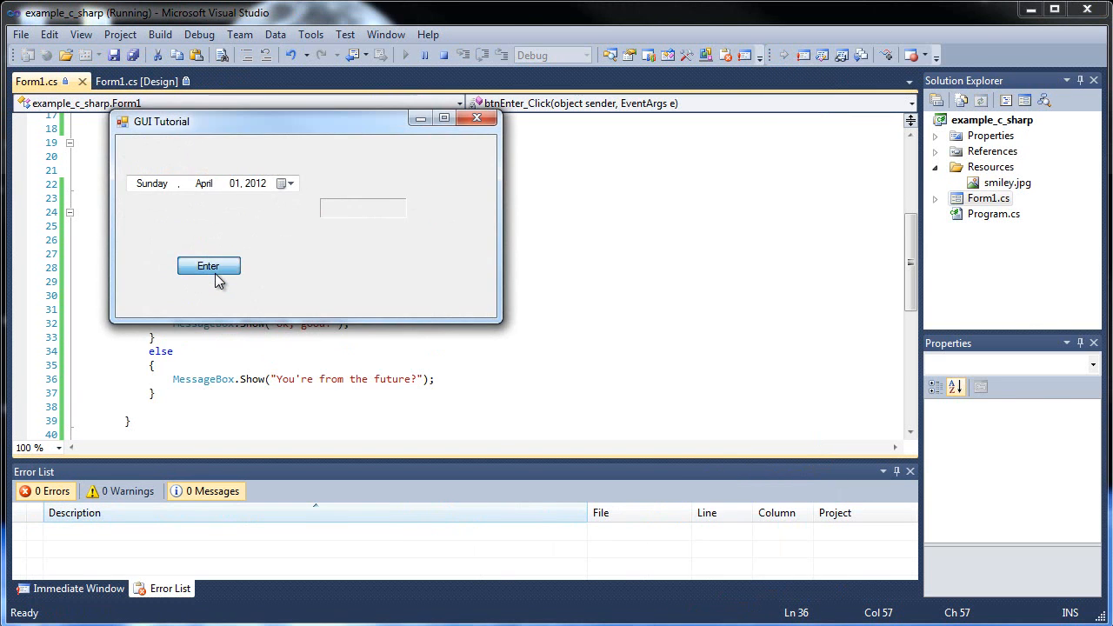
pyautogui.moveTo(513, 148)
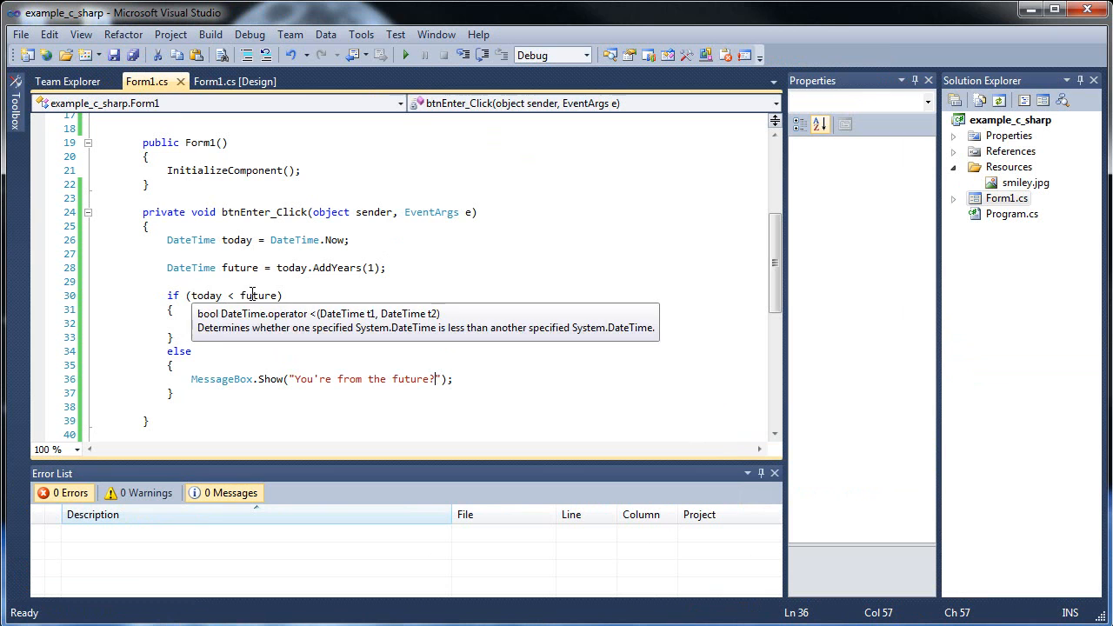
# Change future to today.AddYears(-1) and test that Enter shows "You're from the future?"
pyautogui.write('MessageBox.Show("Ok, good!");')
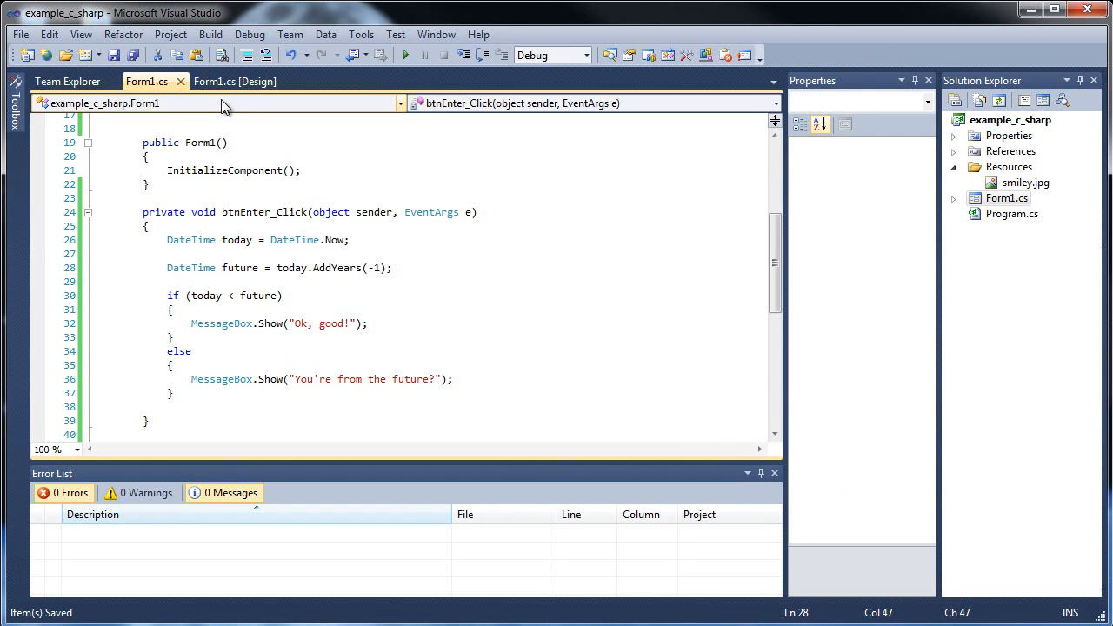
pyautogui.click(405, 54)
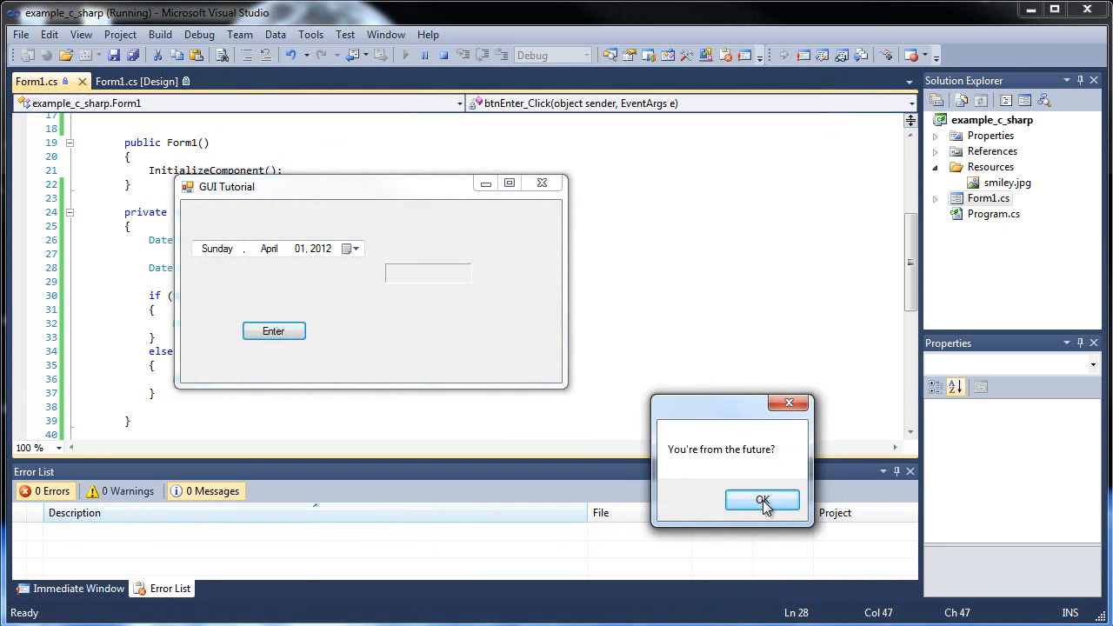
pyautogui.click(761, 501)
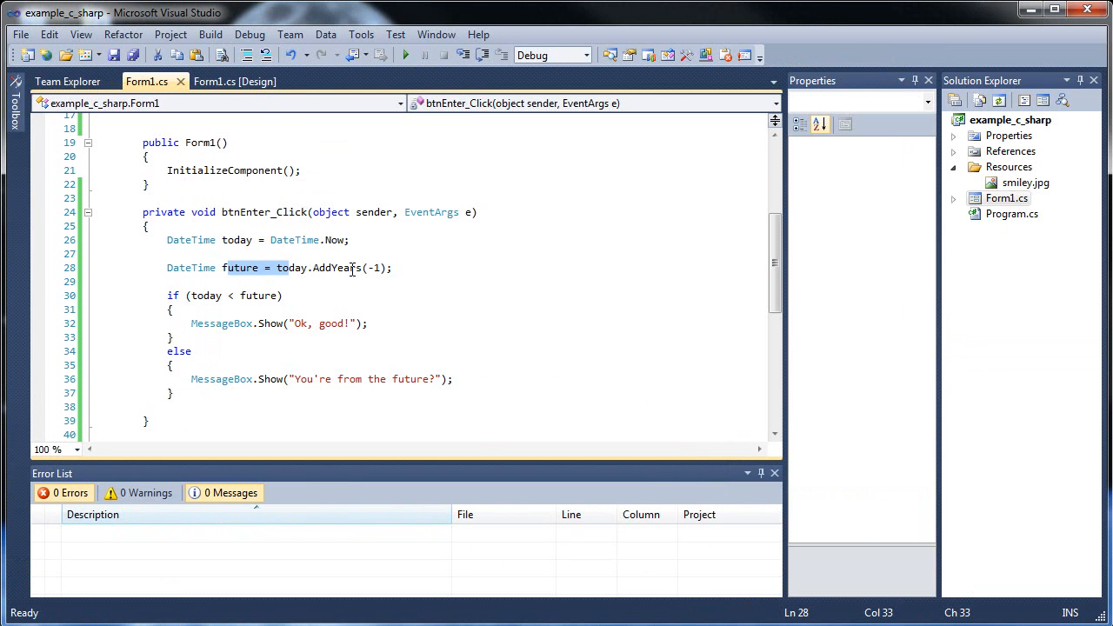
pyautogui.doubleClick(337, 268)
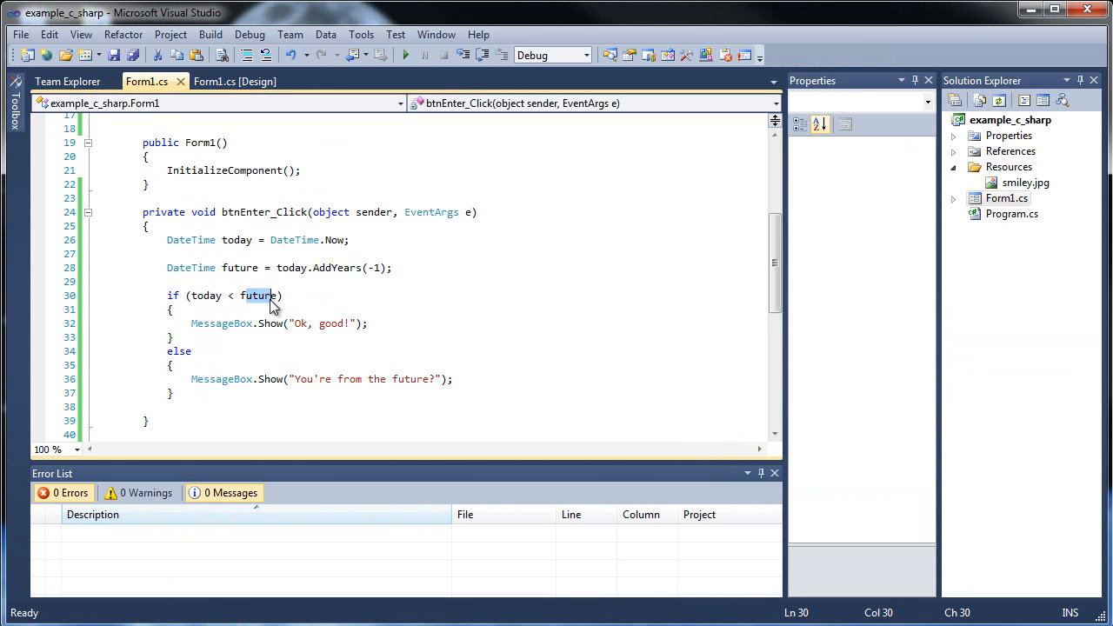
pyautogui.moveTo(260, 296)
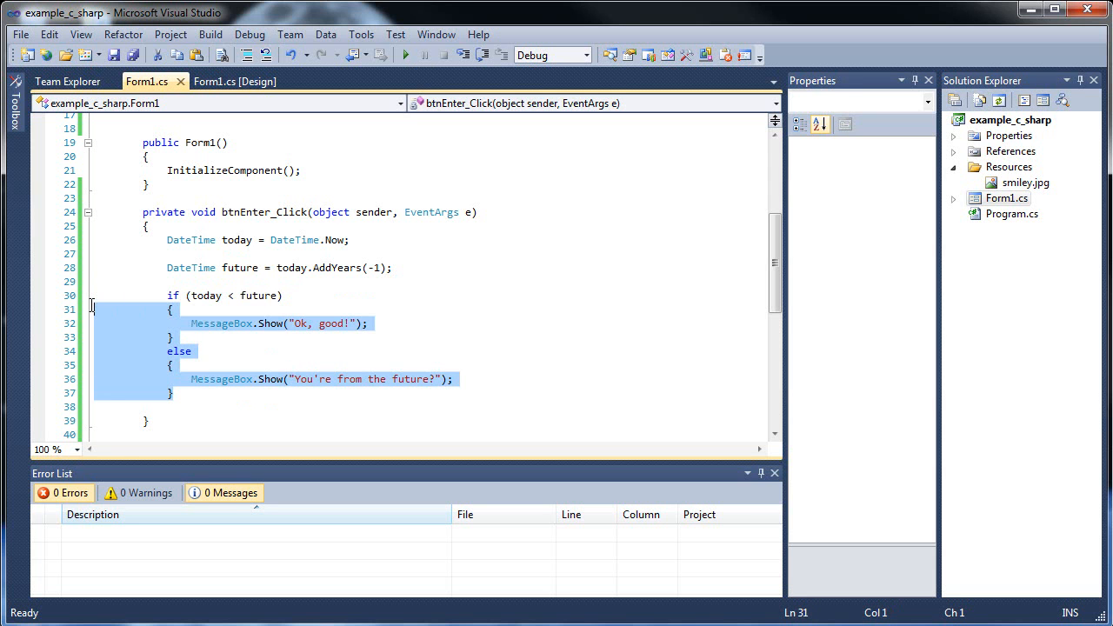
# Delete the if/else block, future line and extra blank line, leaving only the today statement
pyautogui.press('Delete')
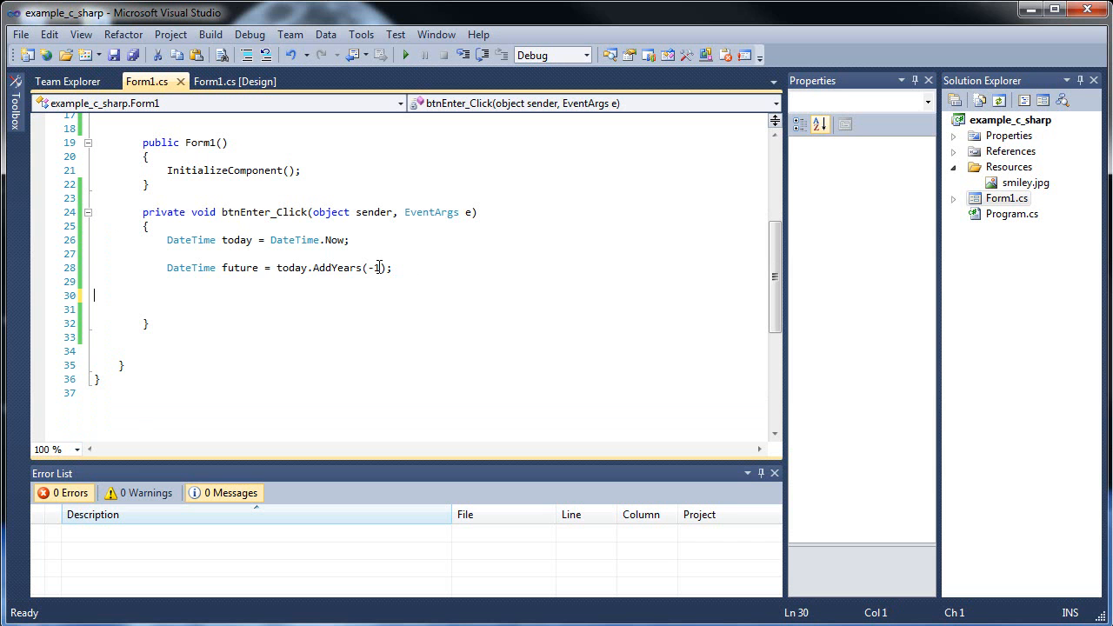
pyautogui.press('Delete')
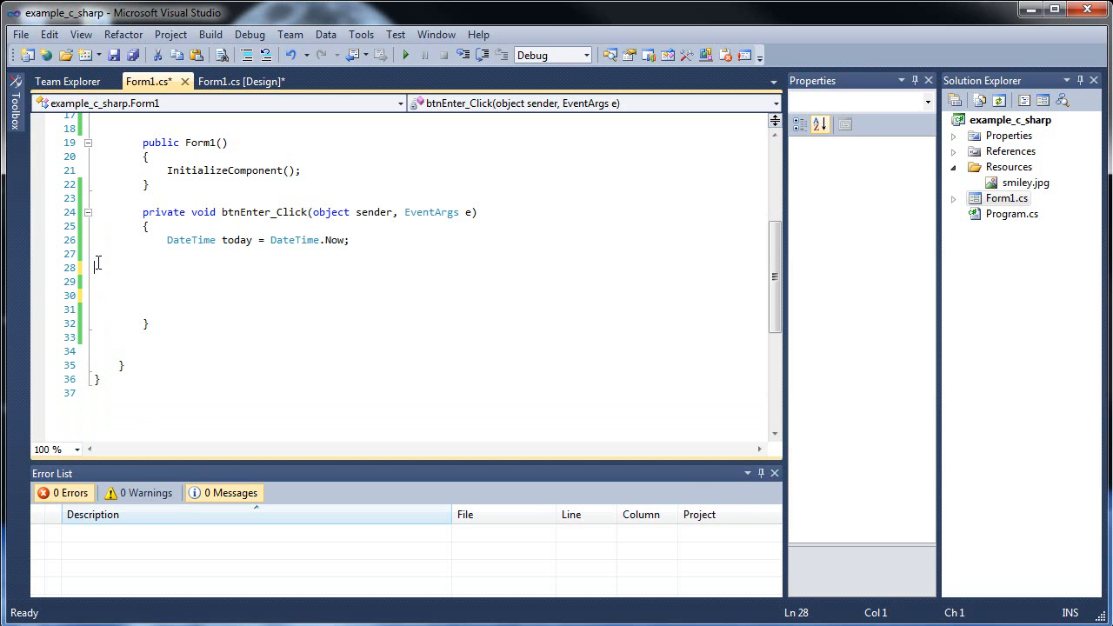
pyautogui.click(241, 82)
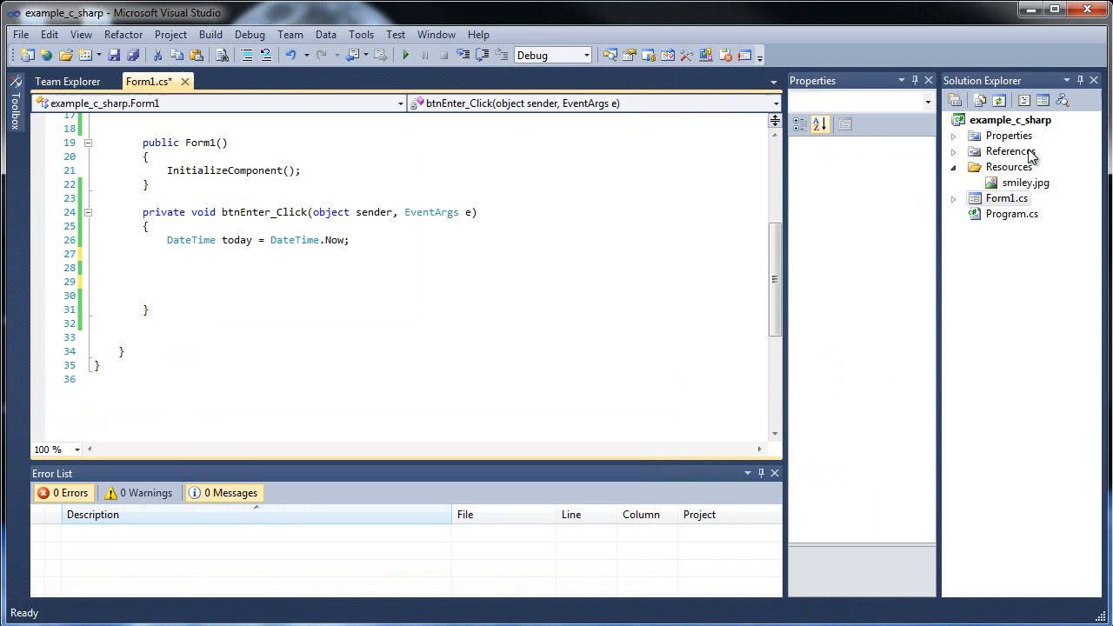
# Select dateTimePicker1 in the designer and inspect its Value property without changing it
pyautogui.click(240, 82)
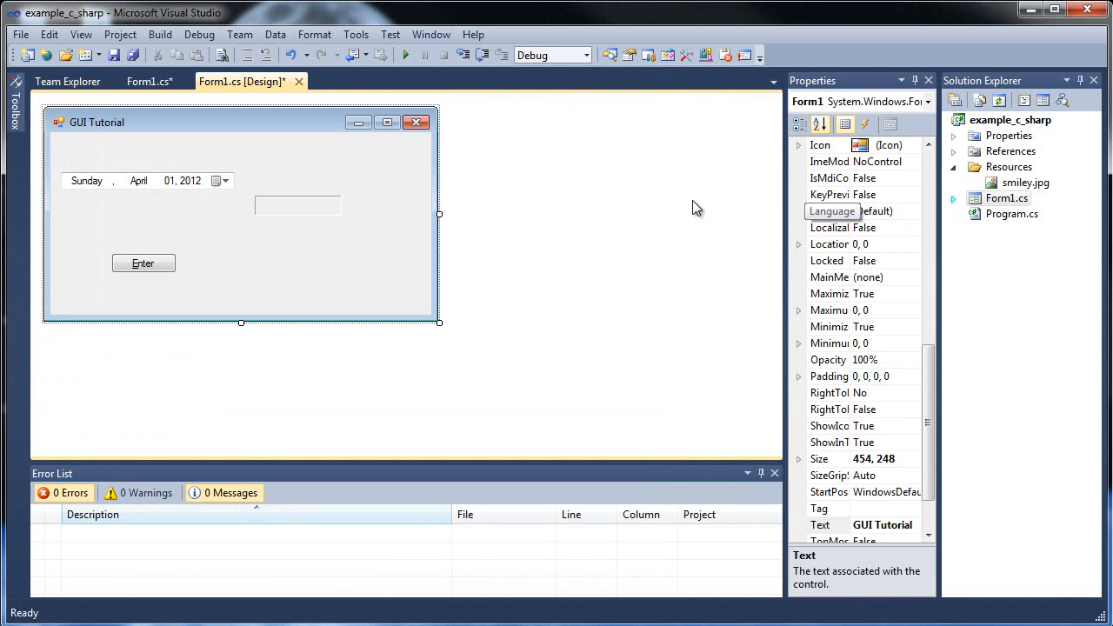
pyautogui.click(147, 179)
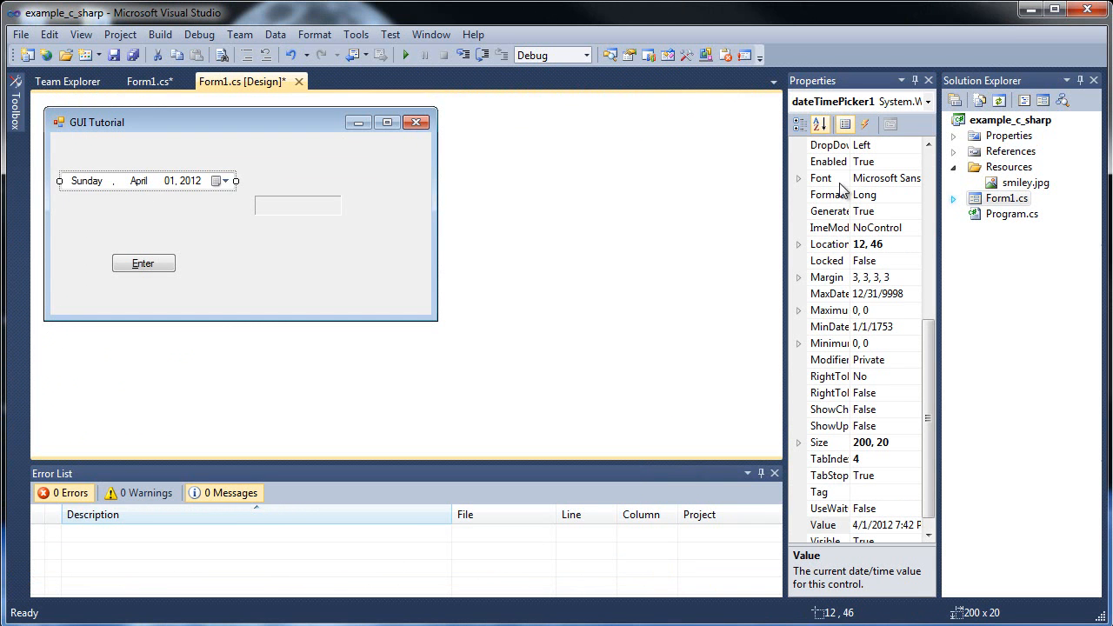
pyautogui.click(826, 525)
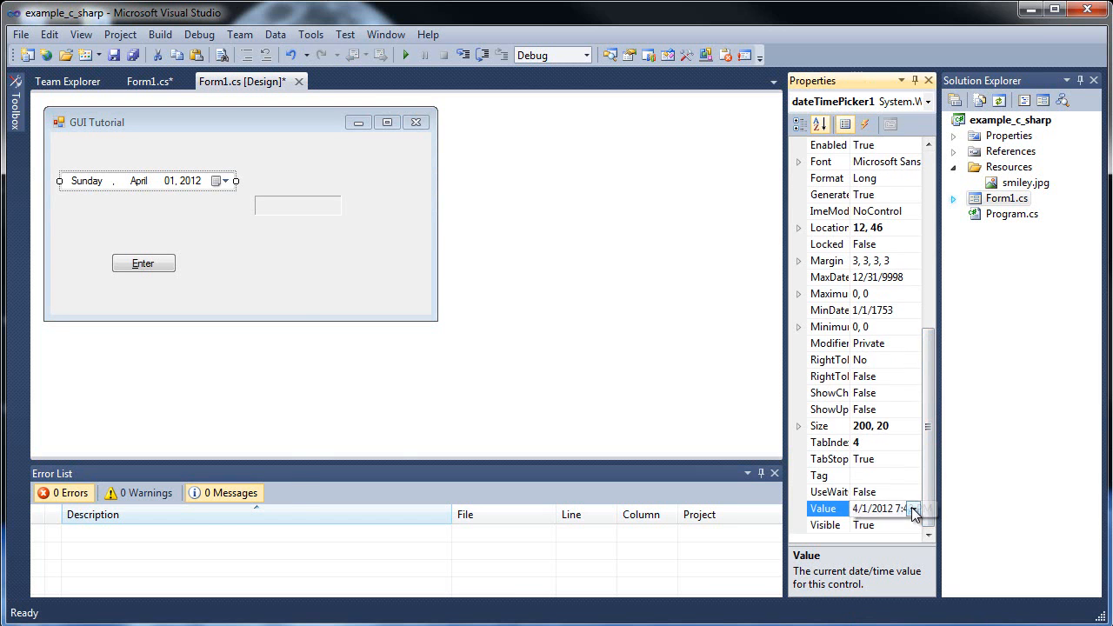
pyautogui.click(913, 507)
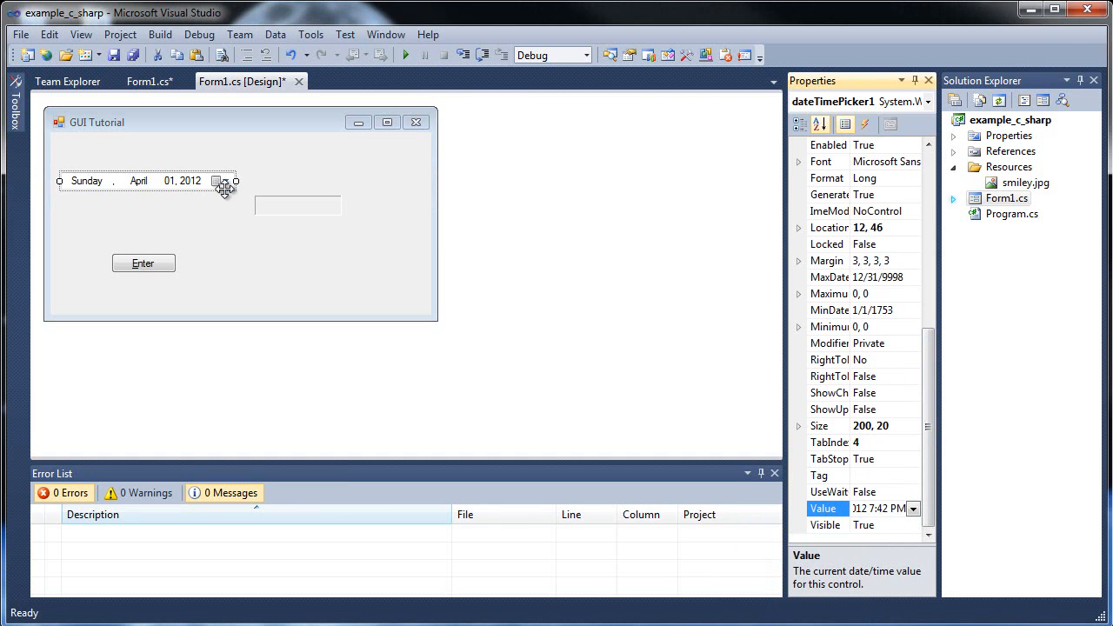
pyautogui.moveTo(505, 237)
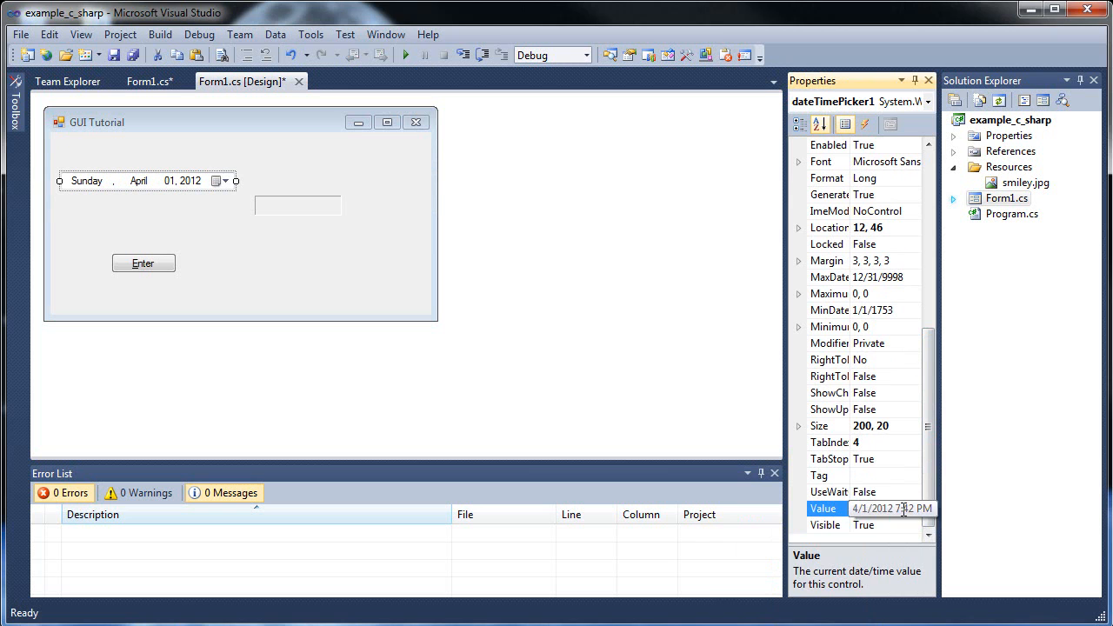
pyautogui.click(911, 507)
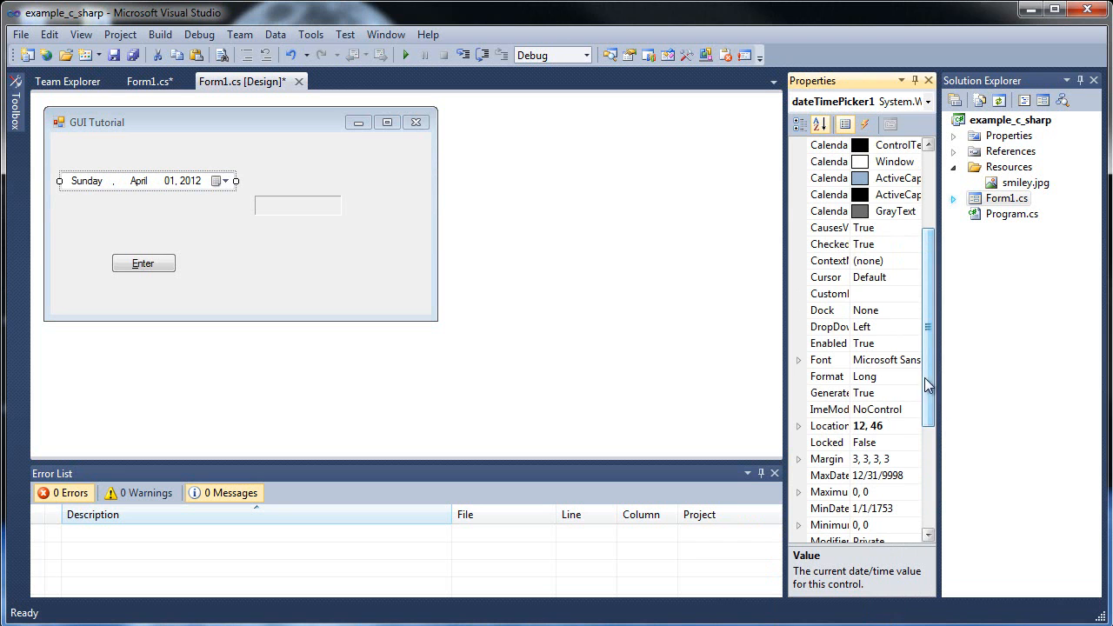
# Set the picker's Format to Short, then Custom, and return to the Form1.cs code
pyautogui.click(912, 376)
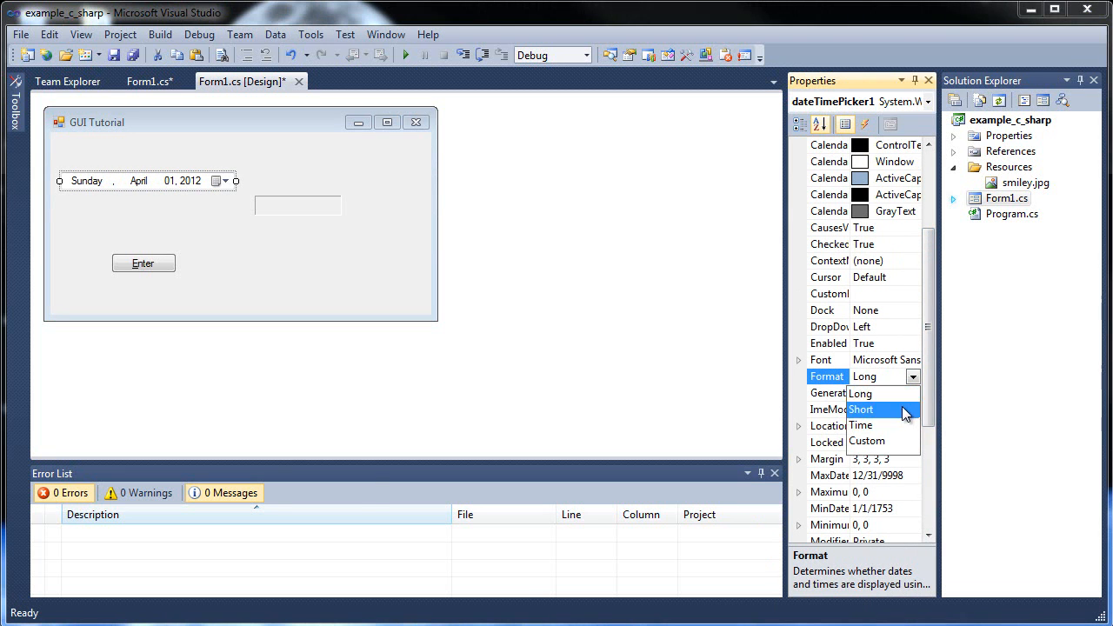
pyautogui.click(859, 409)
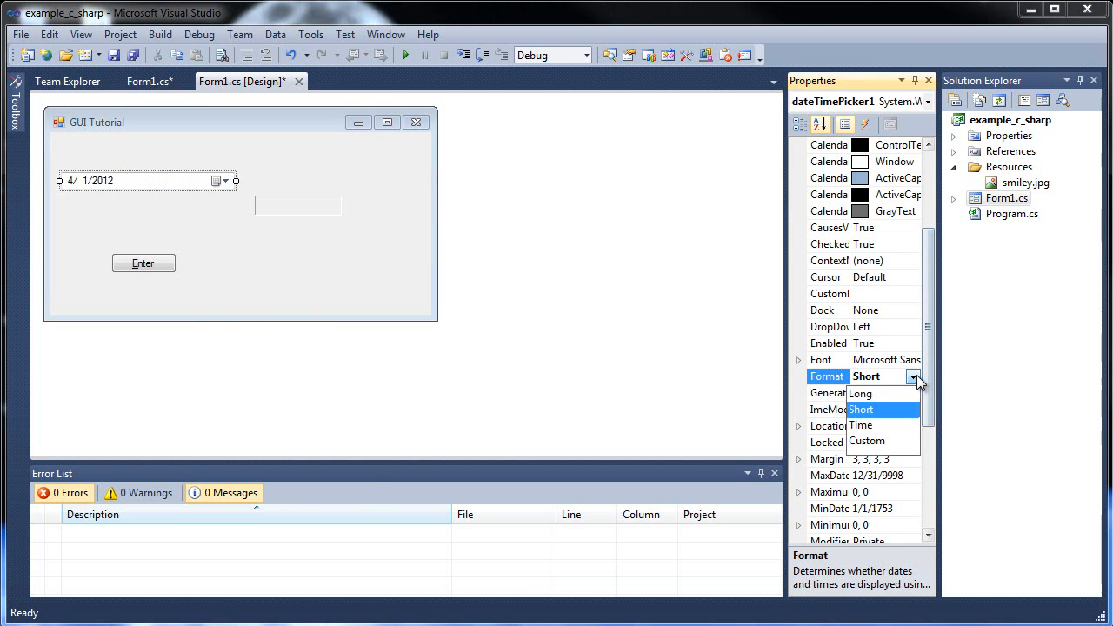
pyautogui.click(861, 424)
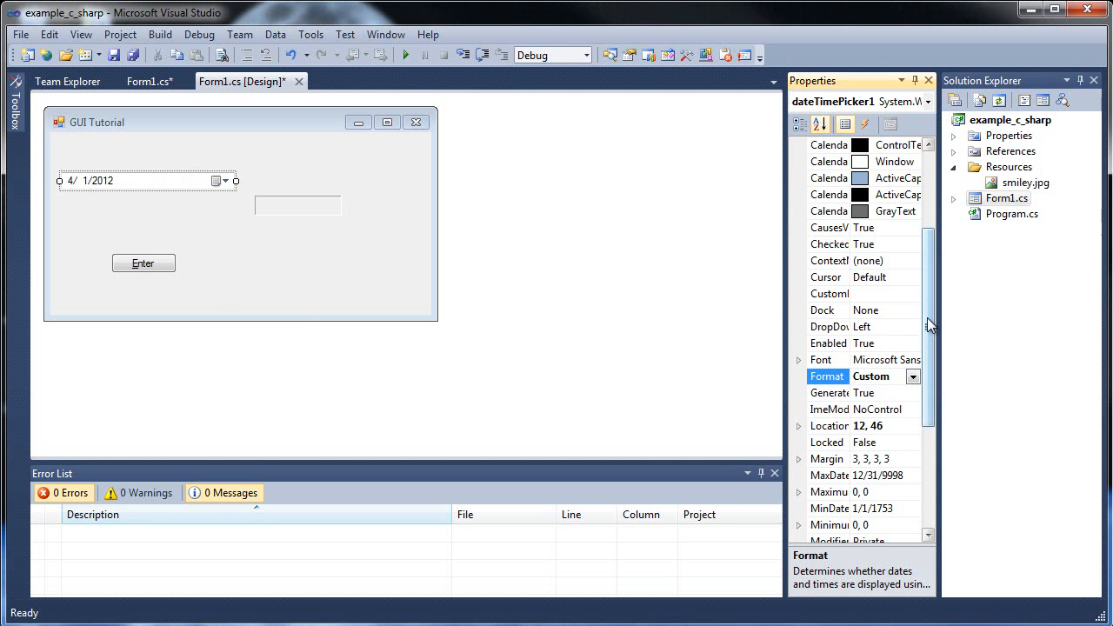
pyautogui.click(828, 294)
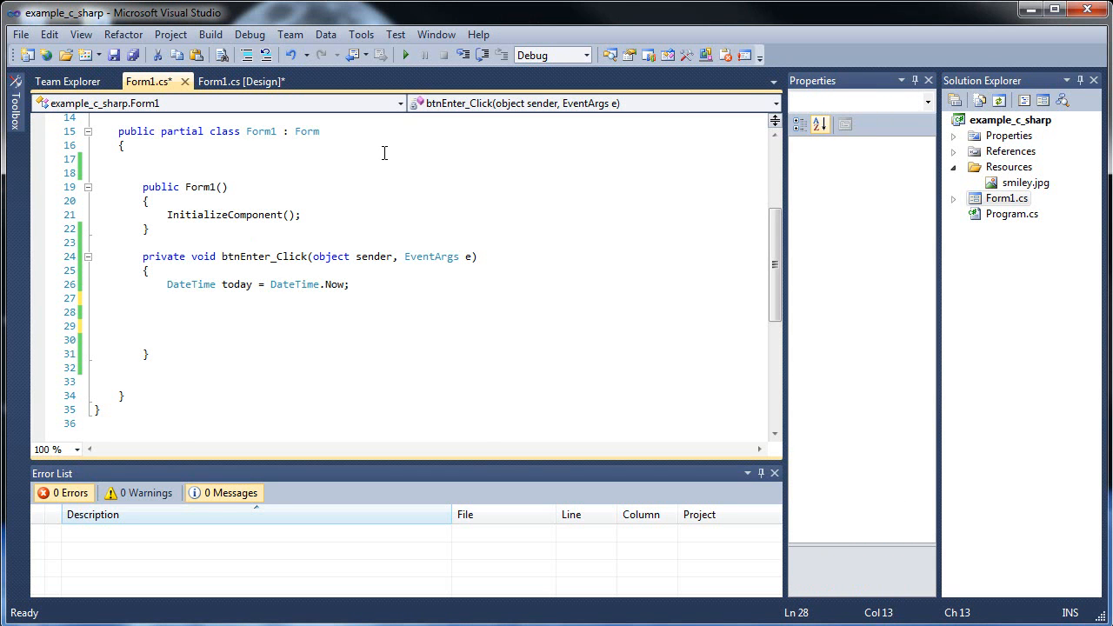
# Set dateTimePicker1.Value = today.AddDays(1); in btnEnter_Click and save Form1.cs
pyautogui.write('Dt')
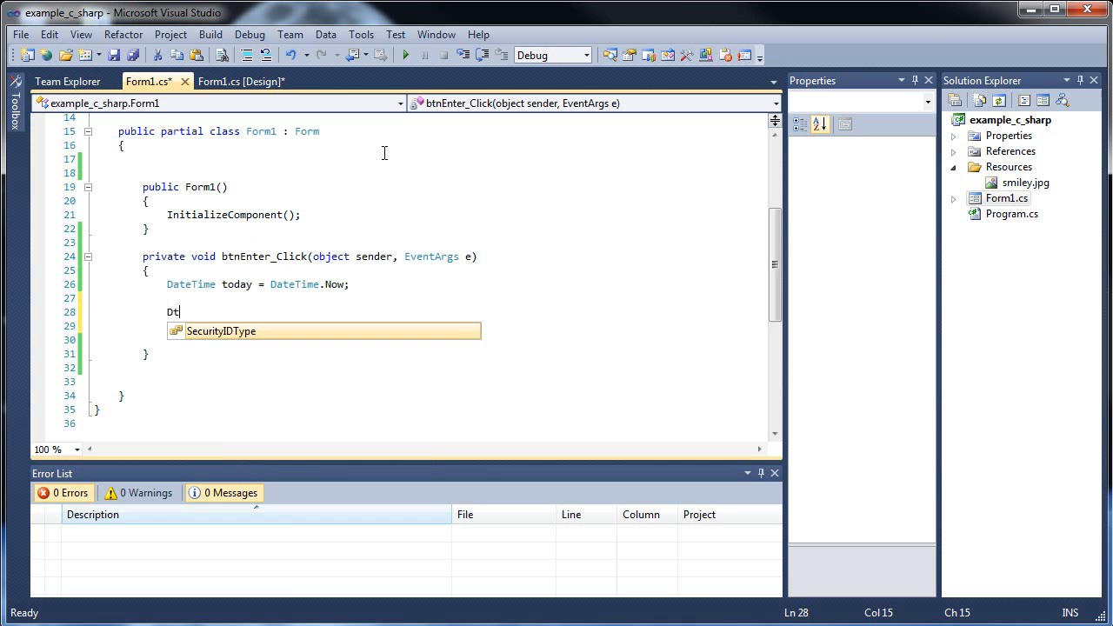
pyautogui.write('a')
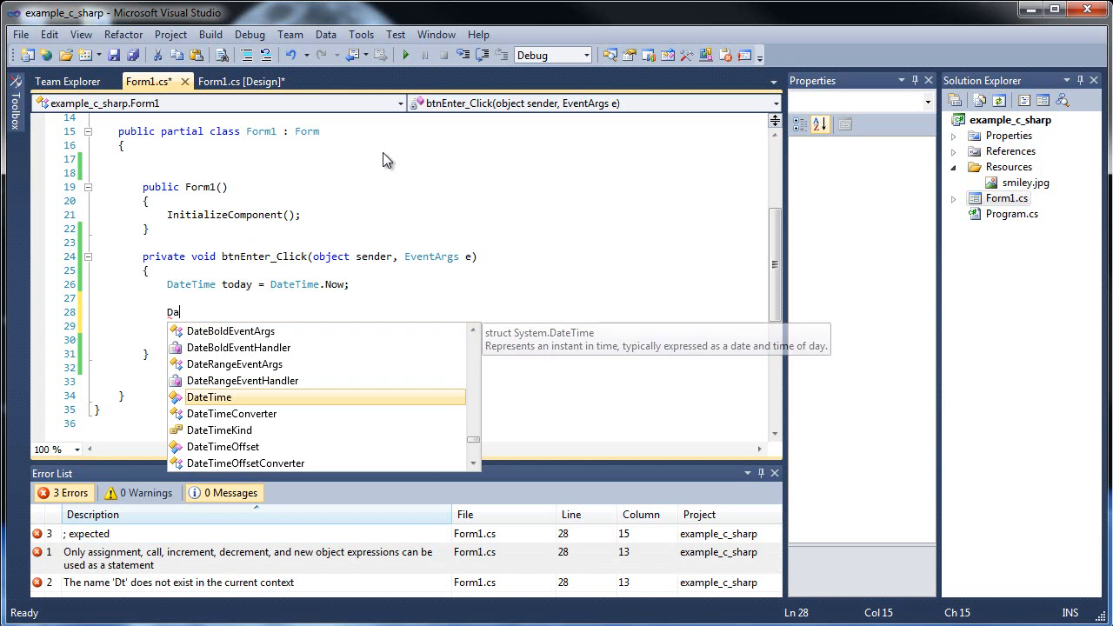
pyautogui.write('te')
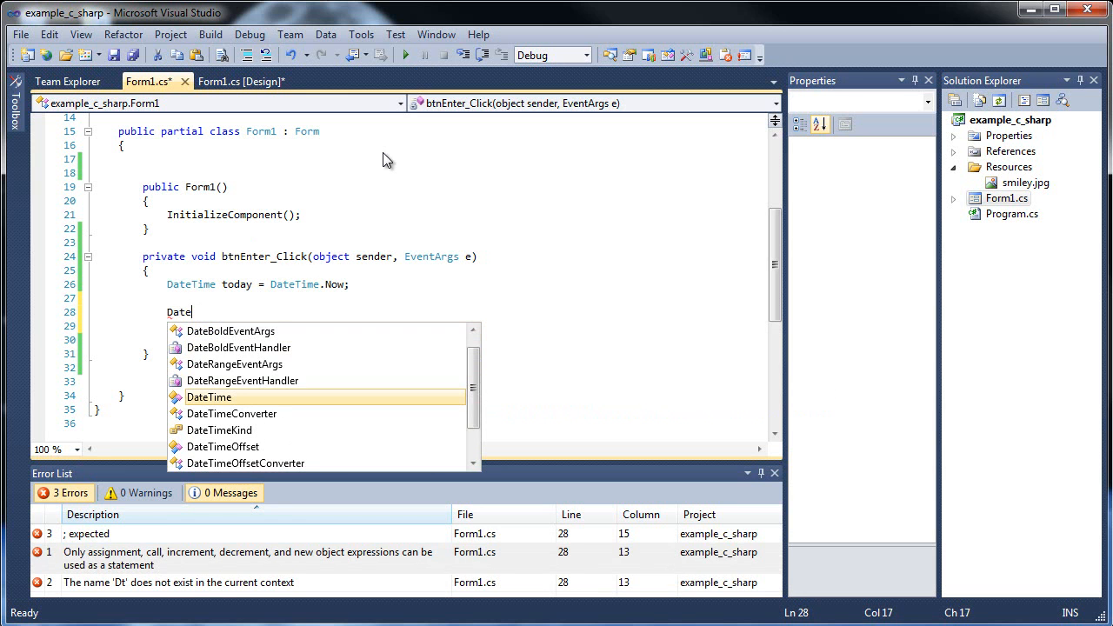
pyautogui.write('TimePicker1.Value =')
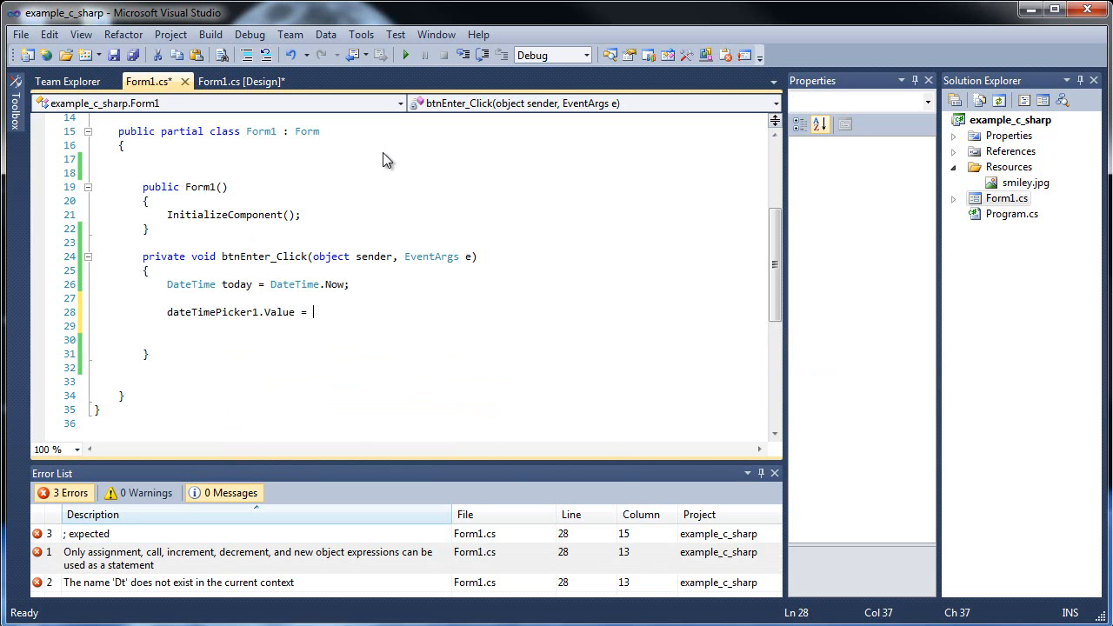
pyautogui.write('today.')
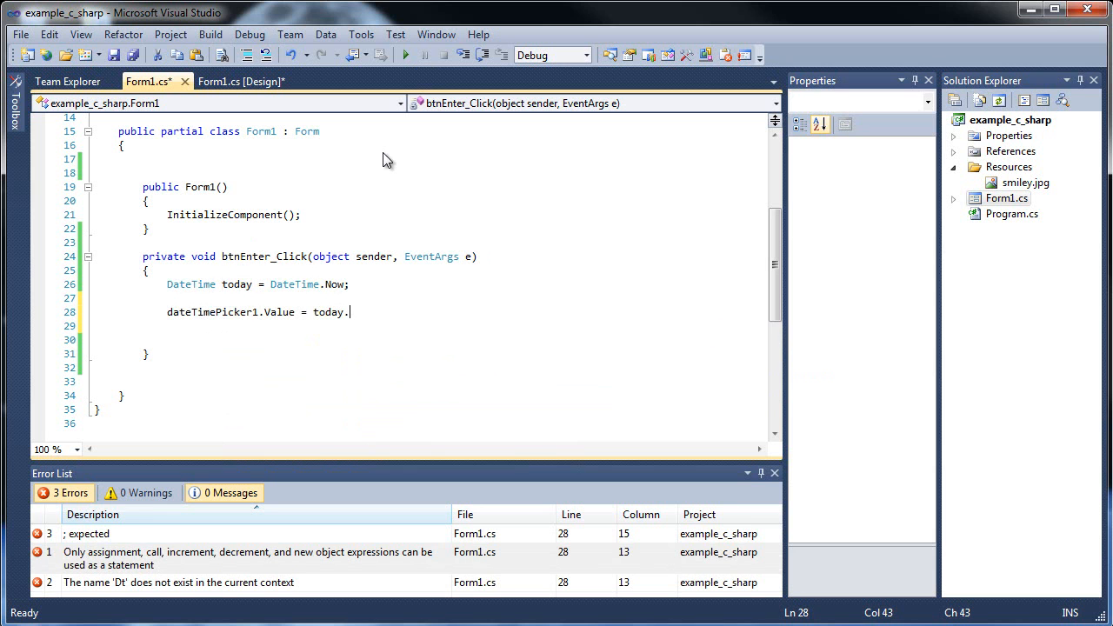
pyautogui.write('AddDays();')
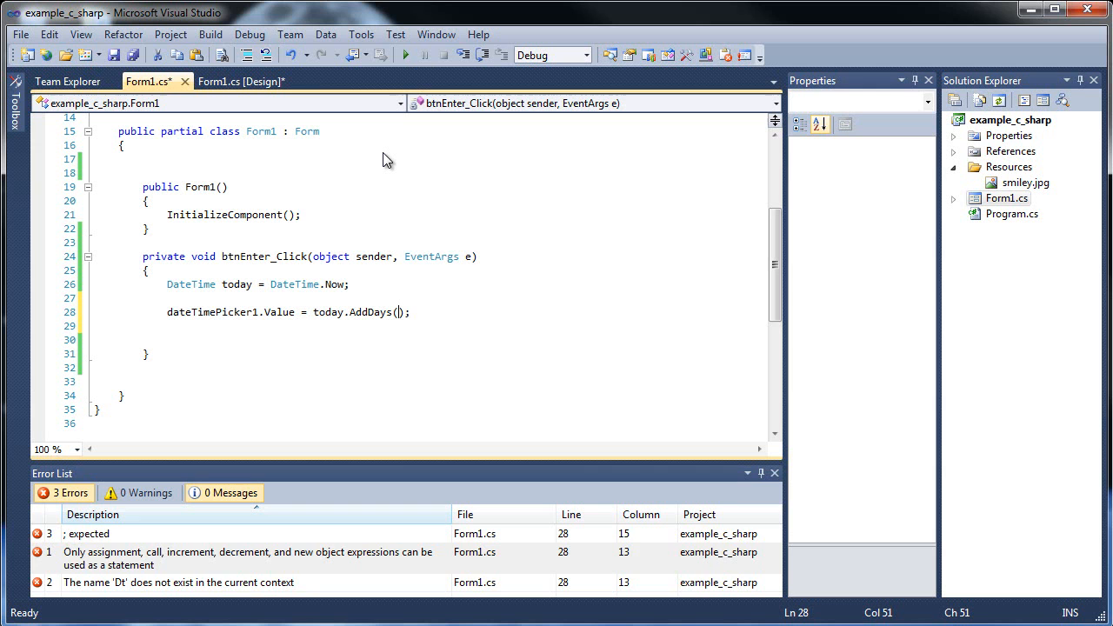
pyautogui.write('1')
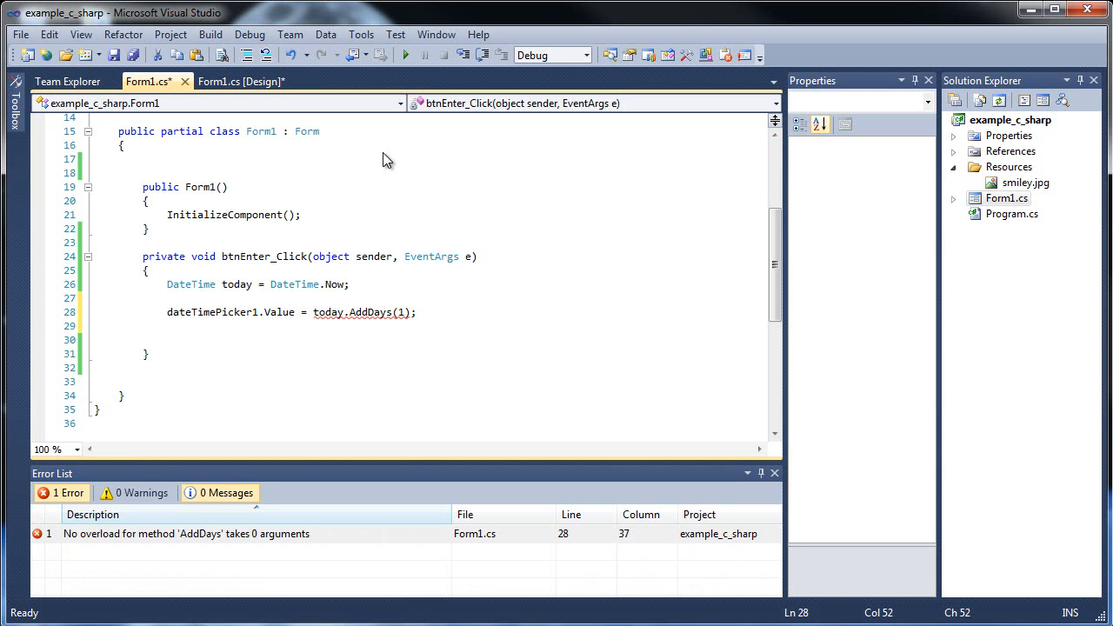
pyautogui.click(132, 53)
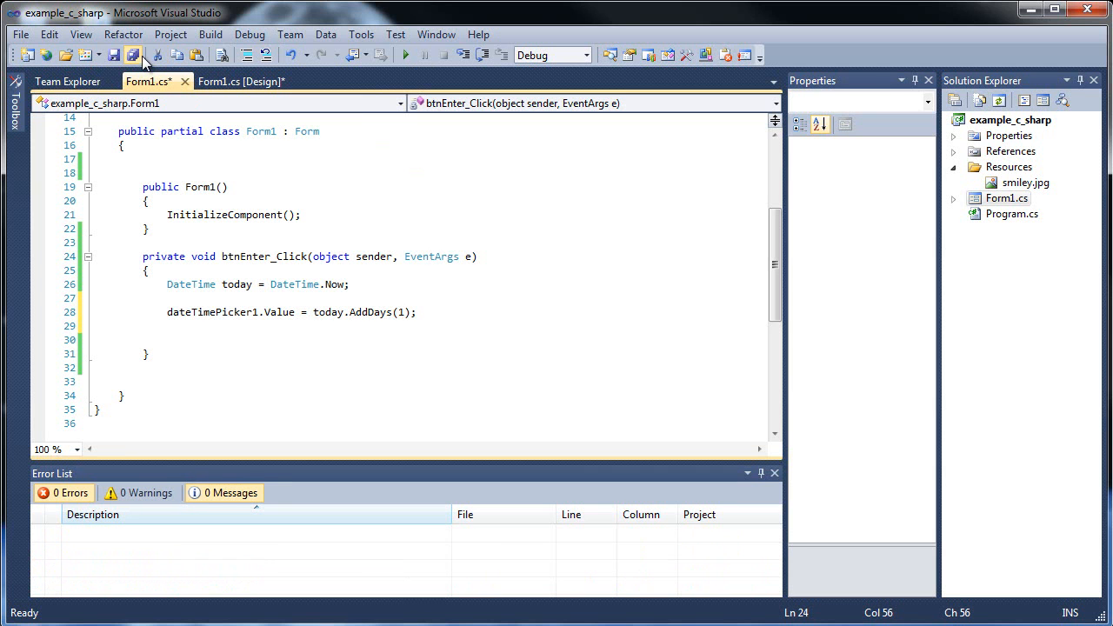
pyautogui.click(132, 54)
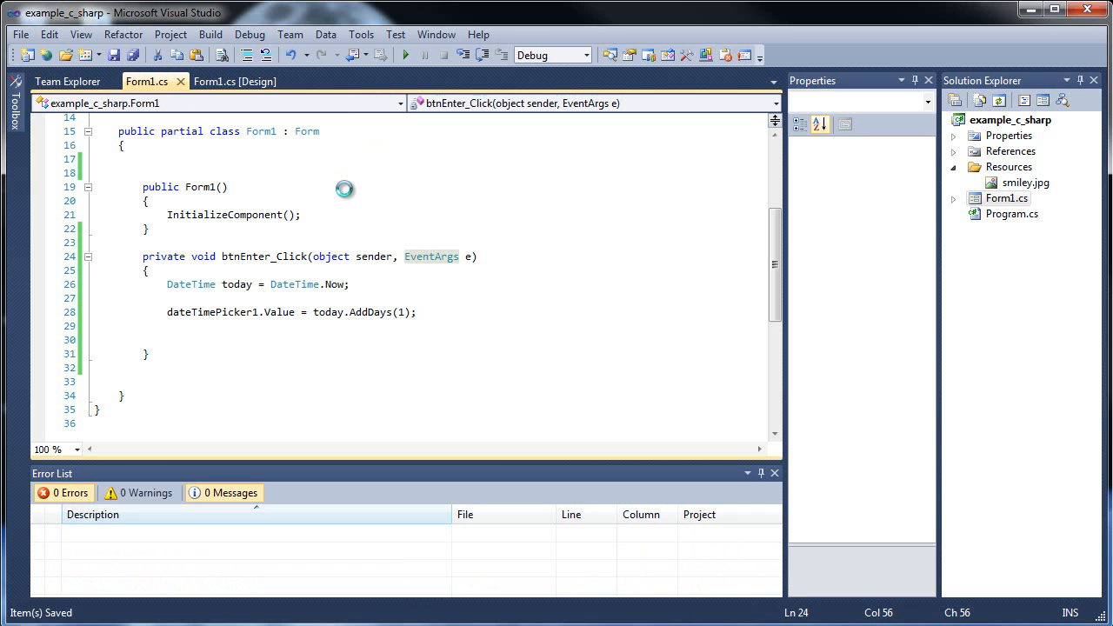
pyautogui.click(405, 54)
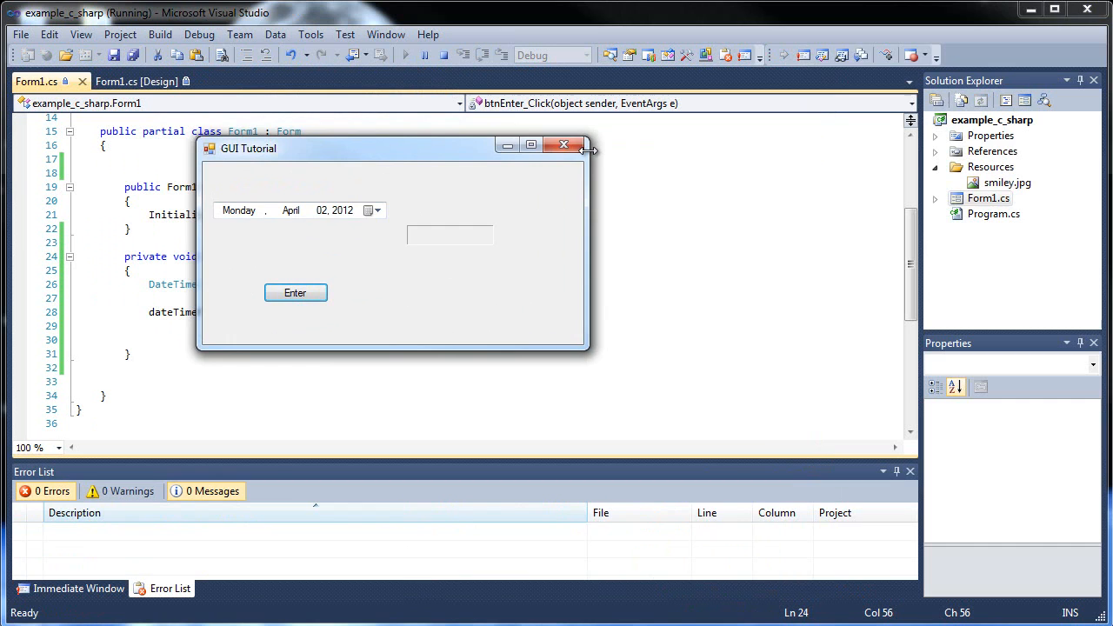
pyautogui.click(563, 144)
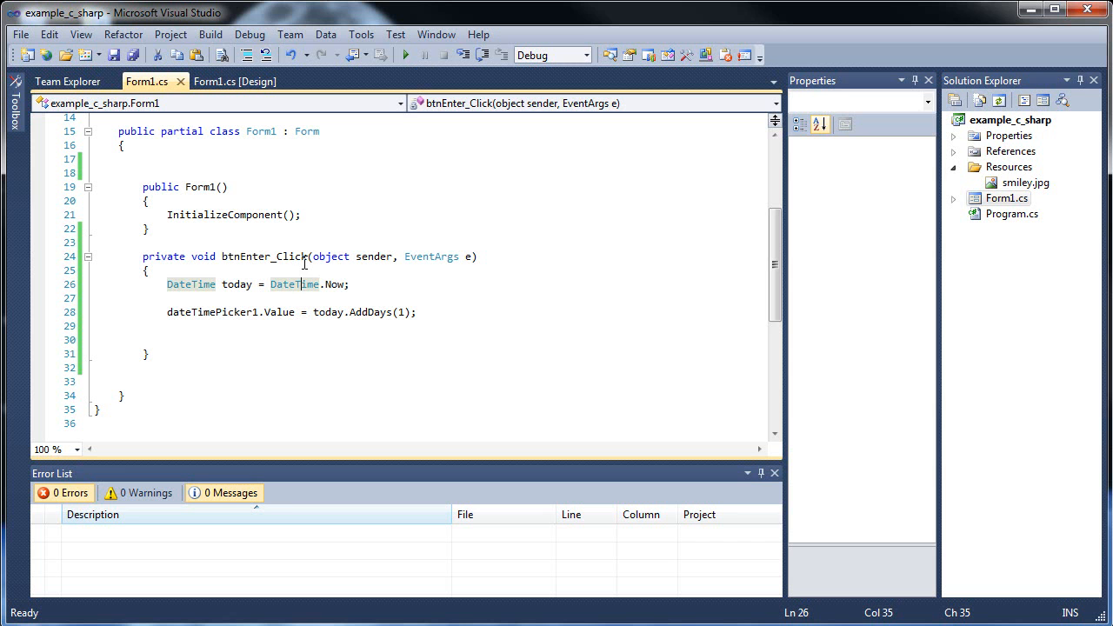
pyautogui.click(235, 82)
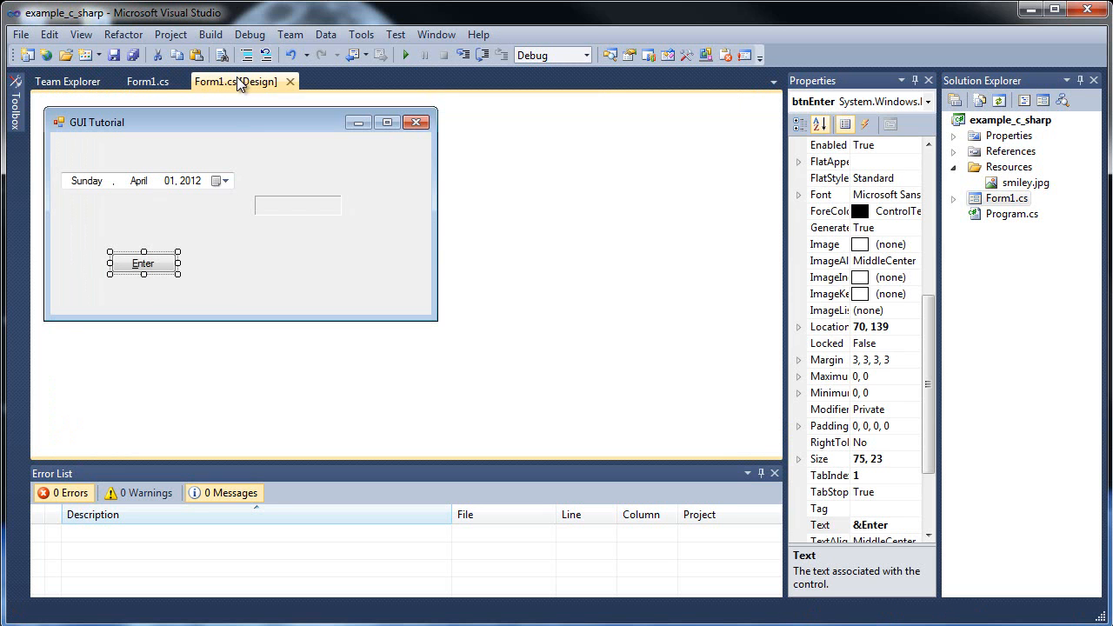
pyautogui.click(403, 54)
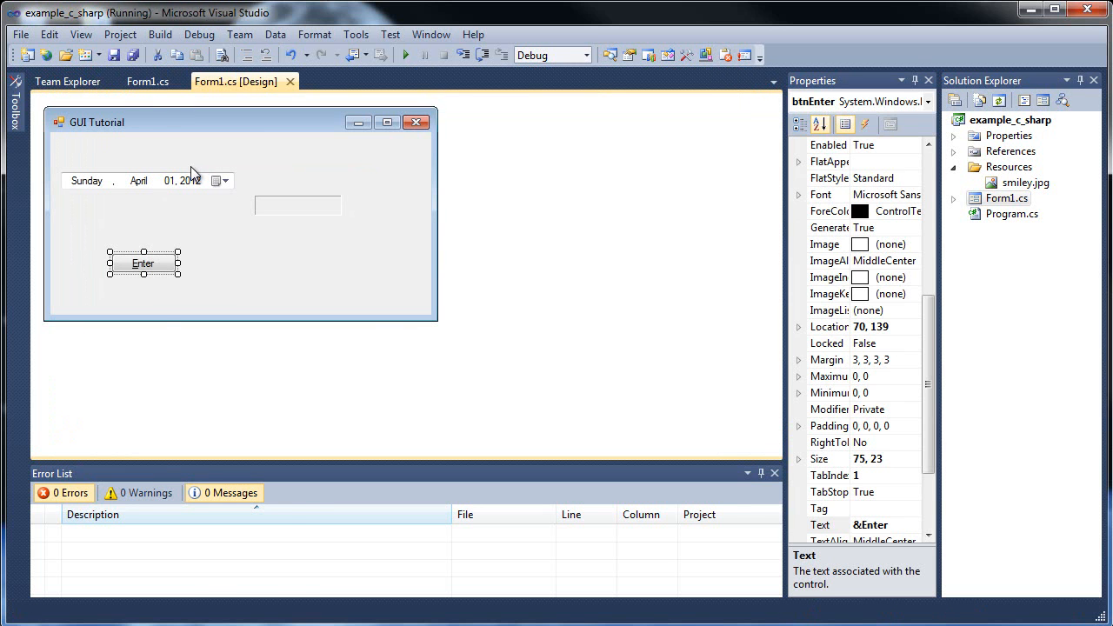
pyautogui.click(219, 179)
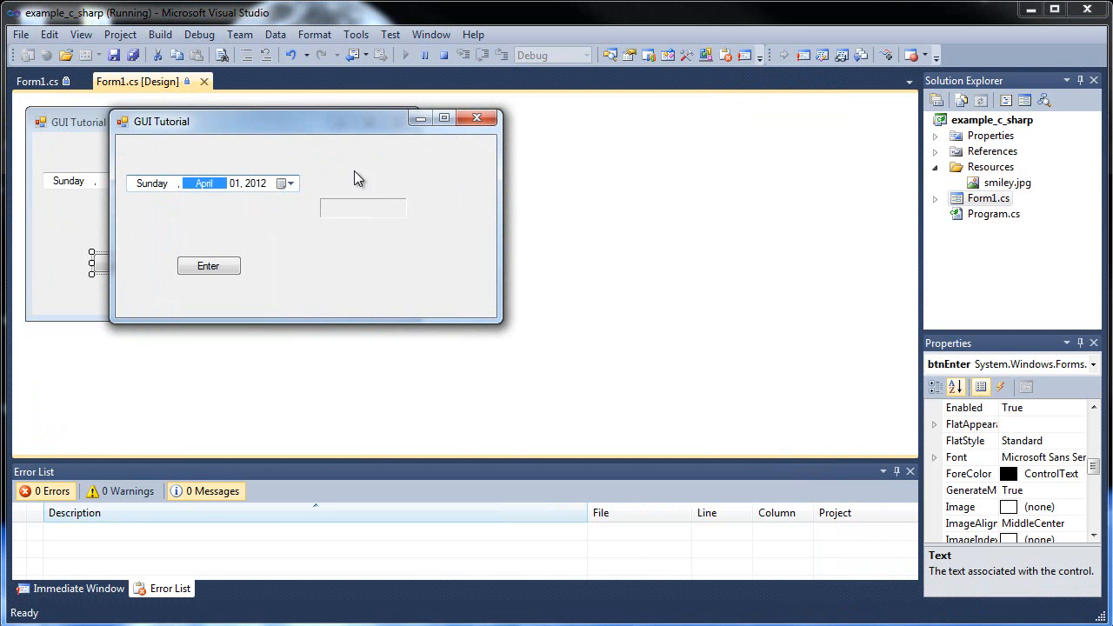
pyautogui.moveTo(354, 172)
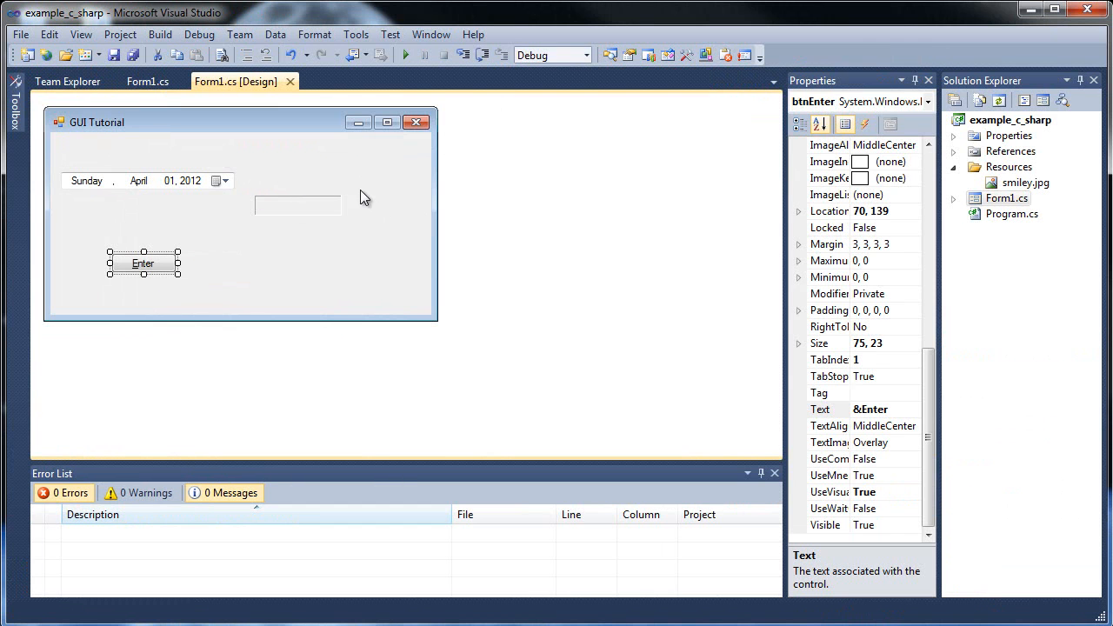
pyautogui.doubleClick(143, 265)
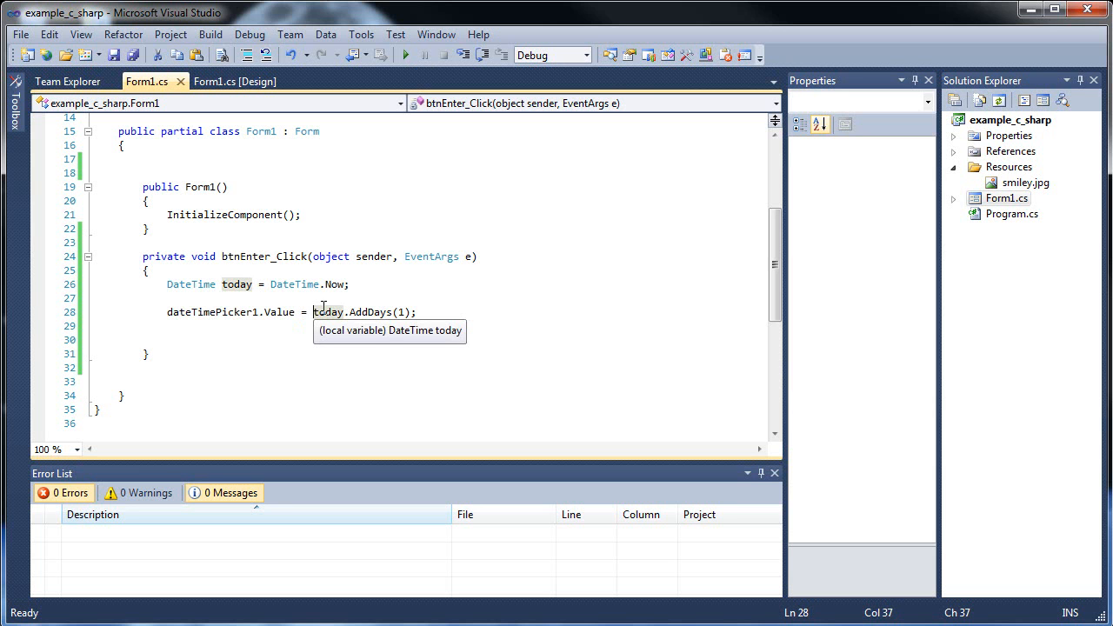
# Test the running form by picking April 2 in the DateTimePicker, then close it
pyautogui.click(403, 54)
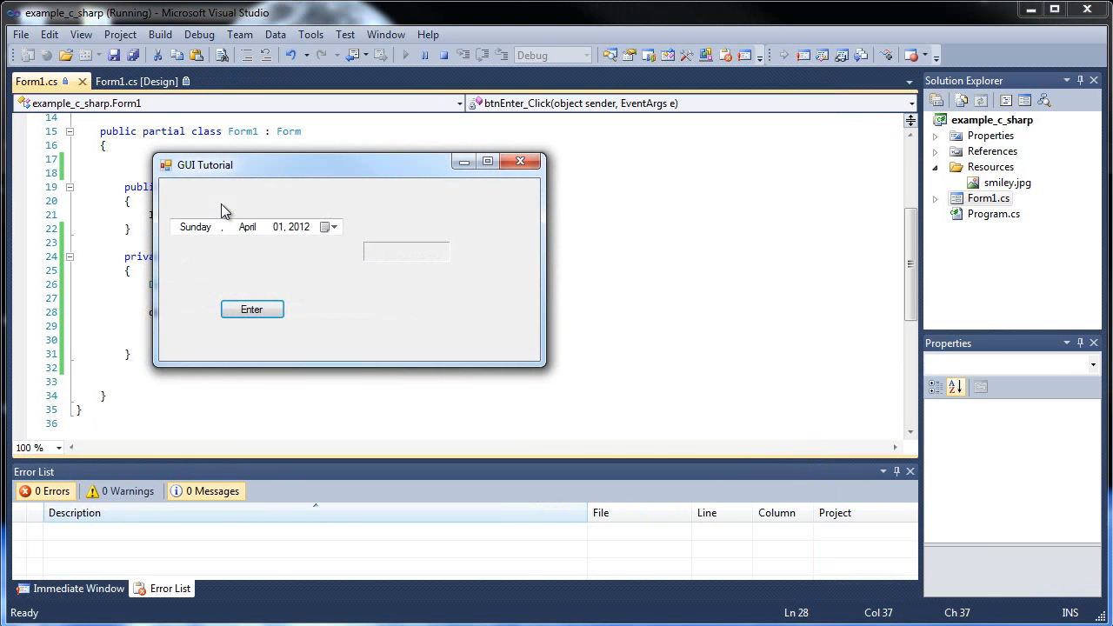
pyautogui.click(334, 226)
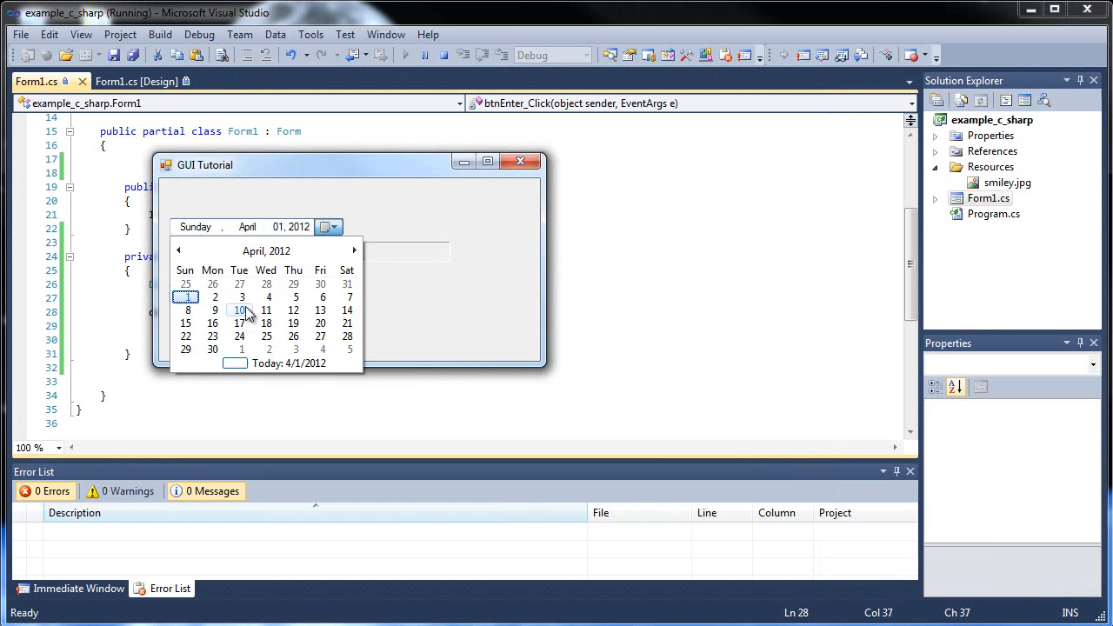
pyautogui.click(240, 309)
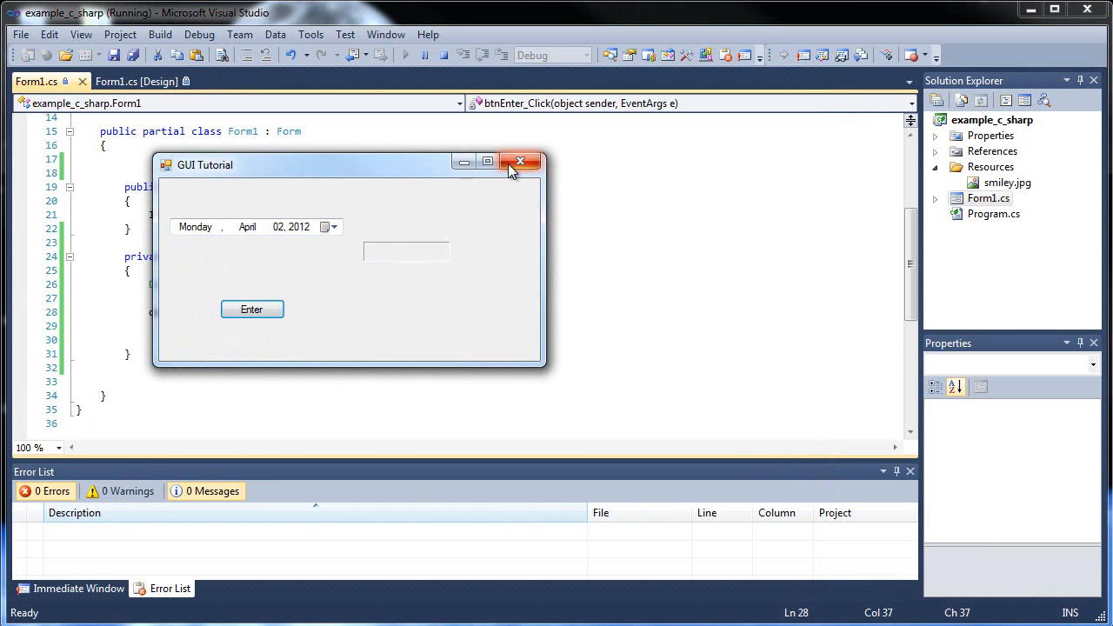
pyautogui.click(520, 161)
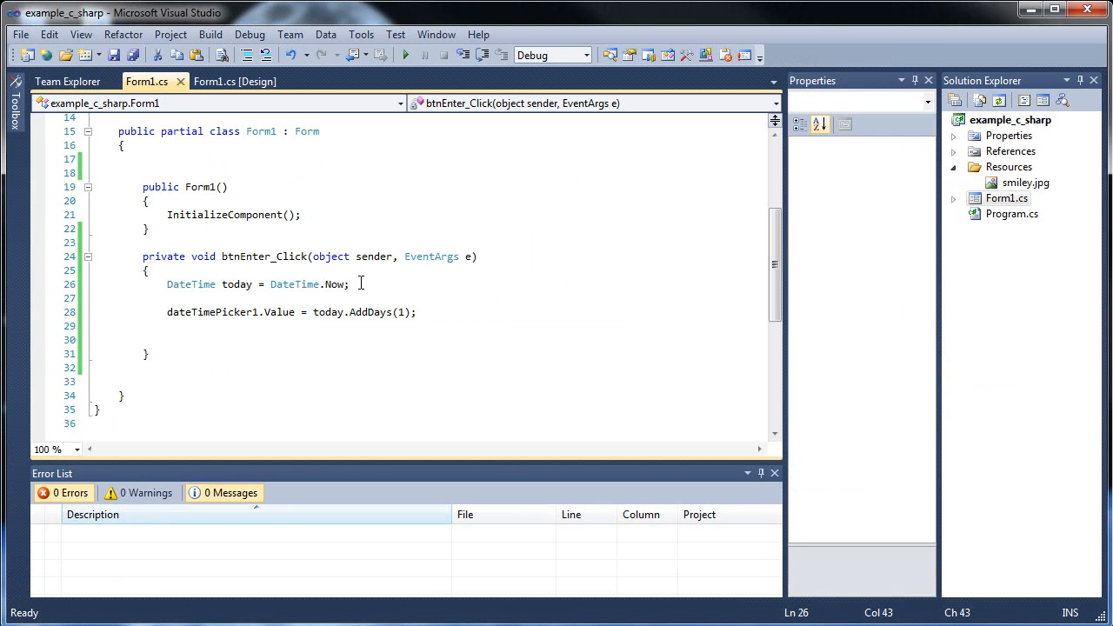
# Return to editing the Enter button handler code in Form1.cs
pyautogui.click(167, 298)
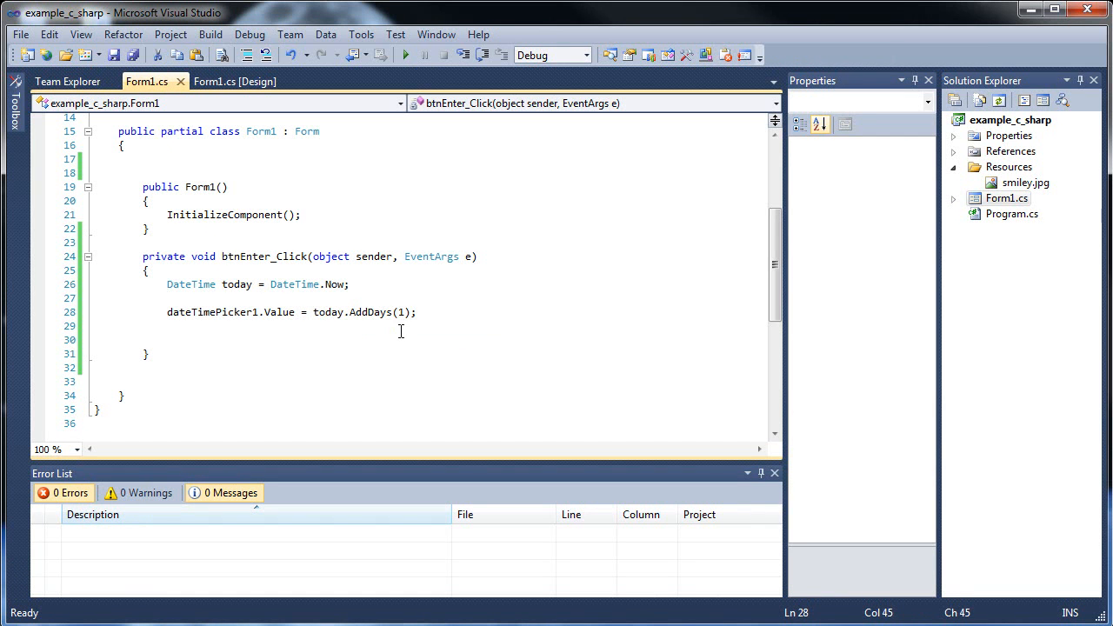
pyautogui.doubleClick(369, 313)
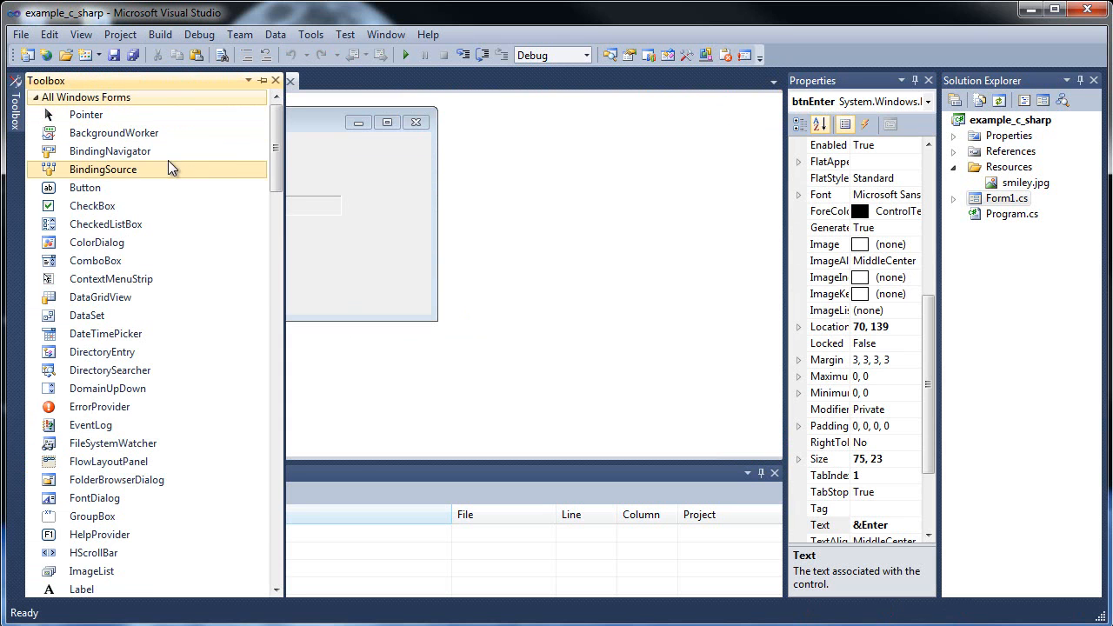
pyautogui.moveTo(92, 515)
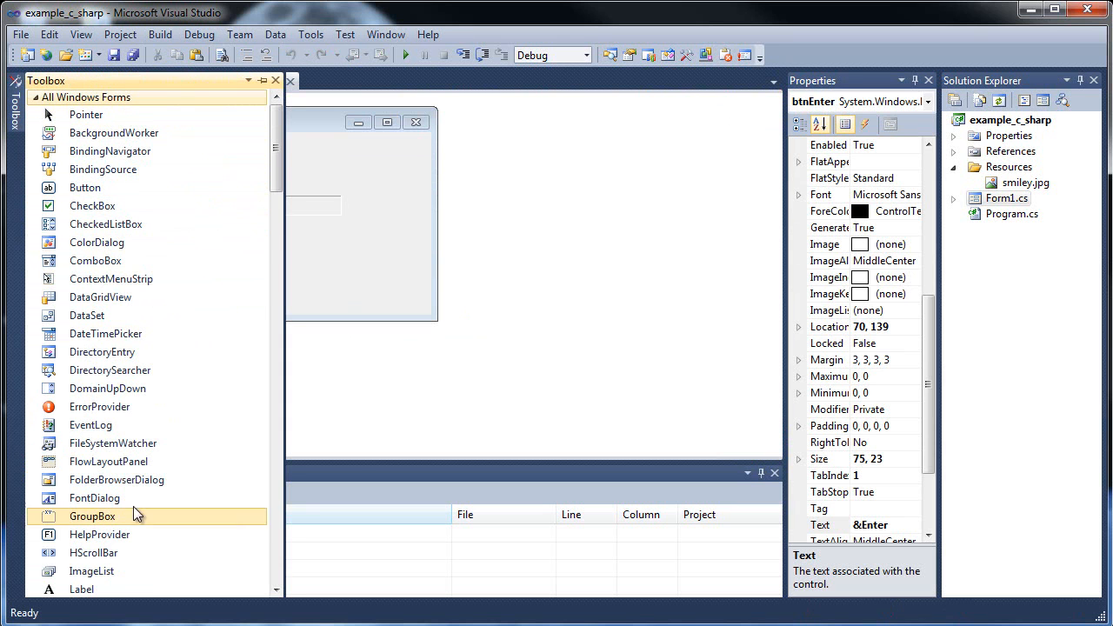
pyautogui.moveTo(94, 553)
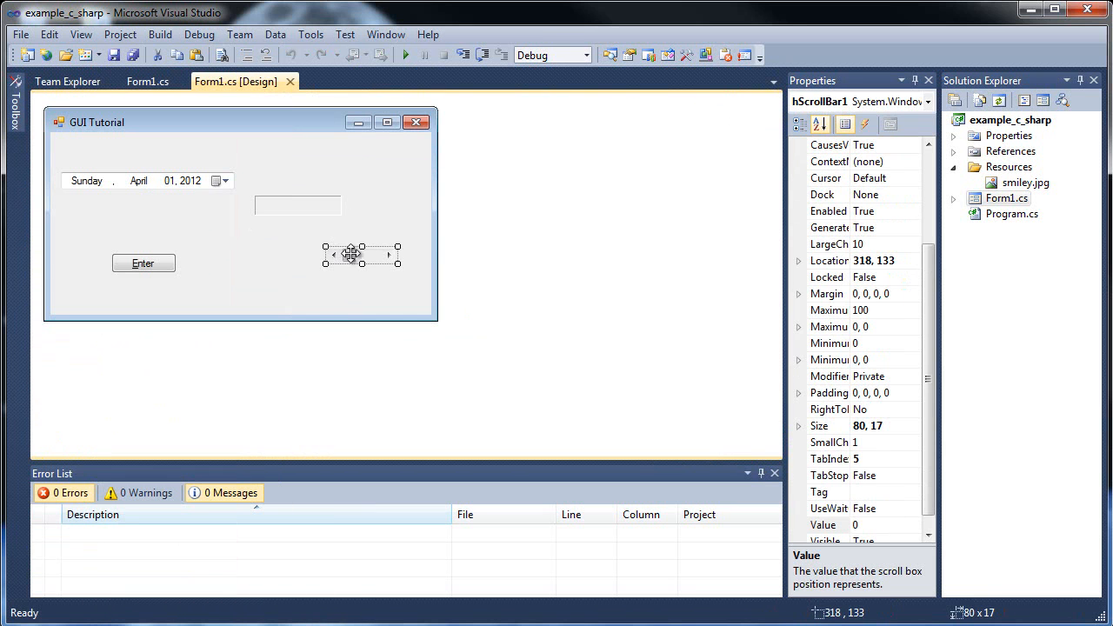
# Place hScrollBar1 to the right of the Enter button and widen it to 125 pixels
pyautogui.moveTo(361, 254); pyautogui.dragTo(321, 274)
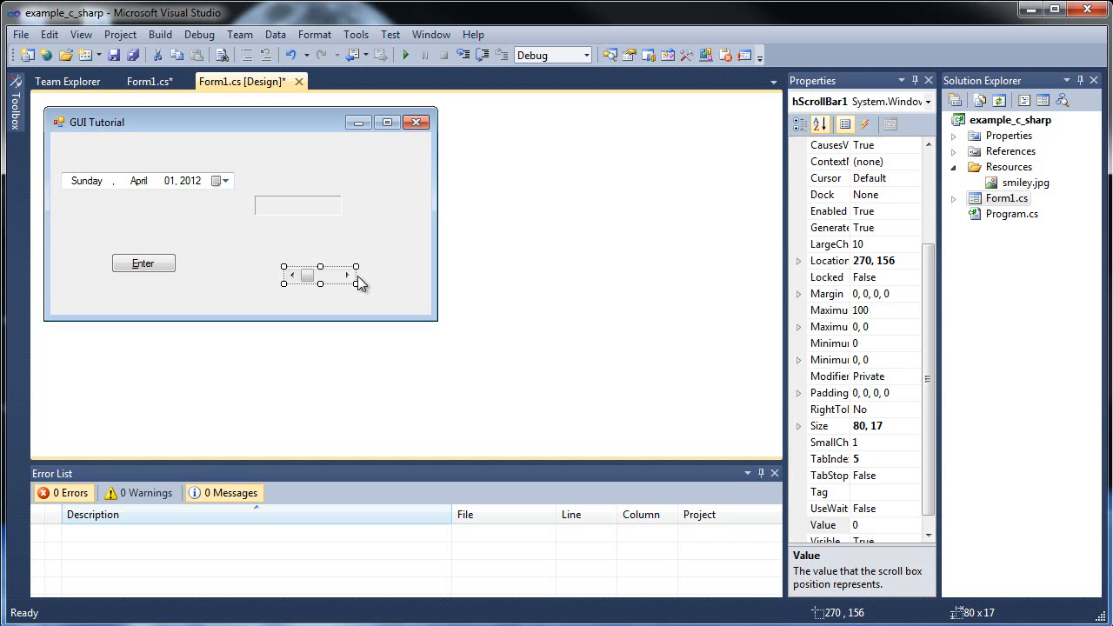
pyautogui.moveTo(354, 275); pyautogui.dragTo(393, 275)
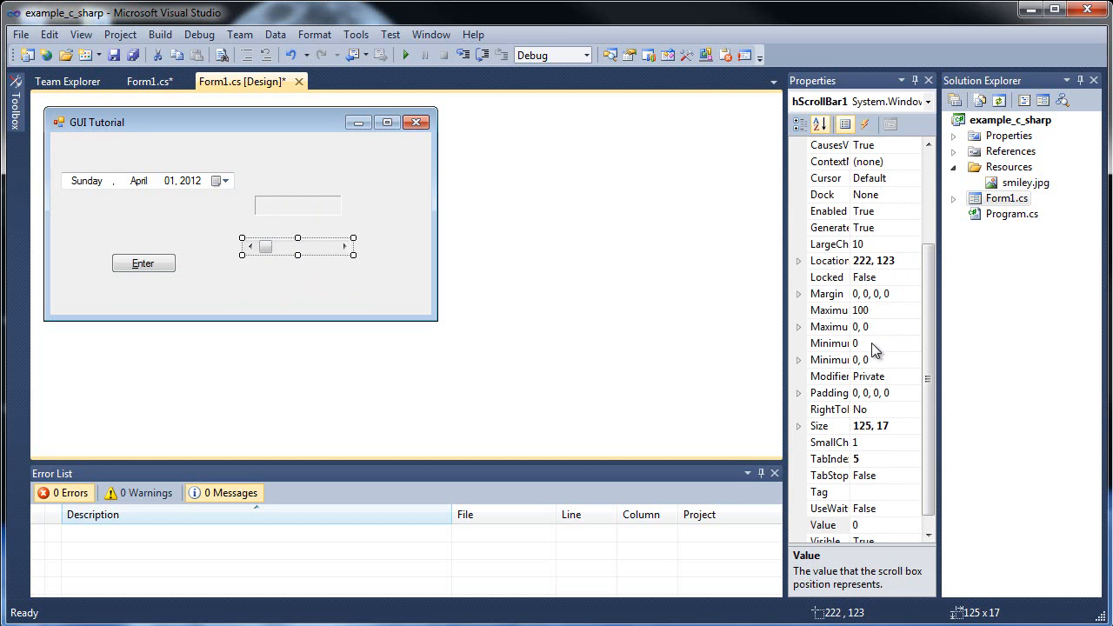
# Review hScrollBar1's Maximum 100, LargeChange 10 and SmallChange 1 in Properties
pyautogui.click(828, 310)
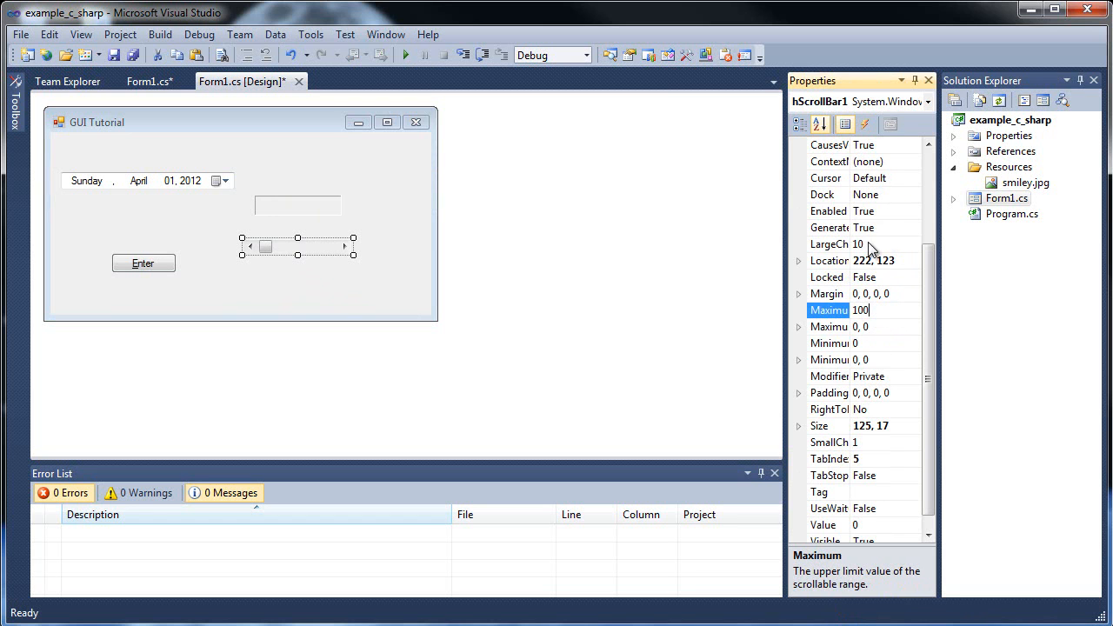
pyautogui.click(828, 244)
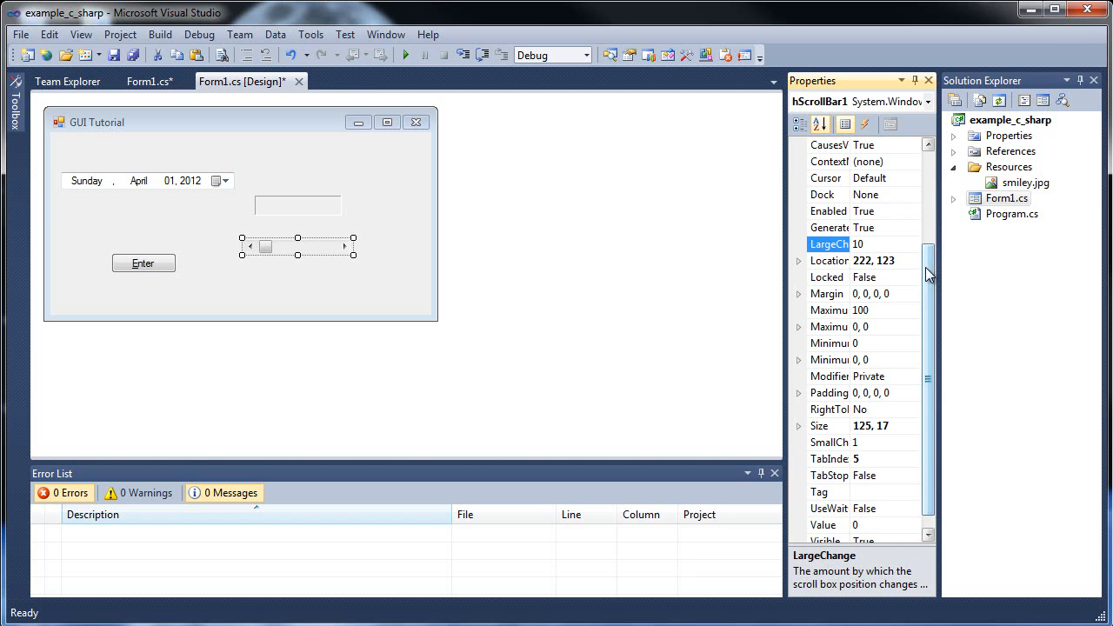
pyautogui.click(826, 441)
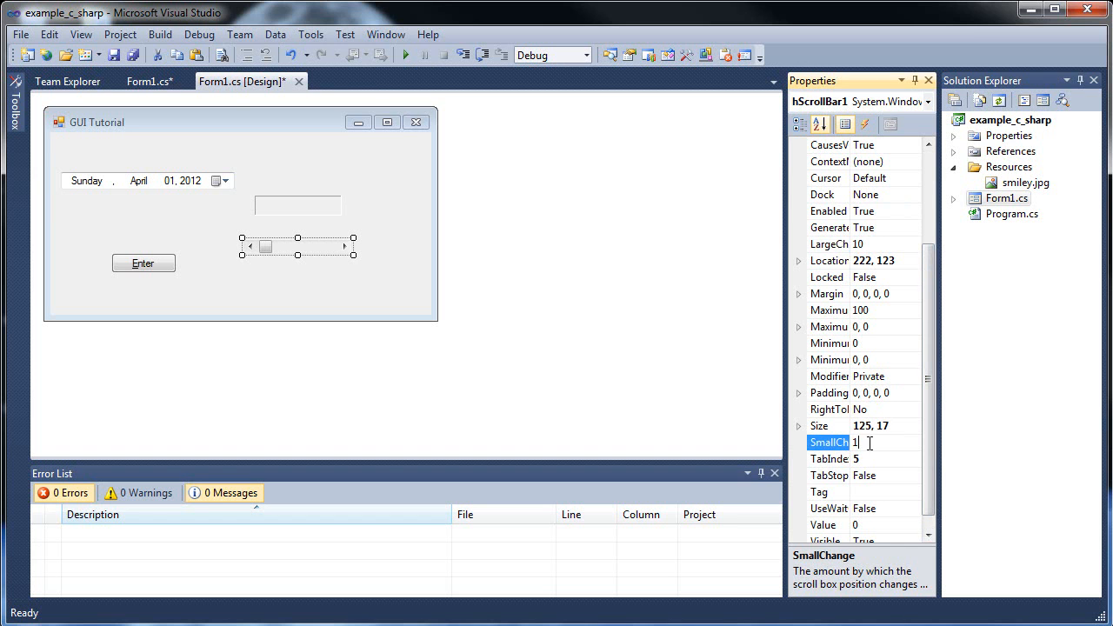
pyautogui.moveTo(346, 251)
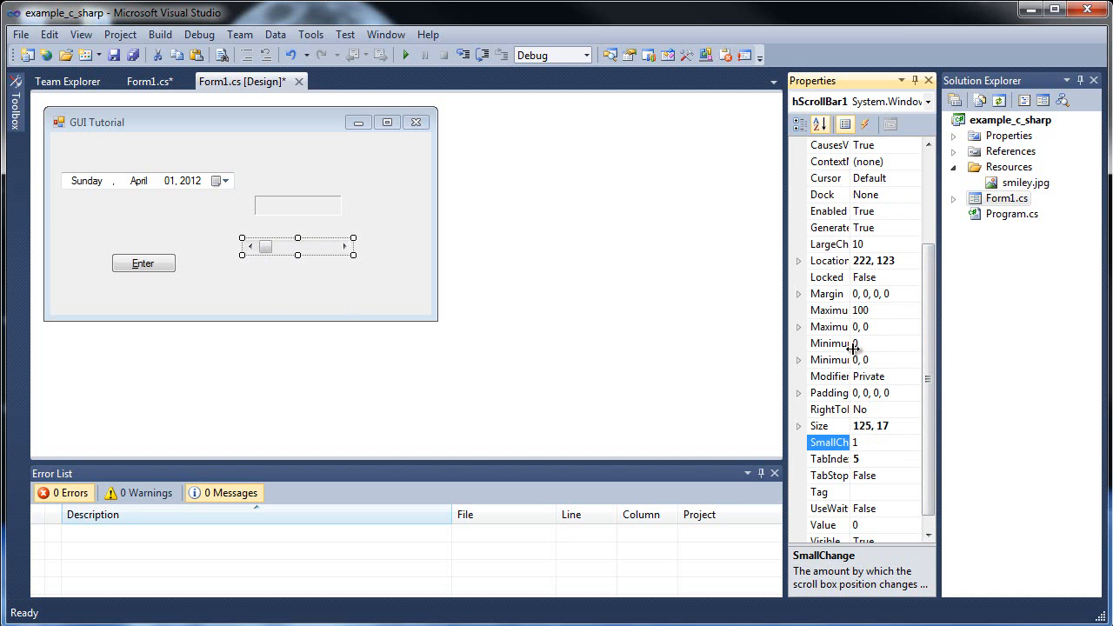
pyautogui.moveTo(869, 311)
pyautogui.write('50')
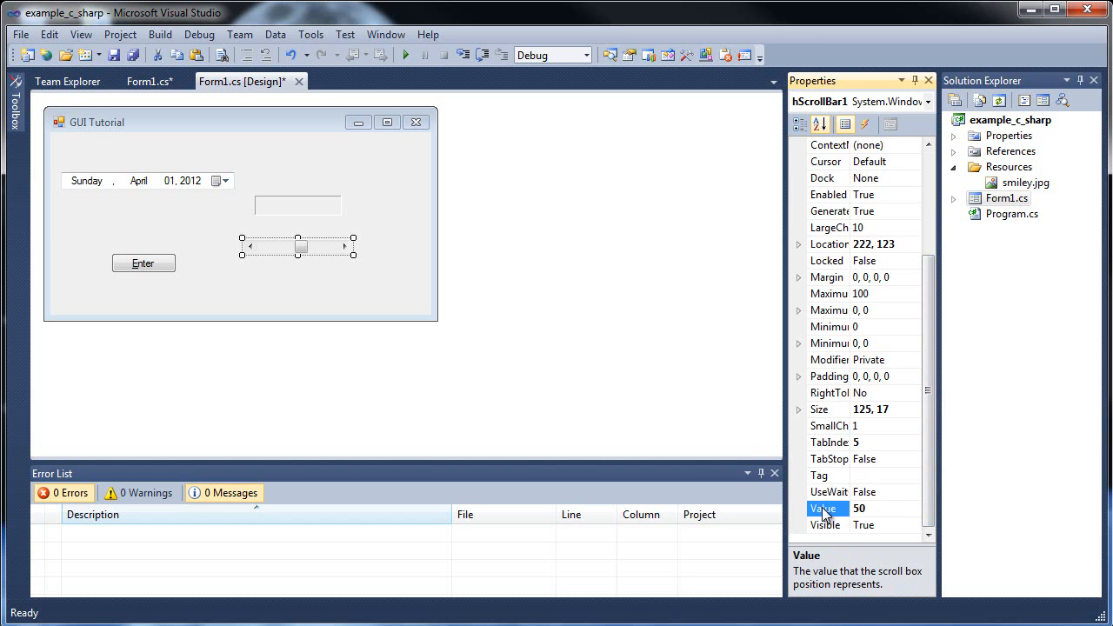
pyautogui.moveTo(302, 245)
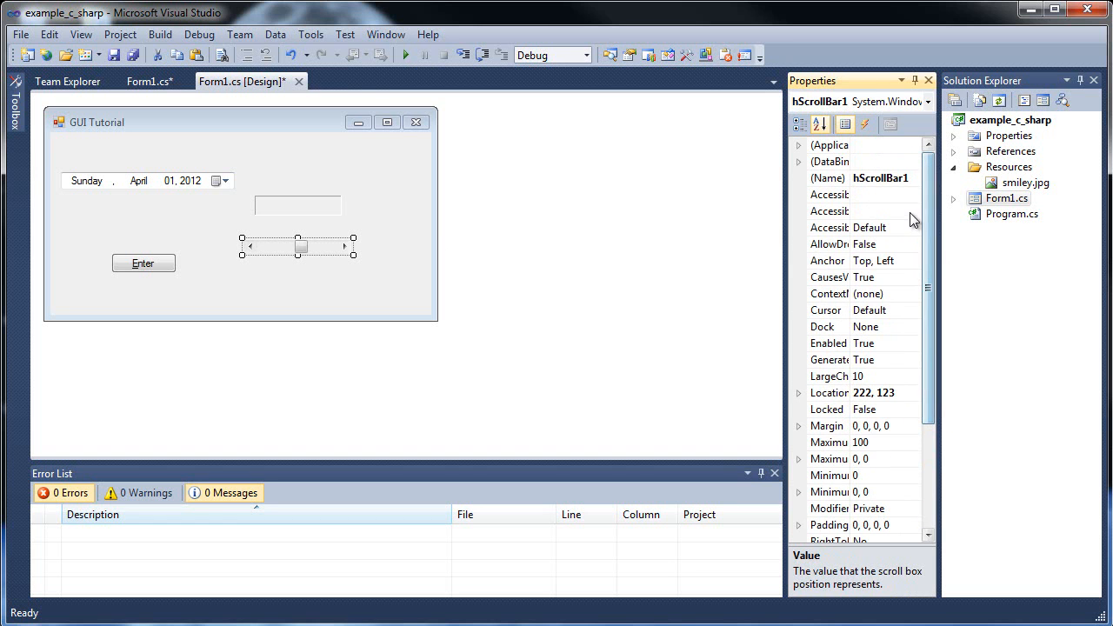
pyautogui.moveTo(334, 247)
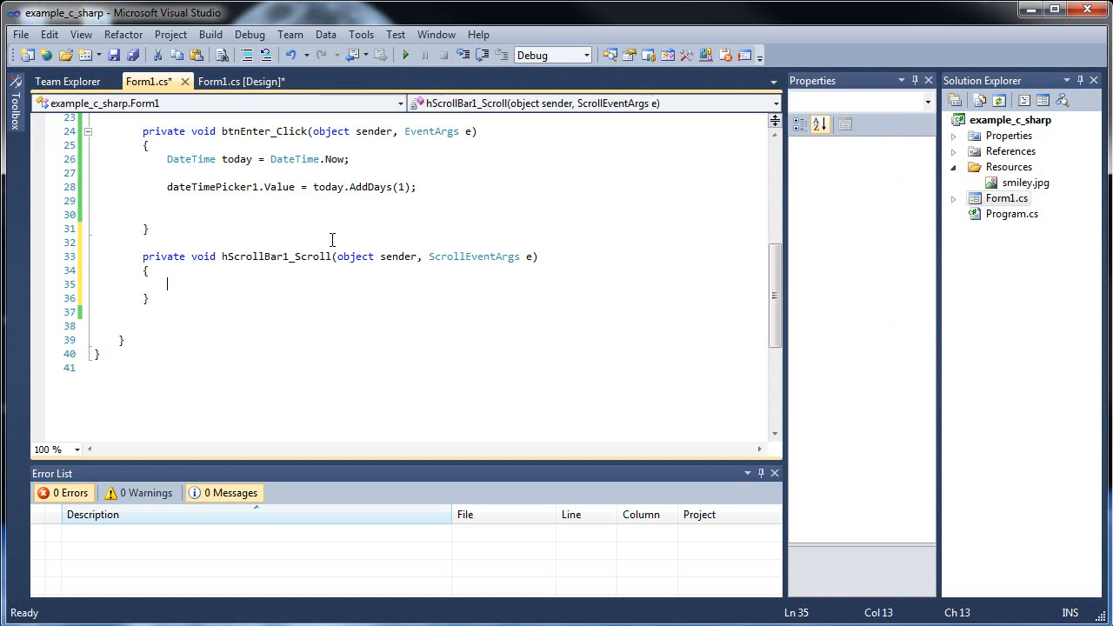
pyautogui.moveTo(431, 242)
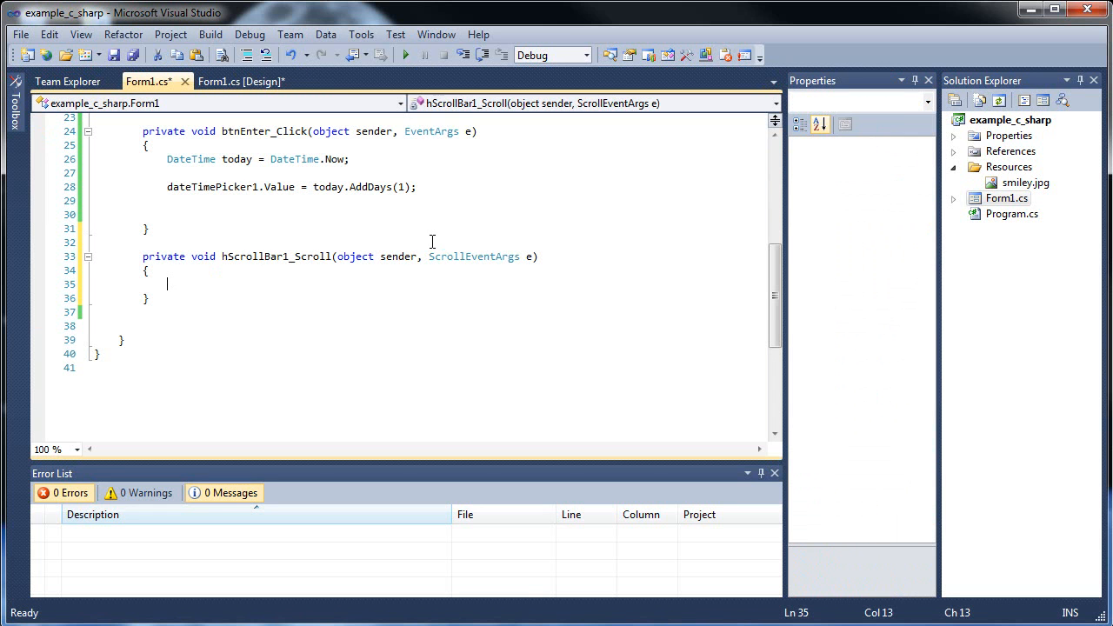
# Write: if (hScrollBar1.Value < 60) { lblGrade.Text = "F"; } in hScrollBar1_Scroll
pyautogui.write('if () {')
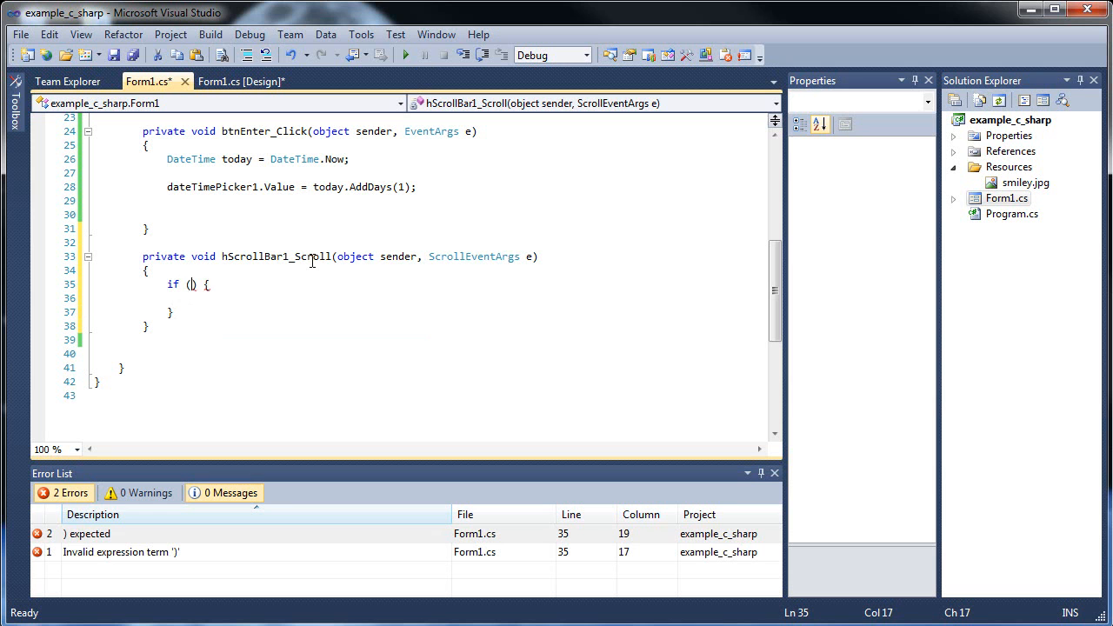
pyautogui.write('hscr')
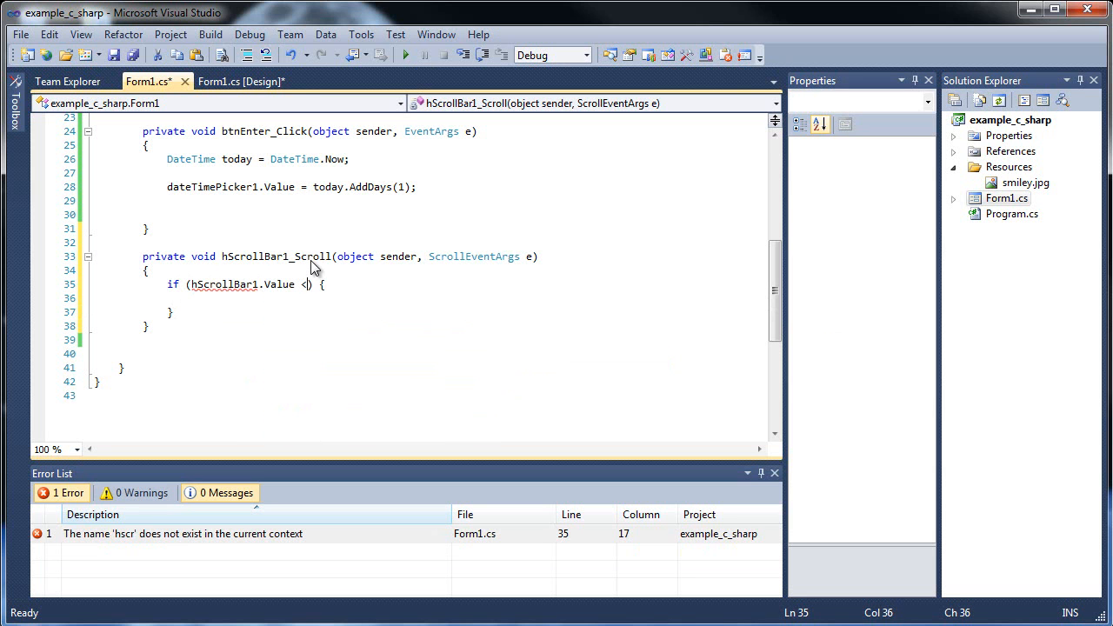
pyautogui.write('60')
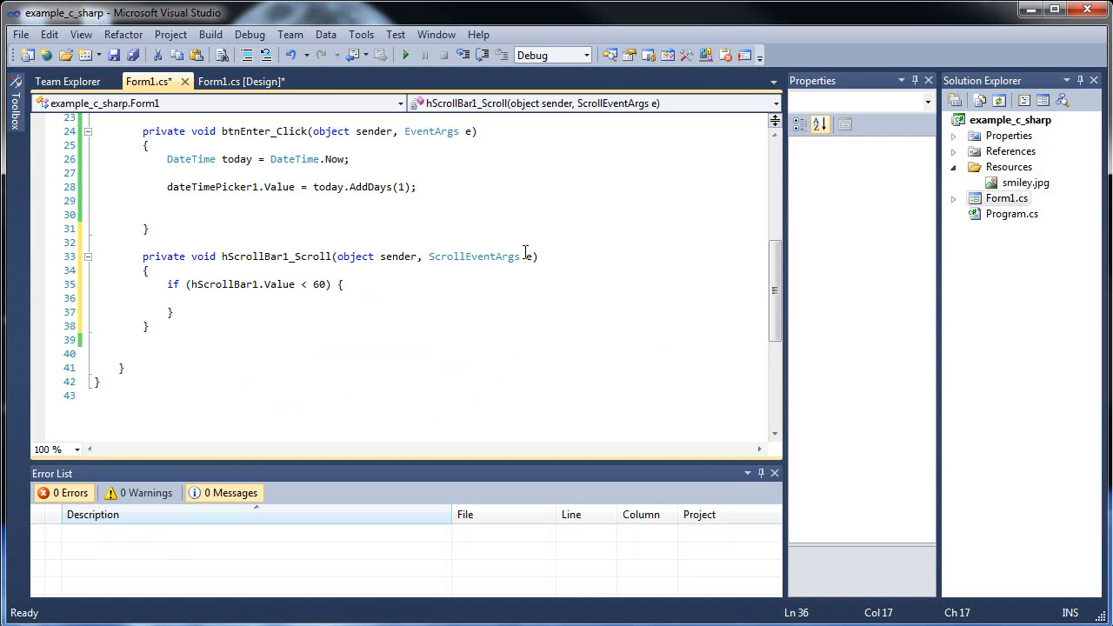
pyautogui.write('lblGrade')
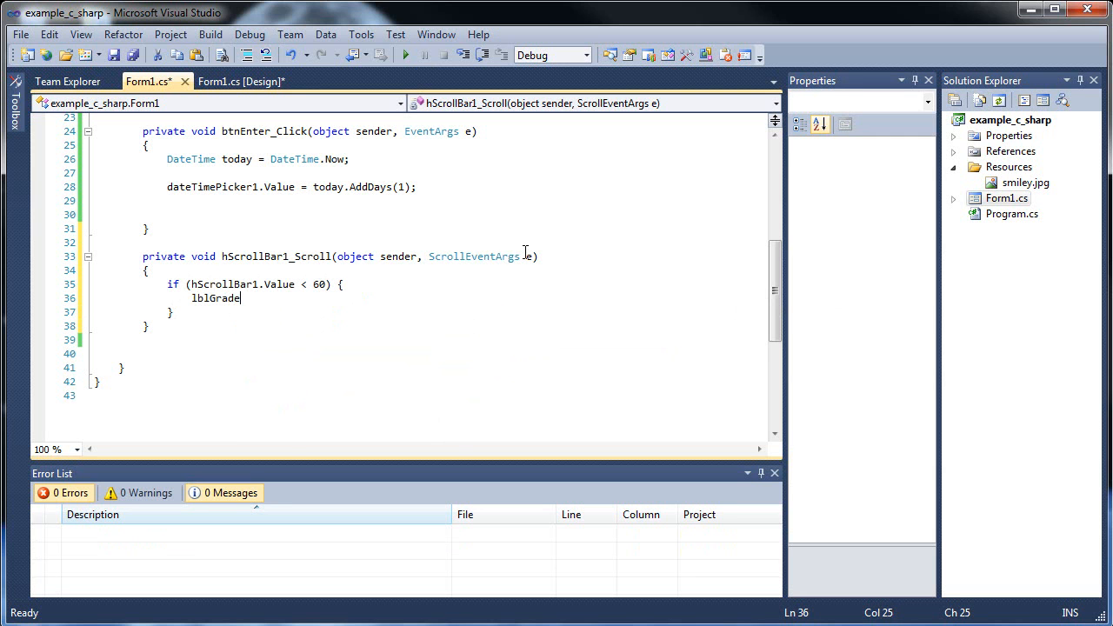
pyautogui.write('.Text')
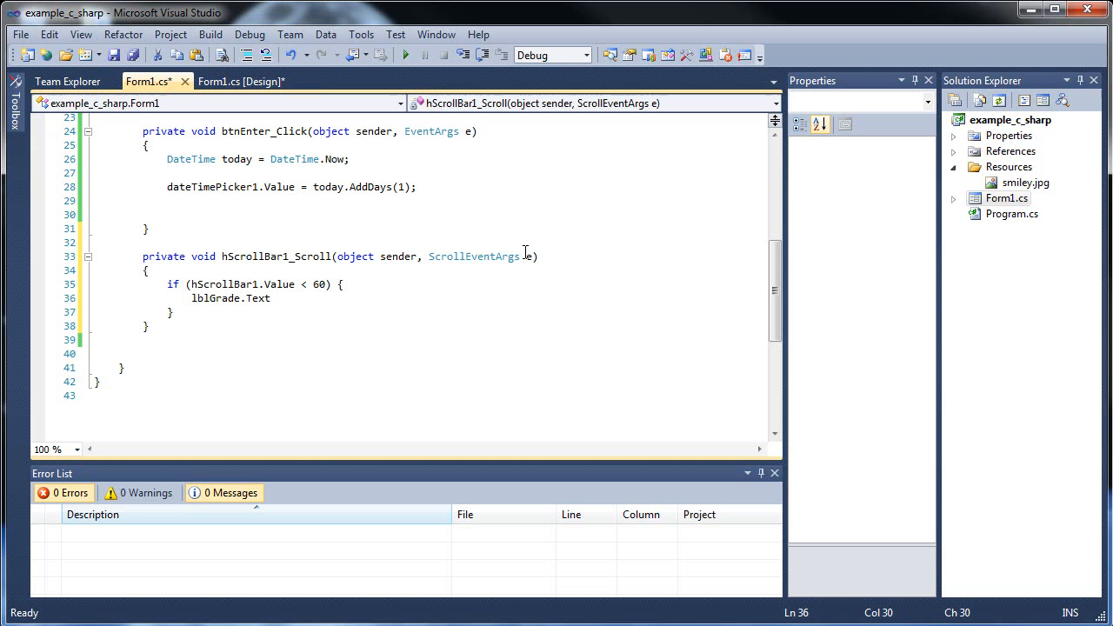
pyautogui.write('= "";')
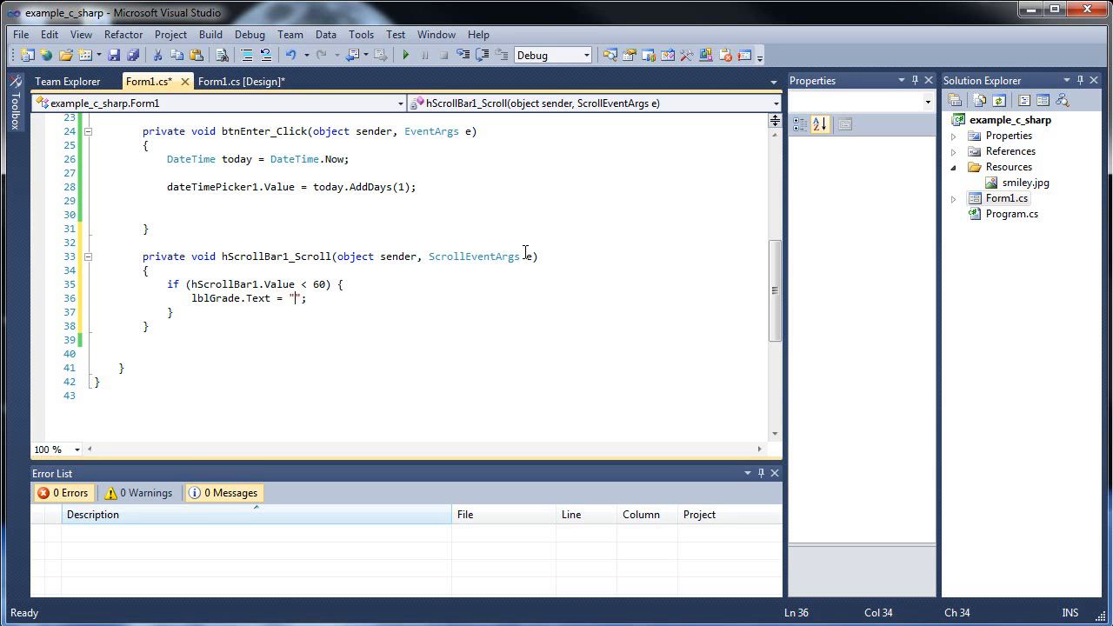
pyautogui.write('F')
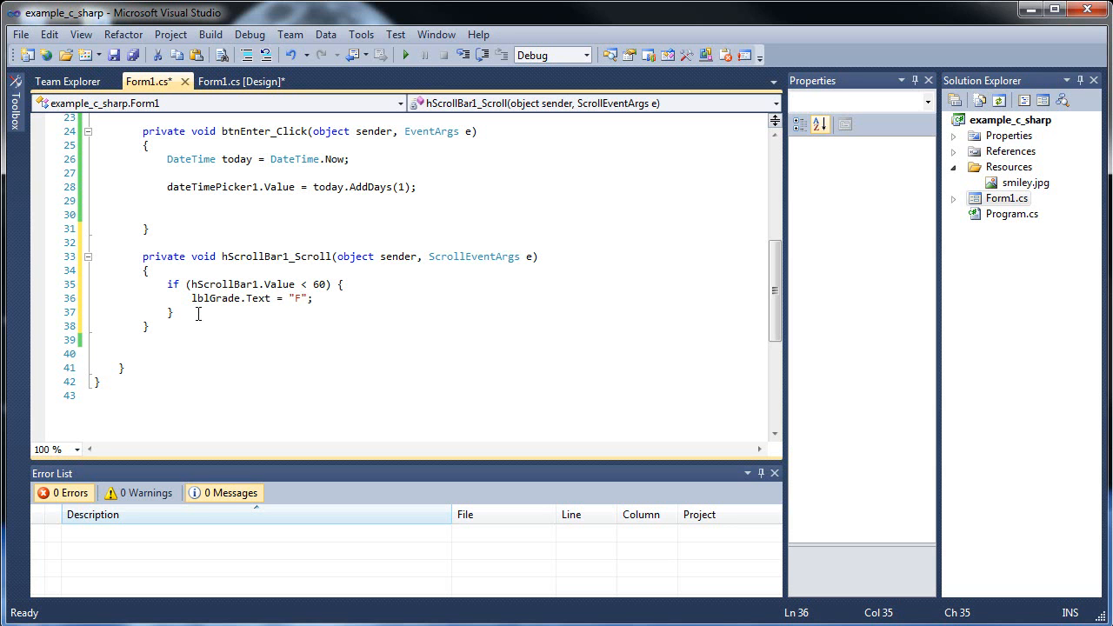
pyautogui.moveTo(188, 285); pyautogui.dragTo(334, 285)
pyautogui.write('else if () {')
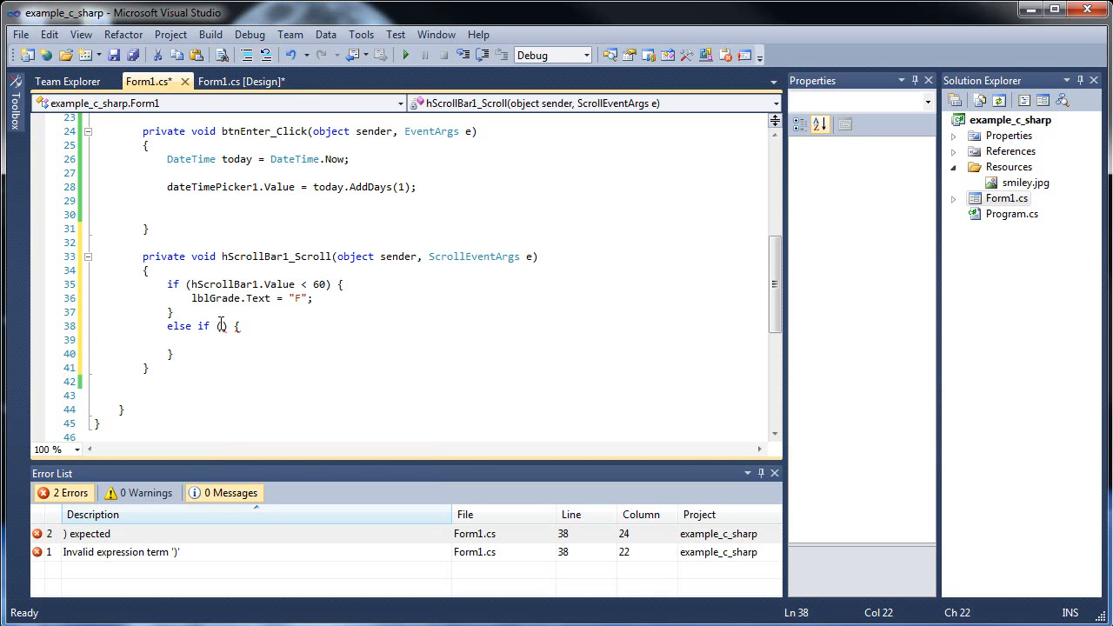
# Add an else-if branch for values from 60 up to 70
pyautogui.write('hScrollBar1.Value < 60')
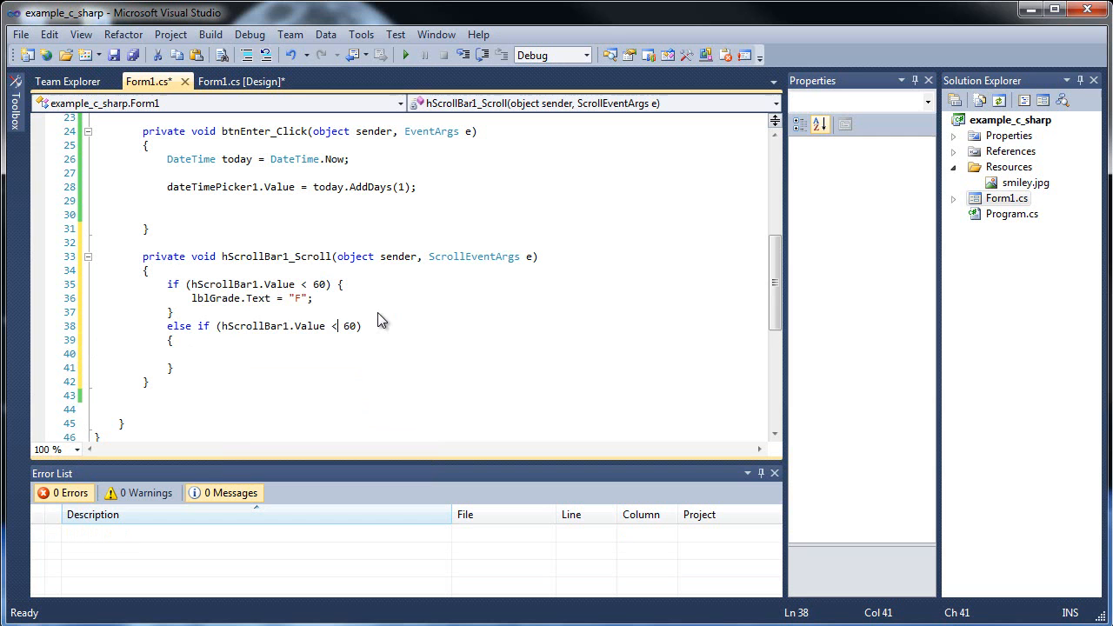
pyautogui.write('>')
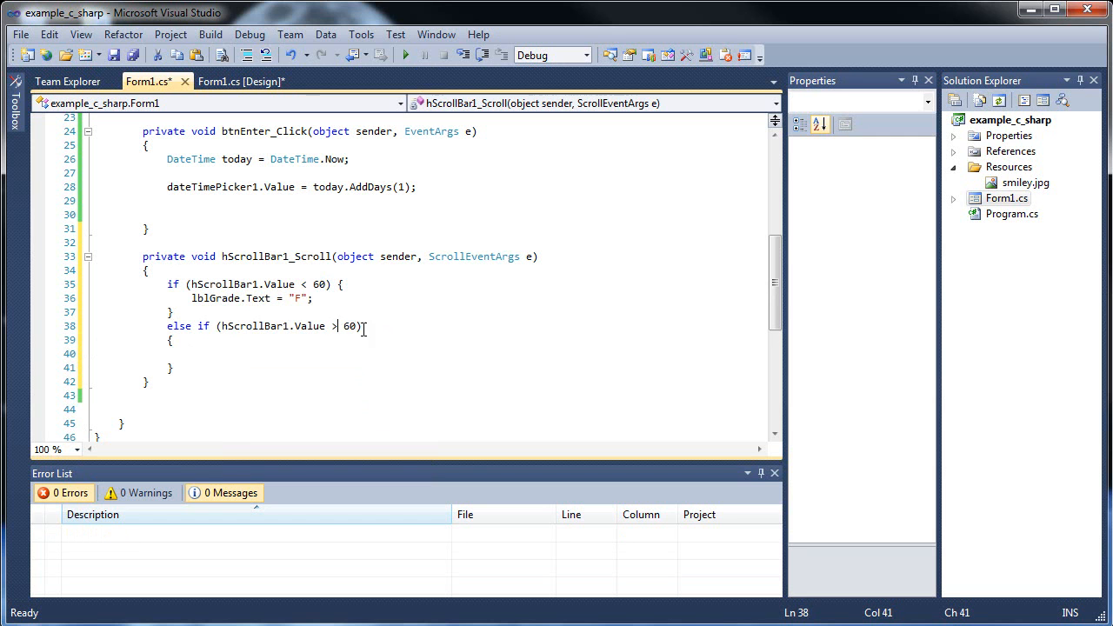
pyautogui.write('=')
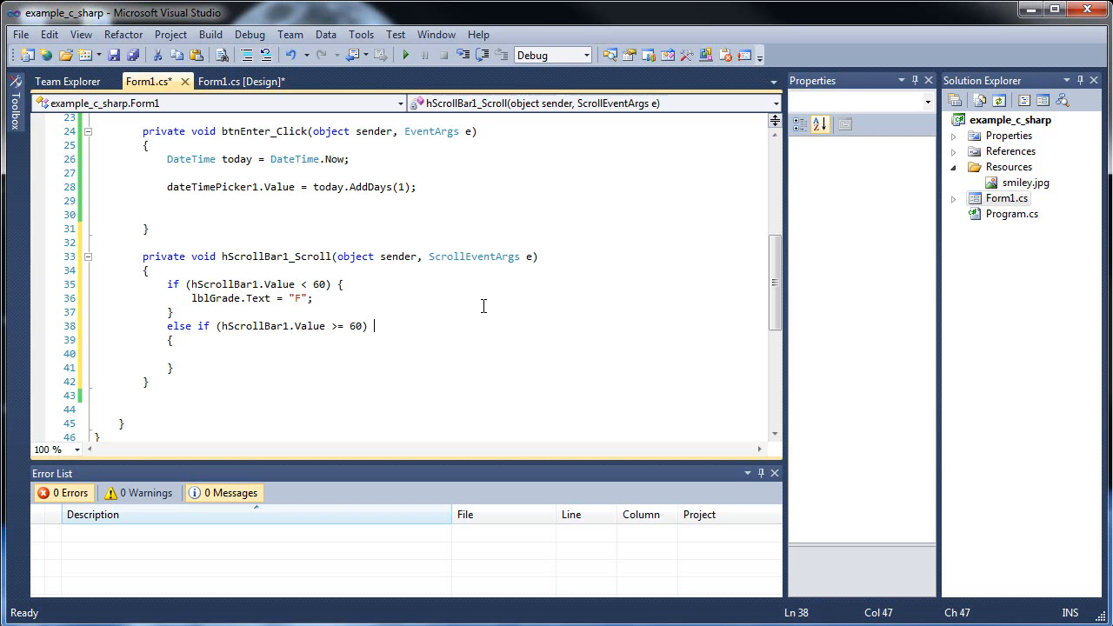
pyautogui.write('&& ())')
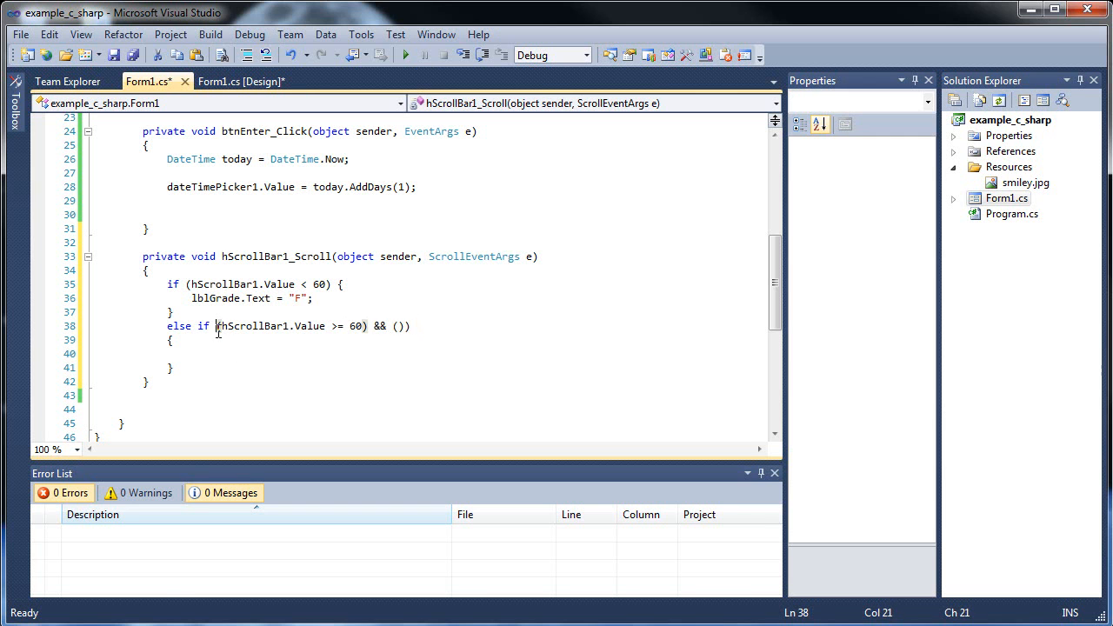
pyautogui.write('(')
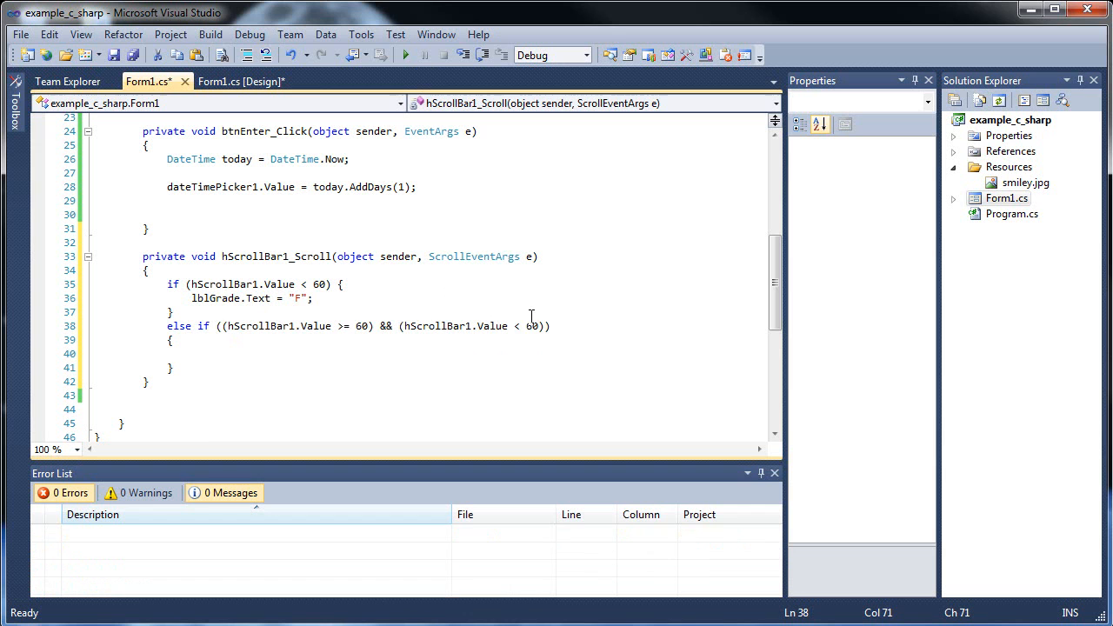
pyautogui.write('= "F";')
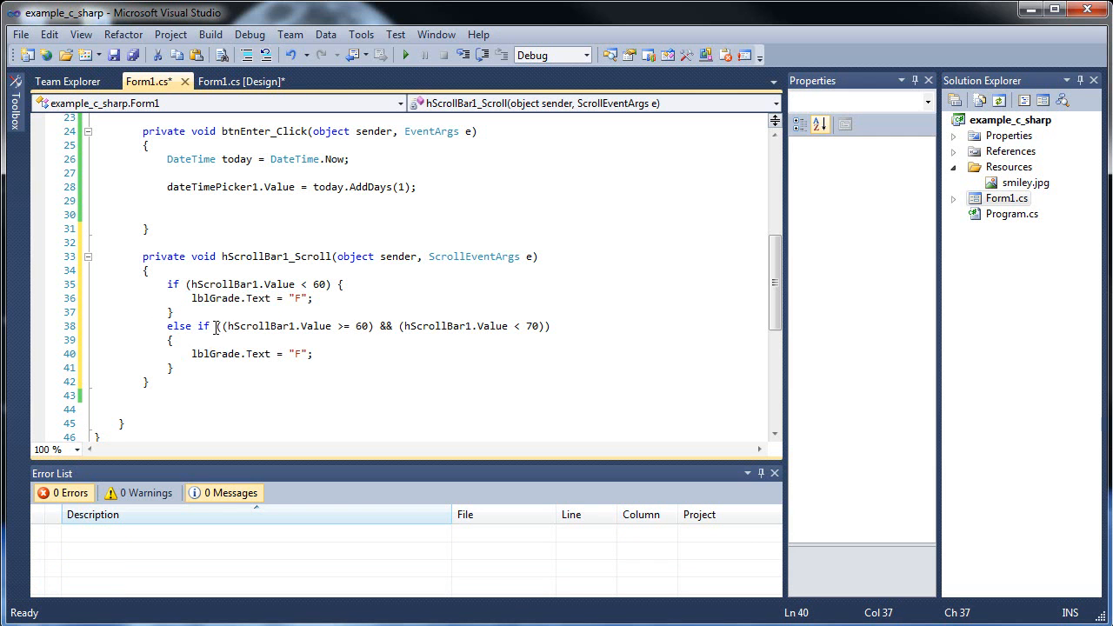
# Duplicate the else-if block for the remaining ranges with grades D, C, B and A
pyautogui.moveTo(219, 327); pyautogui.dragTo(550, 327)
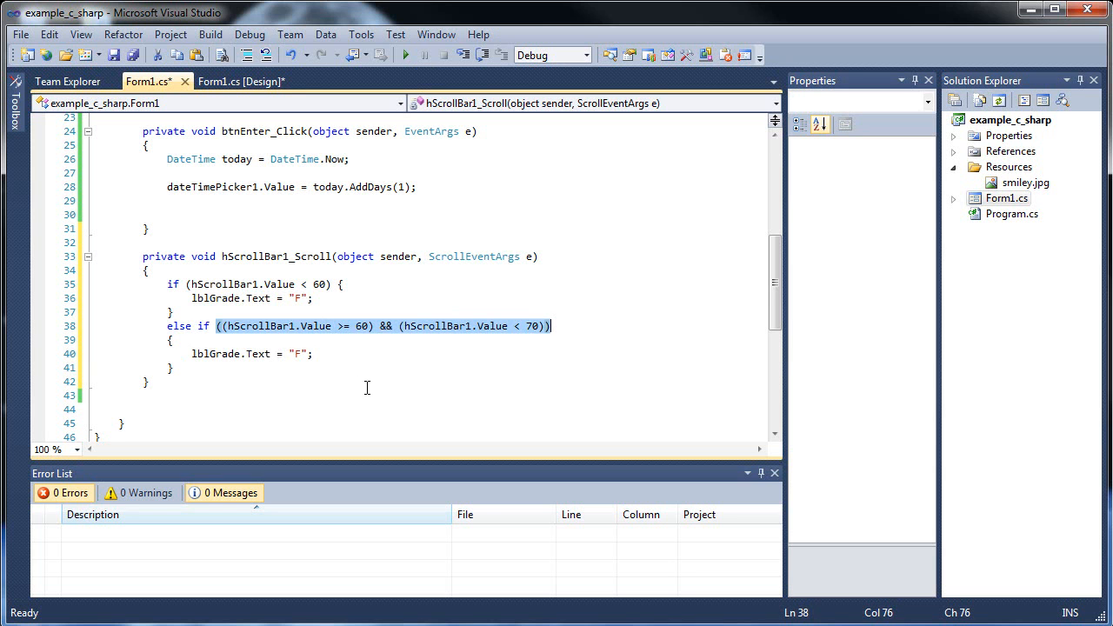
pyautogui.write('els')
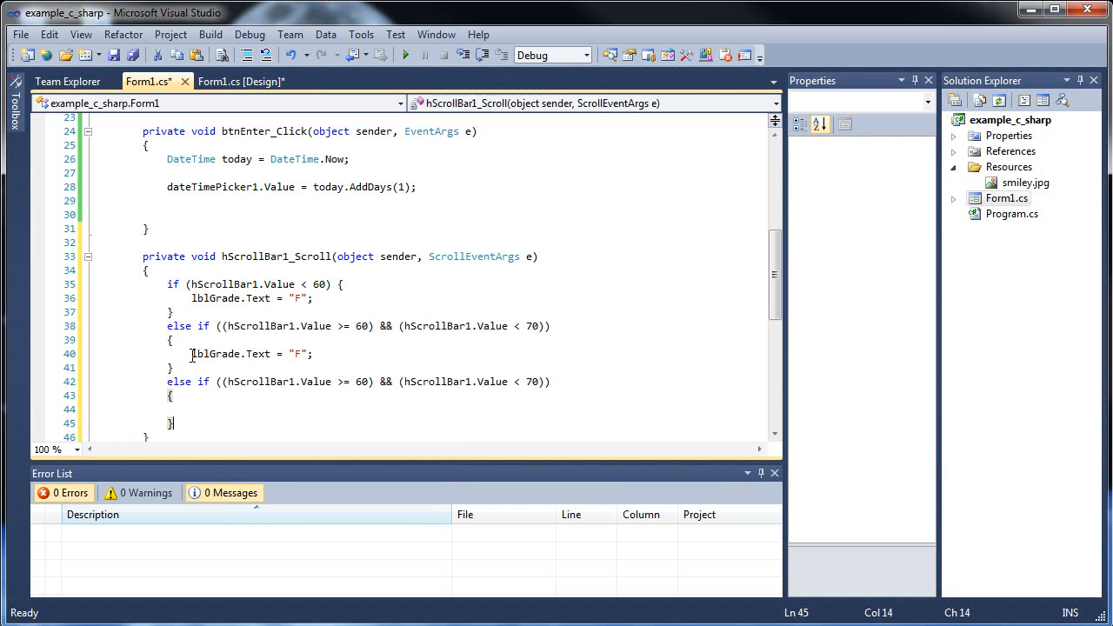
pyautogui.tripleClick(251, 353)
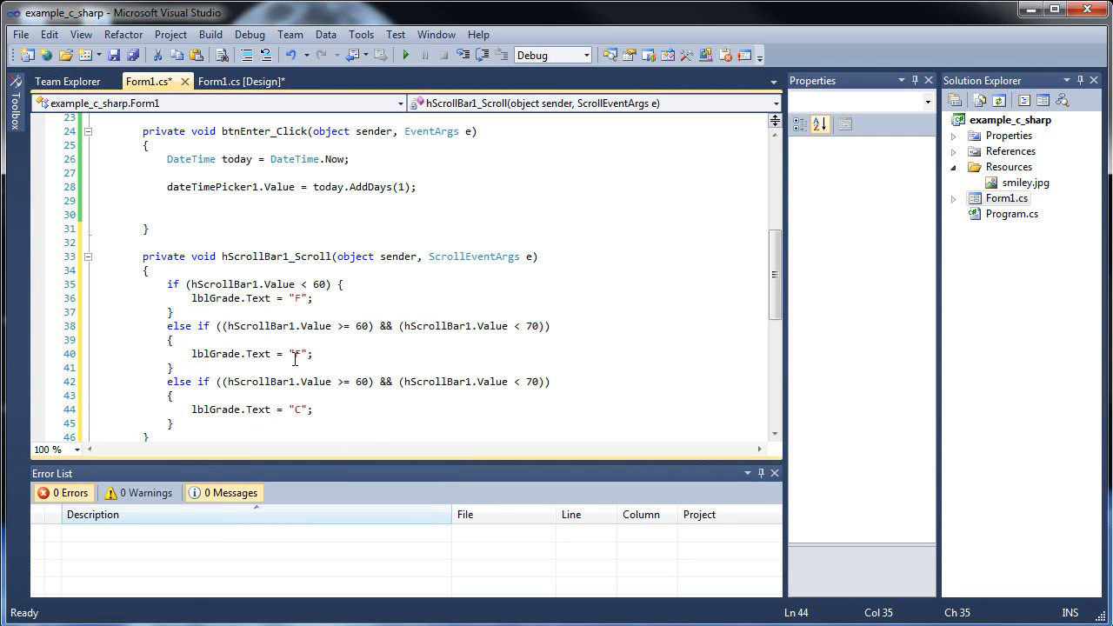
pyautogui.write('D')
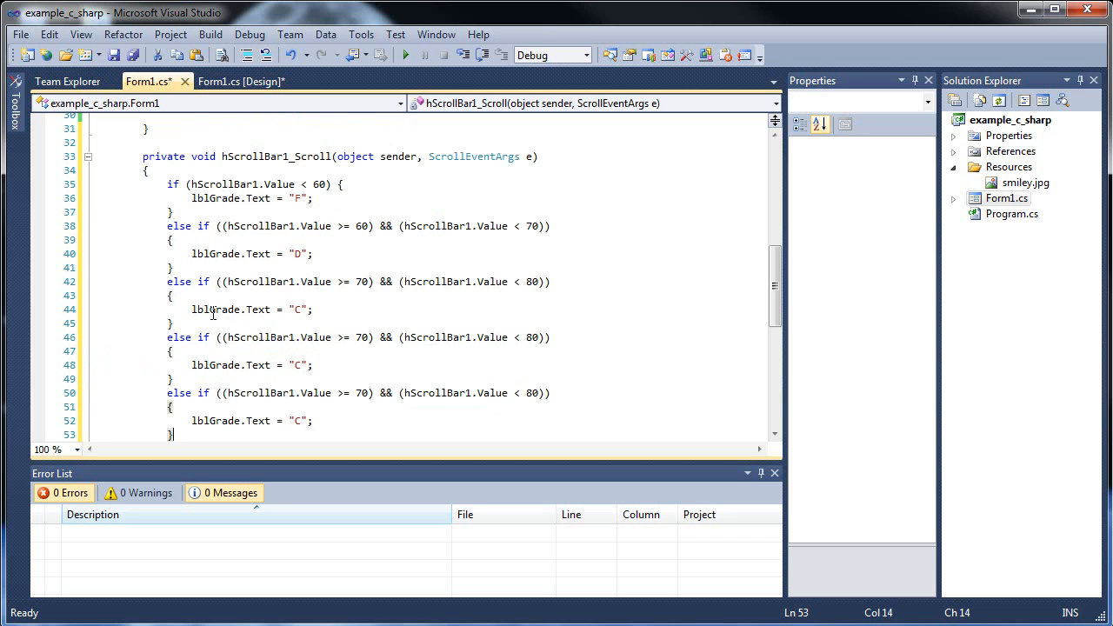
pyautogui.click(280, 365)
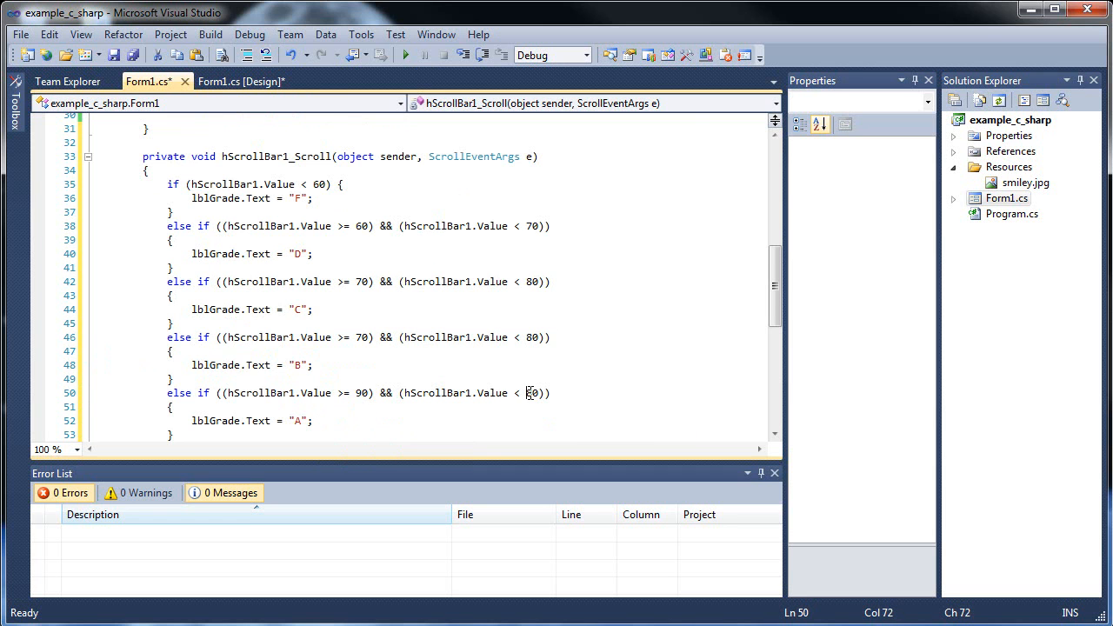
pyautogui.moveTo(532, 393)
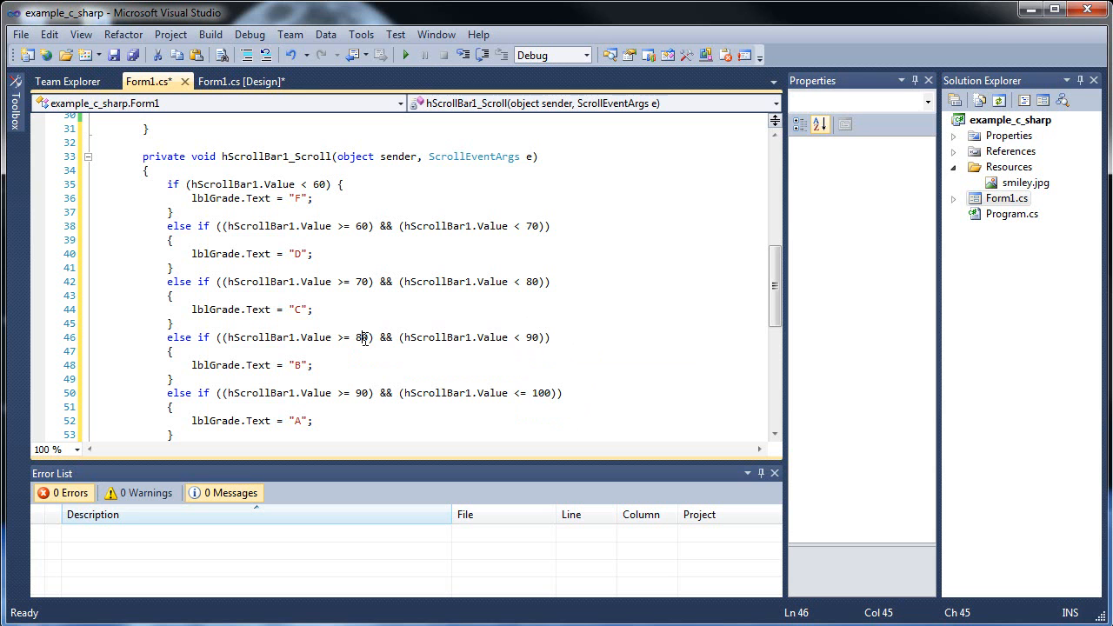
# Save Form1.cs with the completed grade handler
pyautogui.press('ctrl+s')
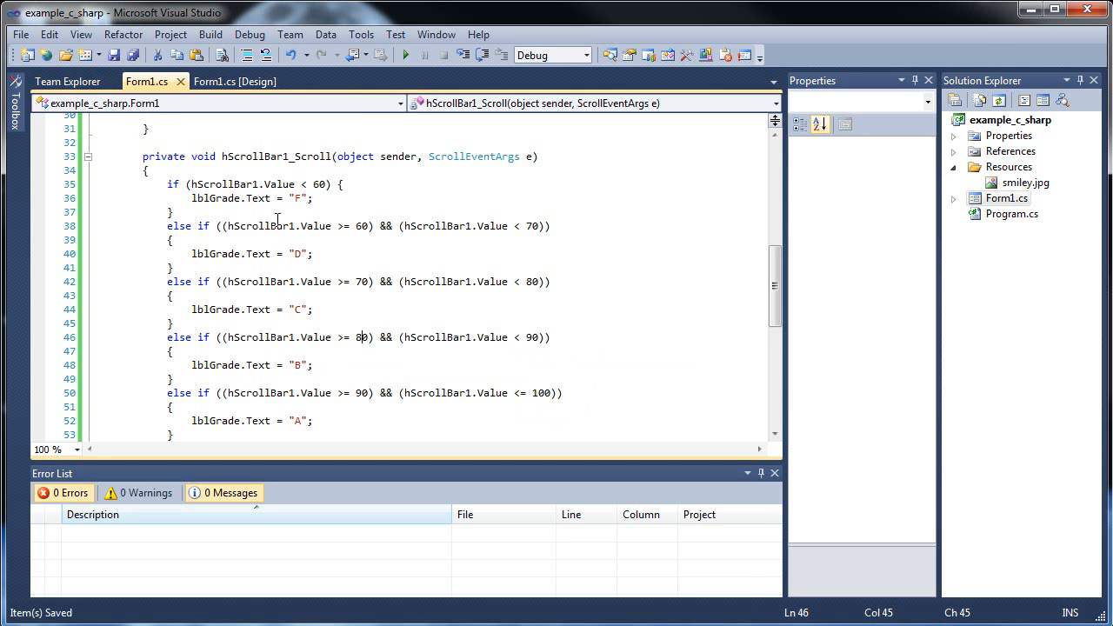
pyautogui.scroll(-3)
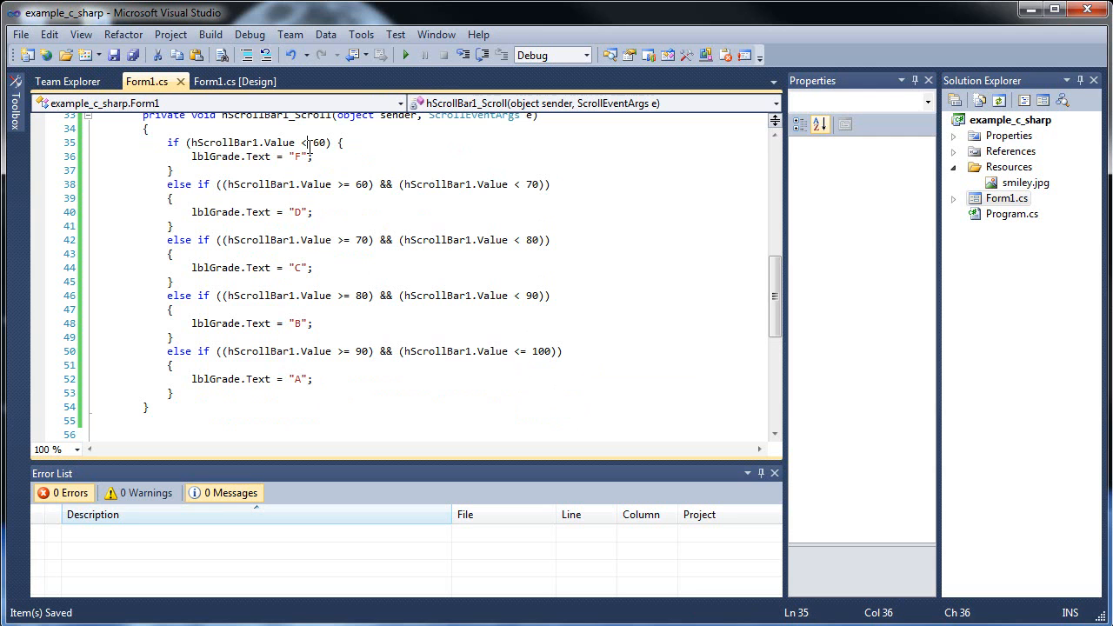
pyautogui.click(195, 268)
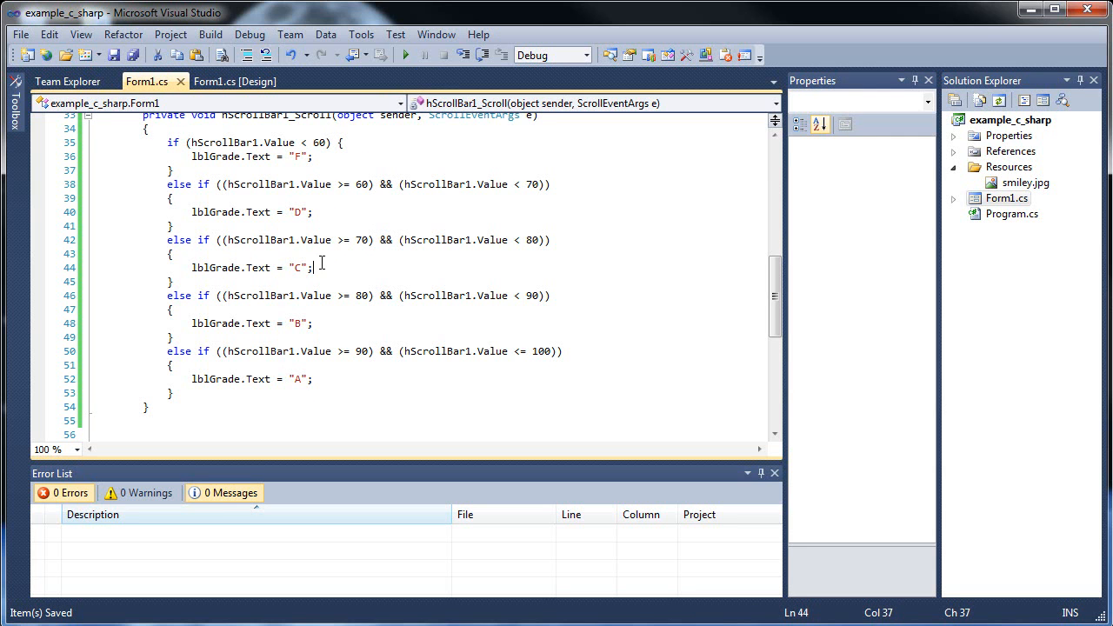
pyautogui.click(403, 54)
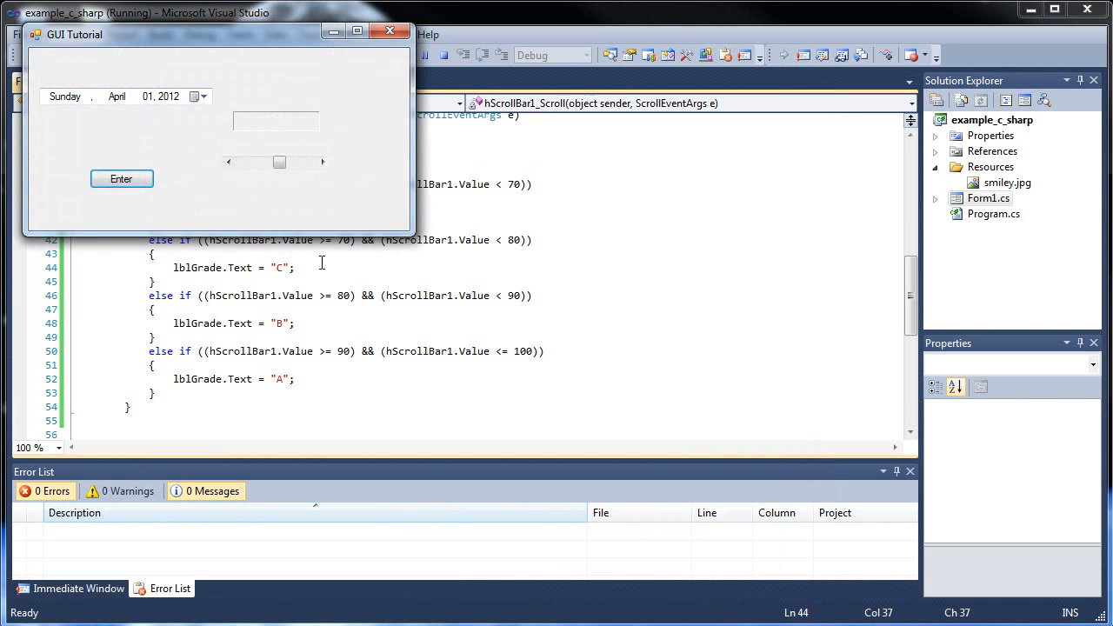
pyautogui.click(230, 164)
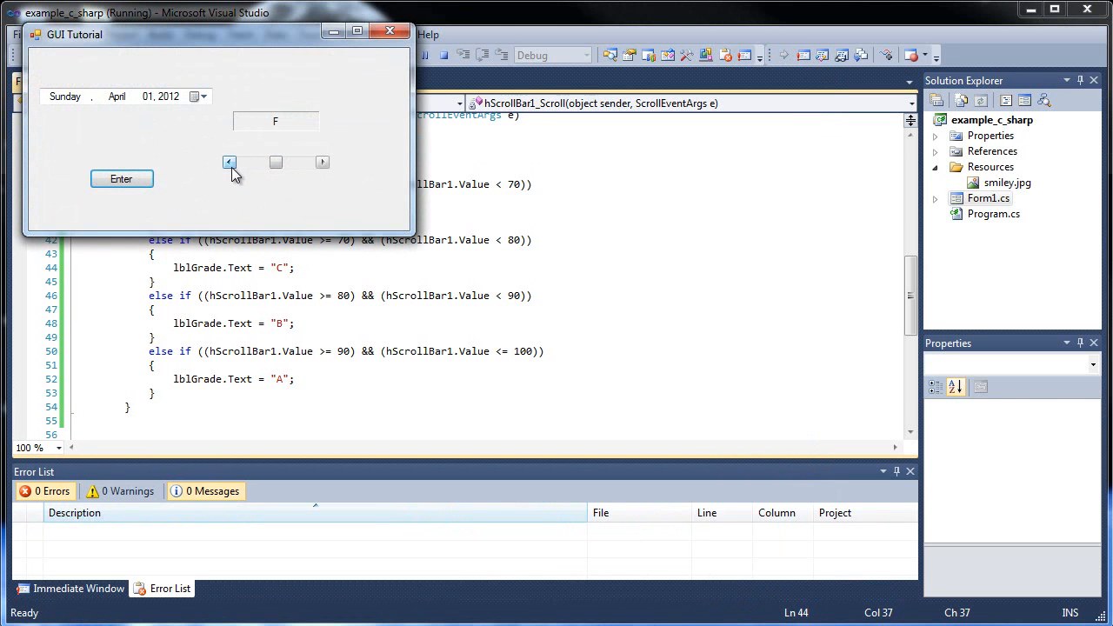
pyautogui.click(230, 162)
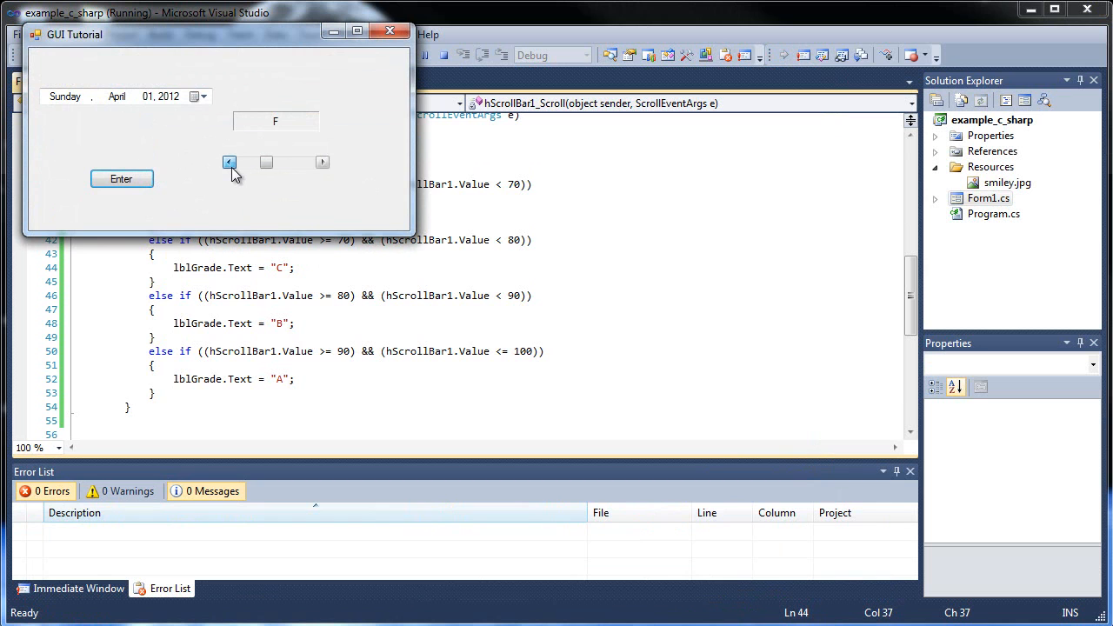
pyautogui.click(230, 163)
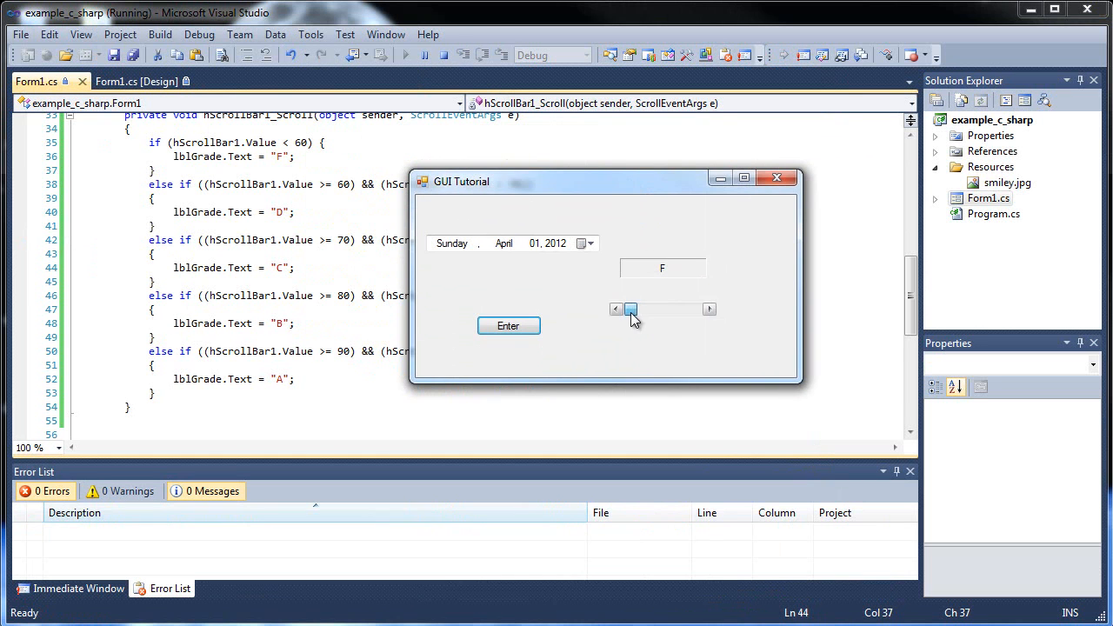
pyautogui.moveTo(629, 310); pyautogui.dragTo(674, 310)
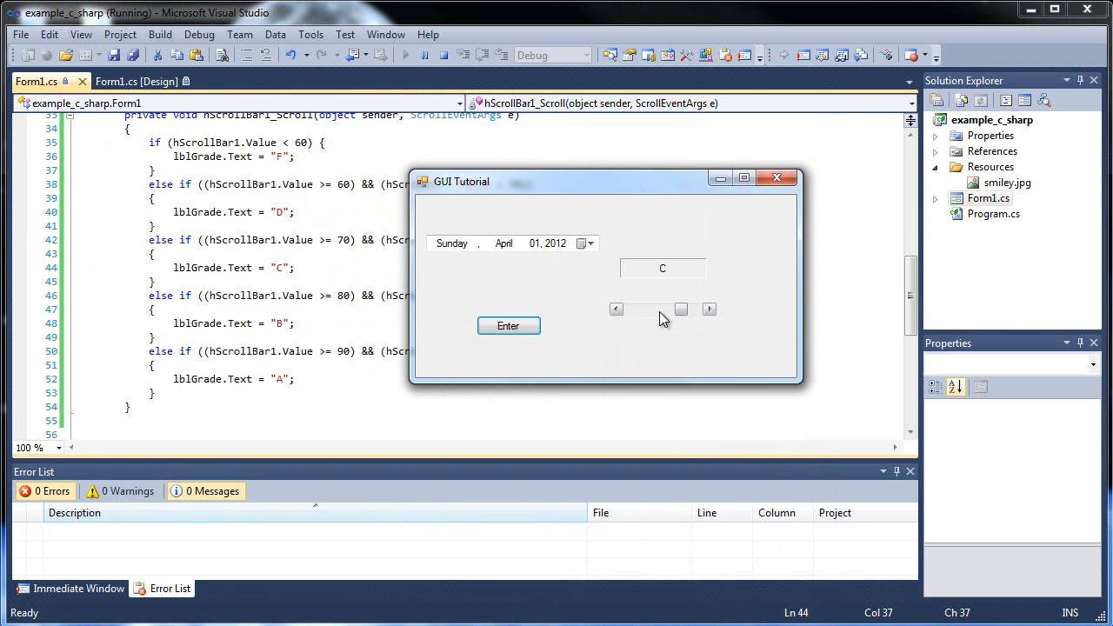
pyautogui.click(674, 310)
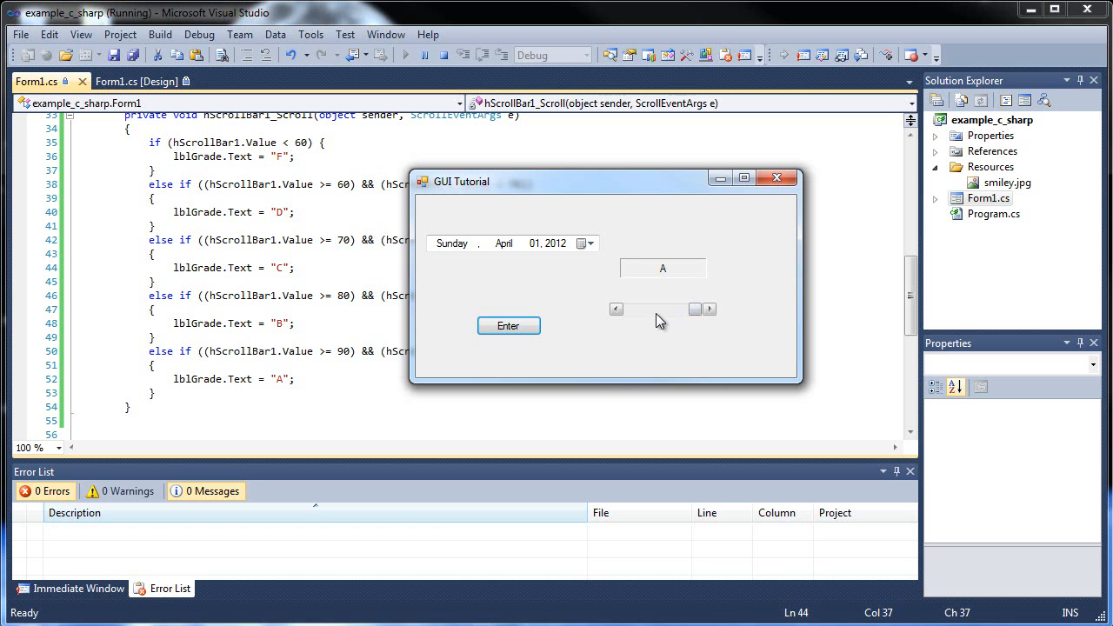
pyautogui.moveTo(664, 310); pyautogui.dragTo(644, 309)
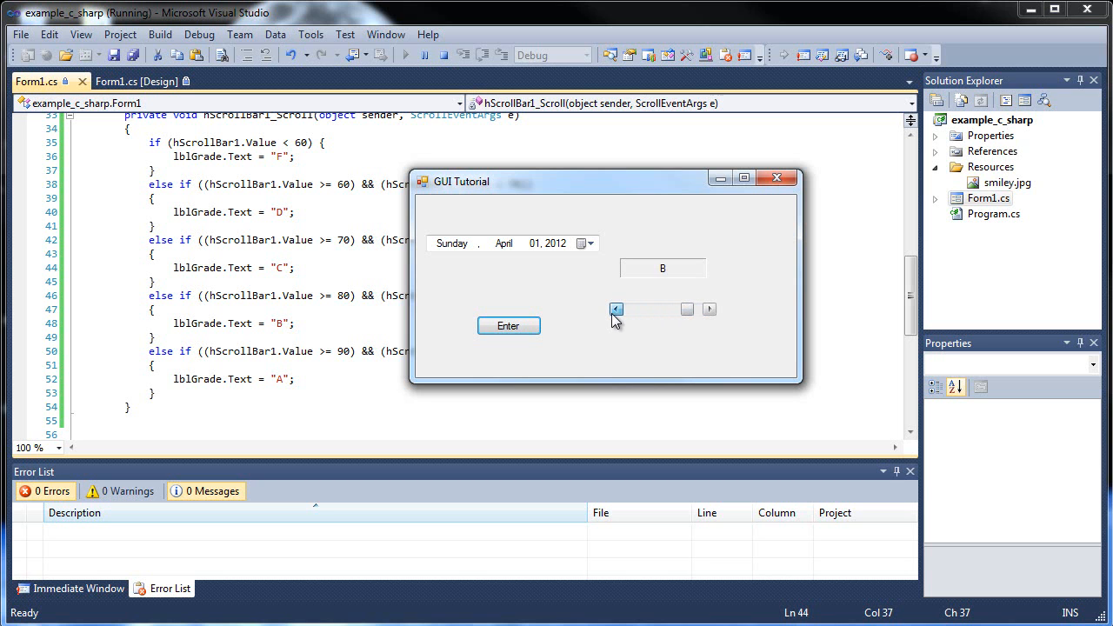
pyautogui.click(616, 310)
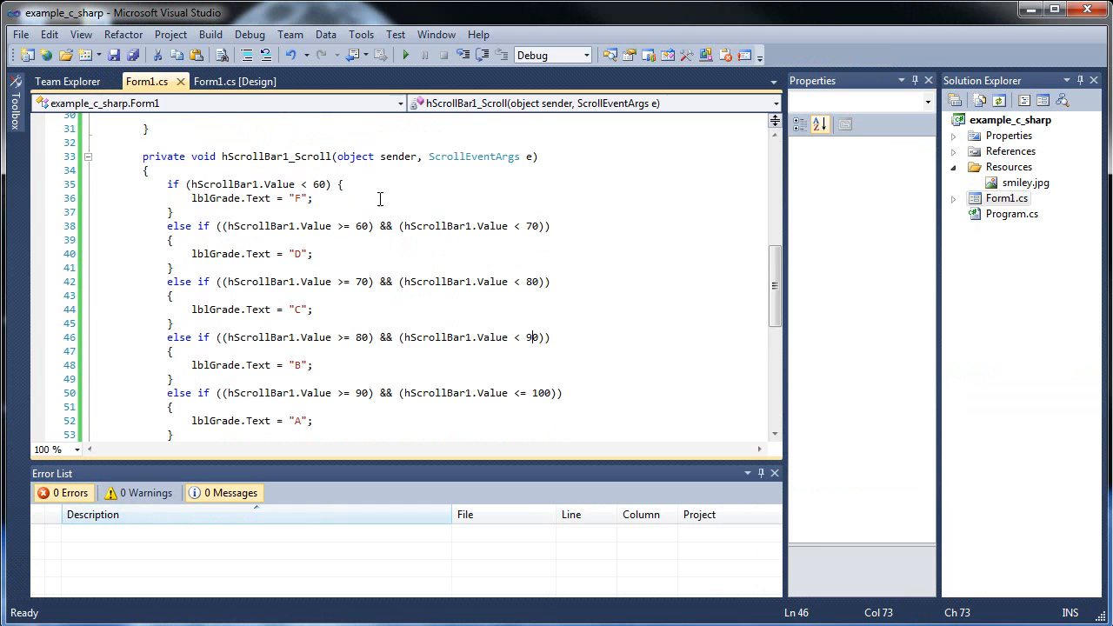
# Add a trackBar1 from the Toolbox and inspect its Value and LargeChange settings
pyautogui.click(233, 82)
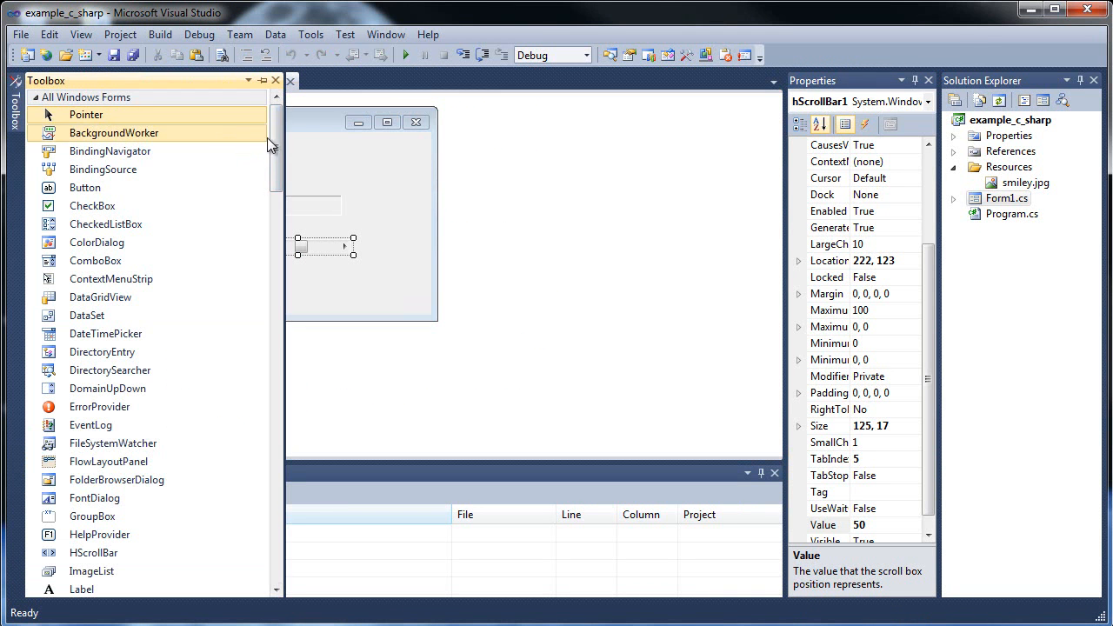
pyautogui.scroll(-3)
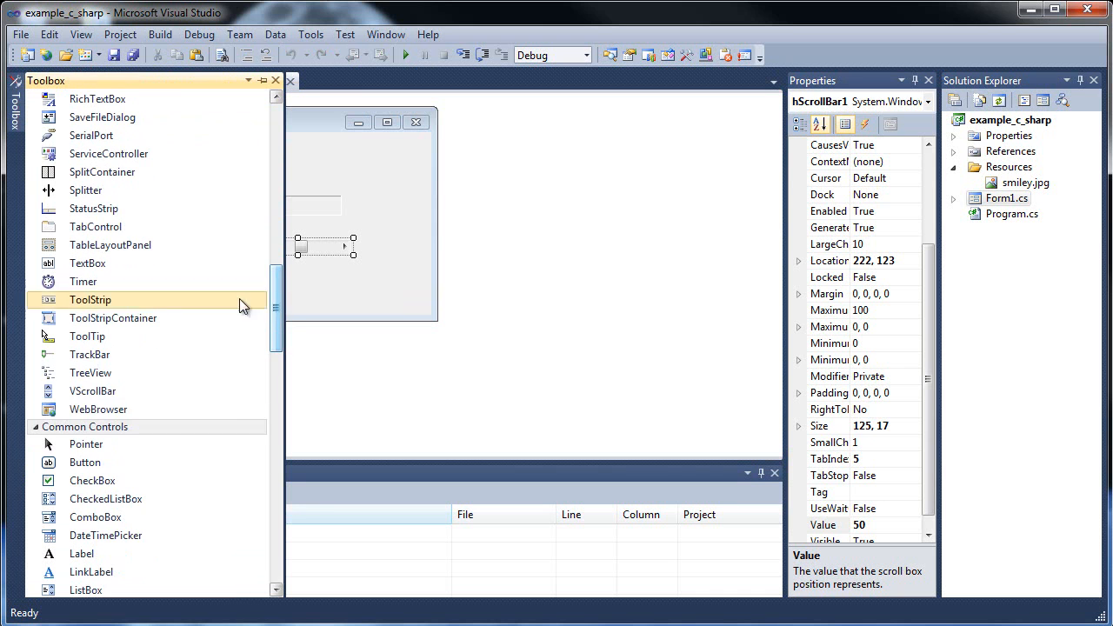
pyautogui.moveTo(278, 317)
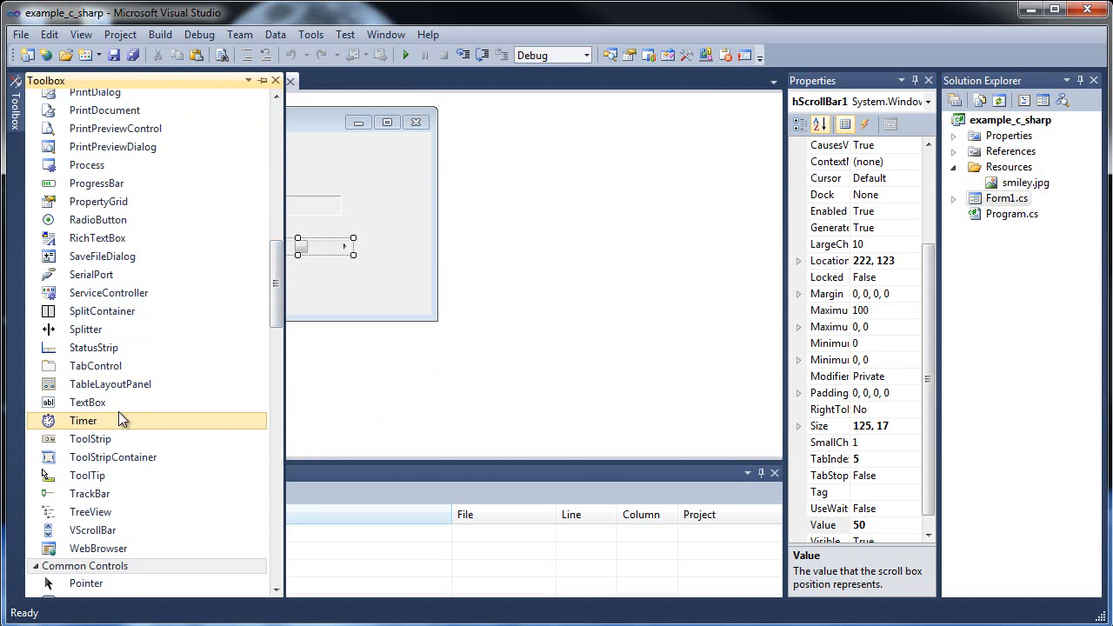
pyautogui.moveTo(224, 317)
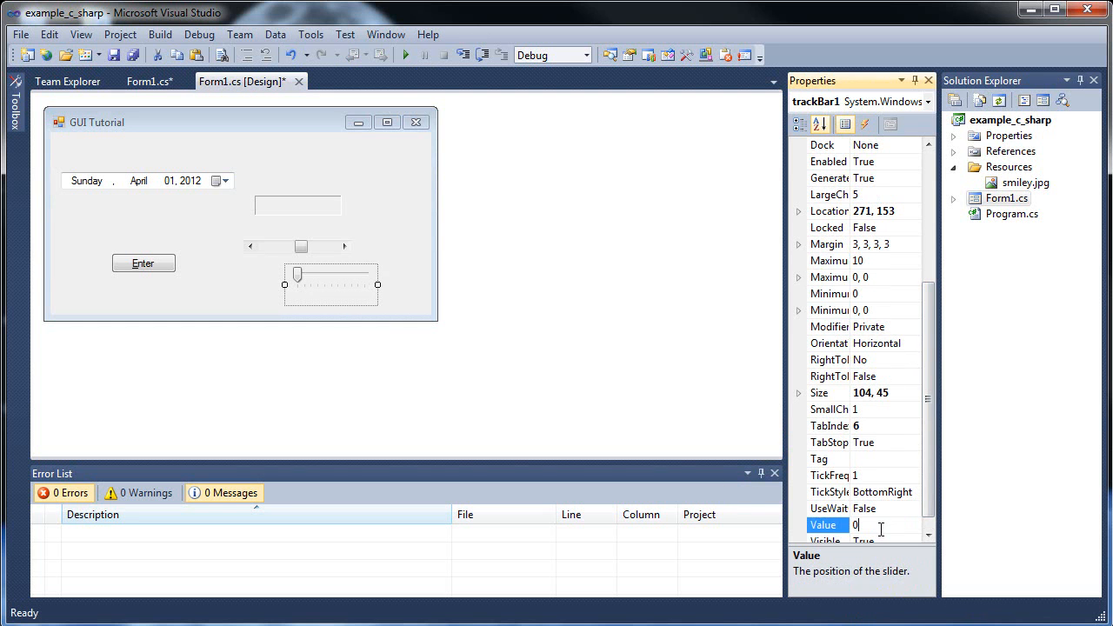
pyautogui.click(828, 261)
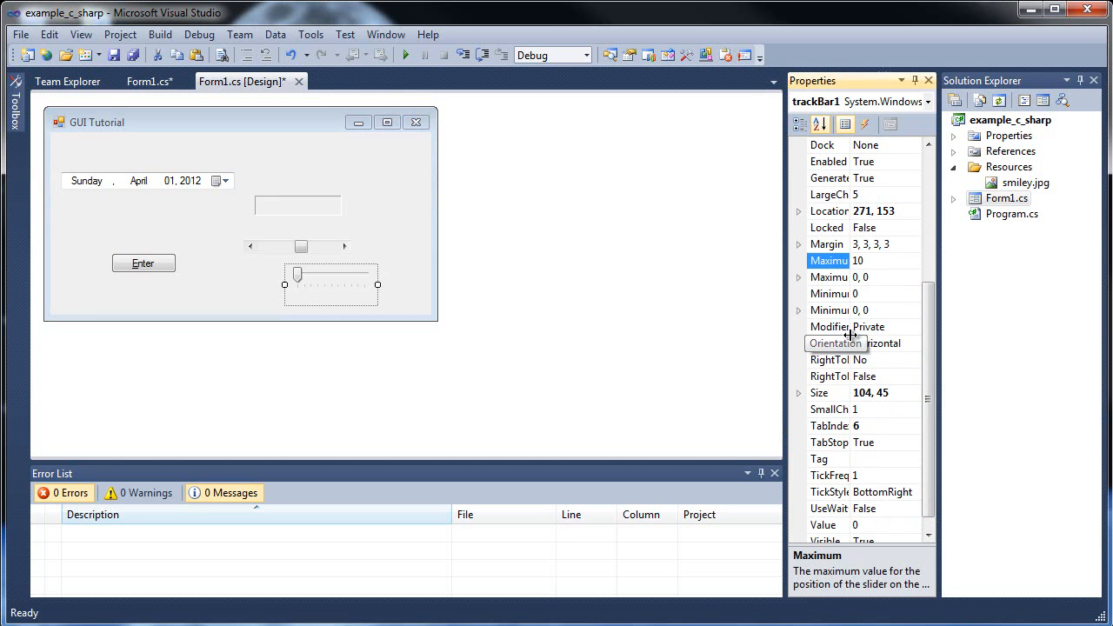
pyautogui.moveTo(878, 337)
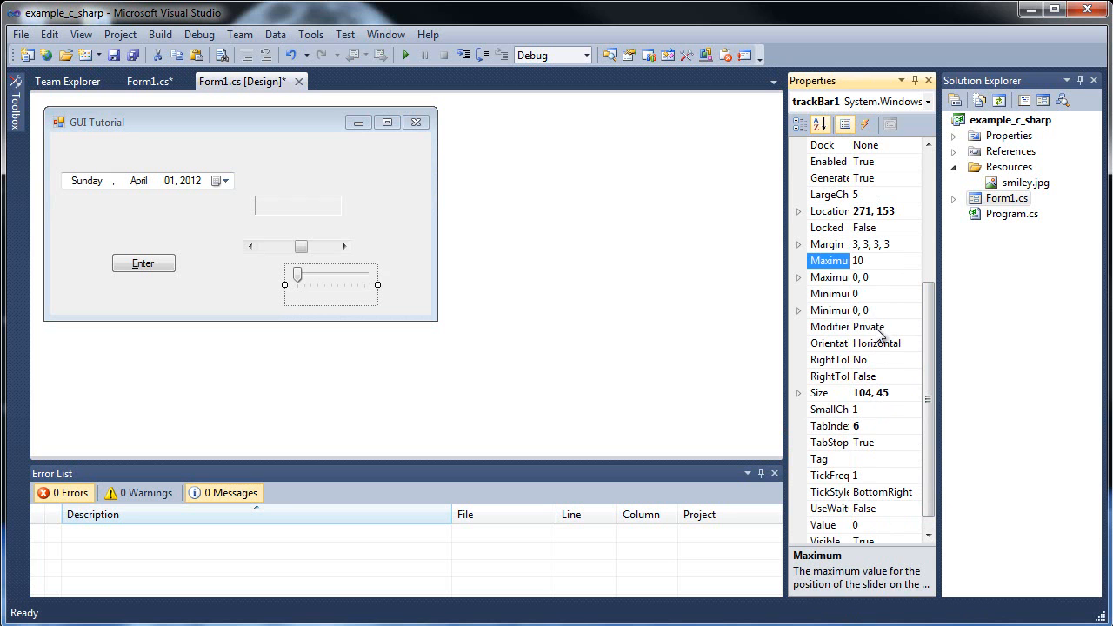
pyautogui.click(828, 195)
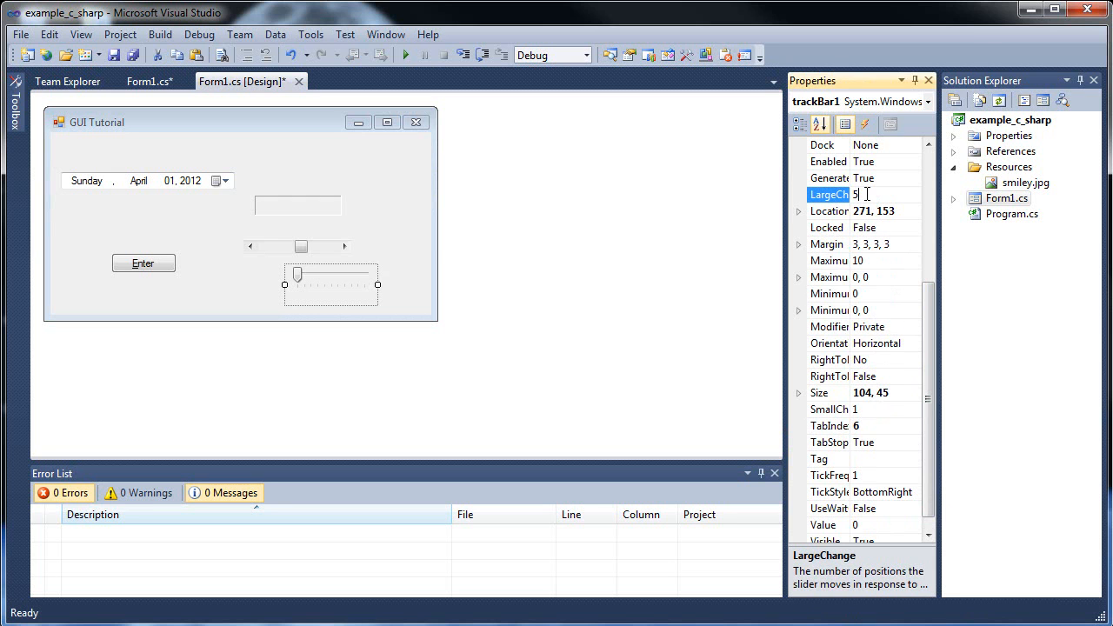
# Remove the track bar and move hScrollBar1 lower, to Location 210,139
pyautogui.rightClick(331, 287)
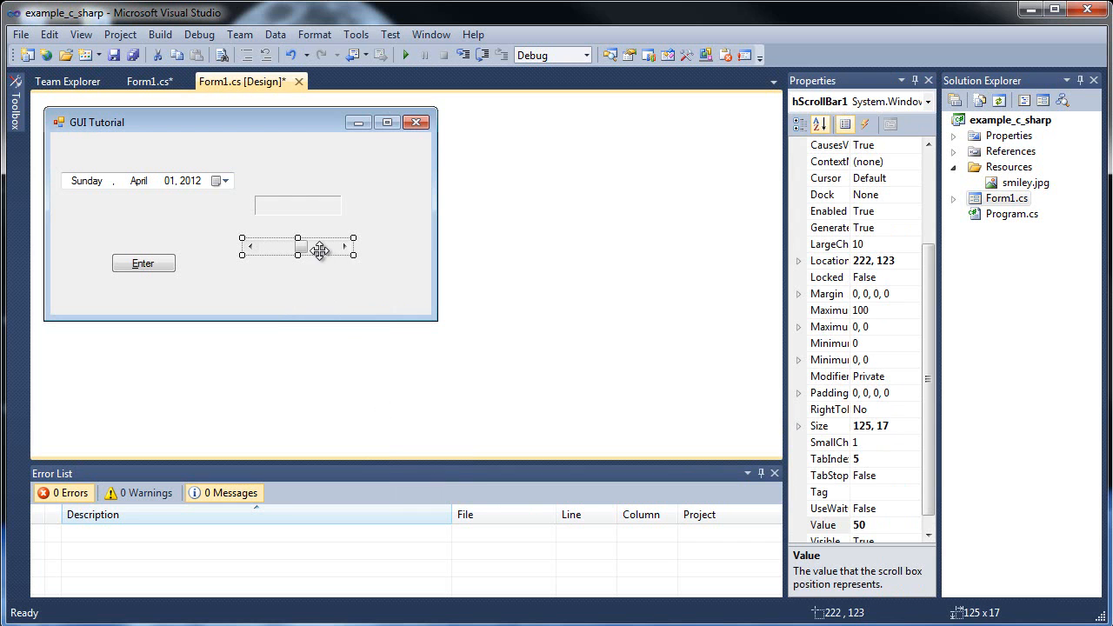
pyautogui.moveTo(296, 247); pyautogui.dragTo(286, 261)
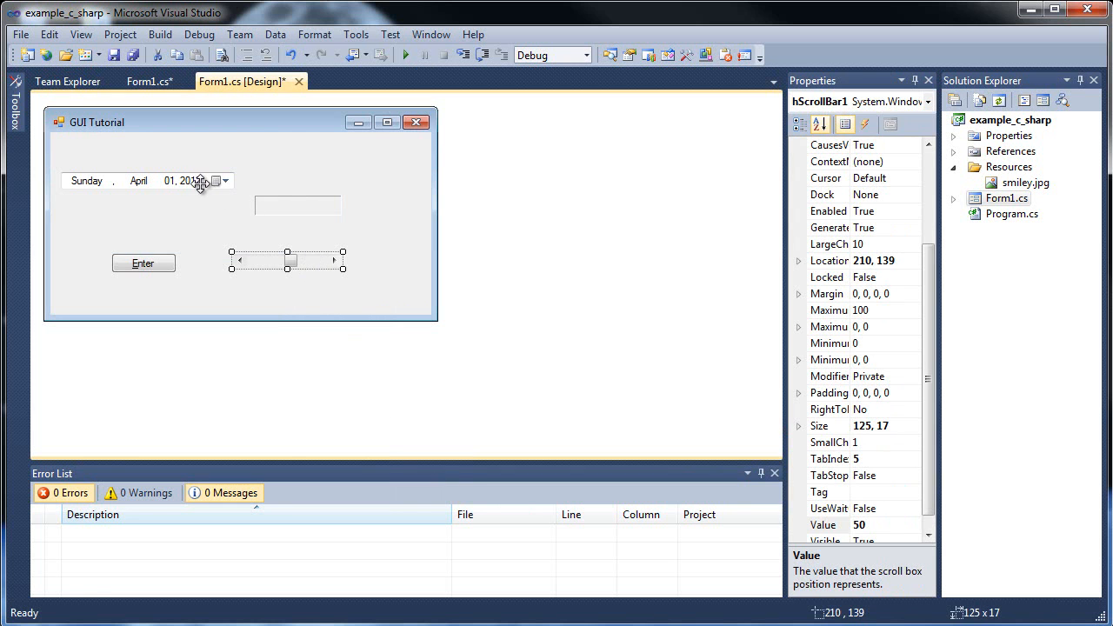
# Add a MenuStrip from Menus & Toolbars to the form and run the app
pyautogui.click(14, 113)
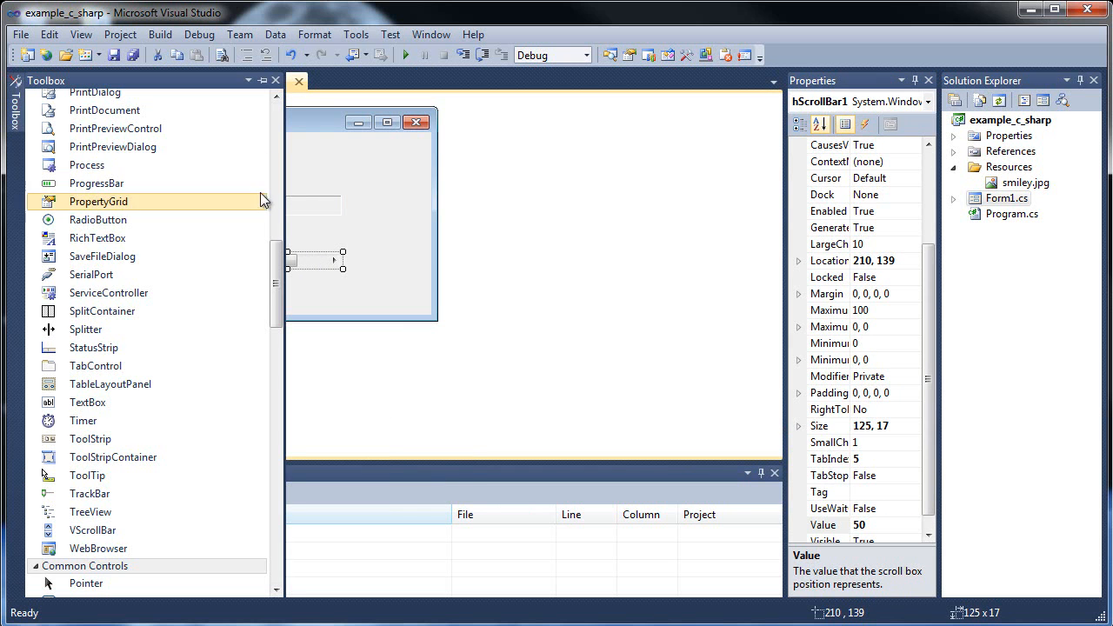
pyautogui.scroll(-3)
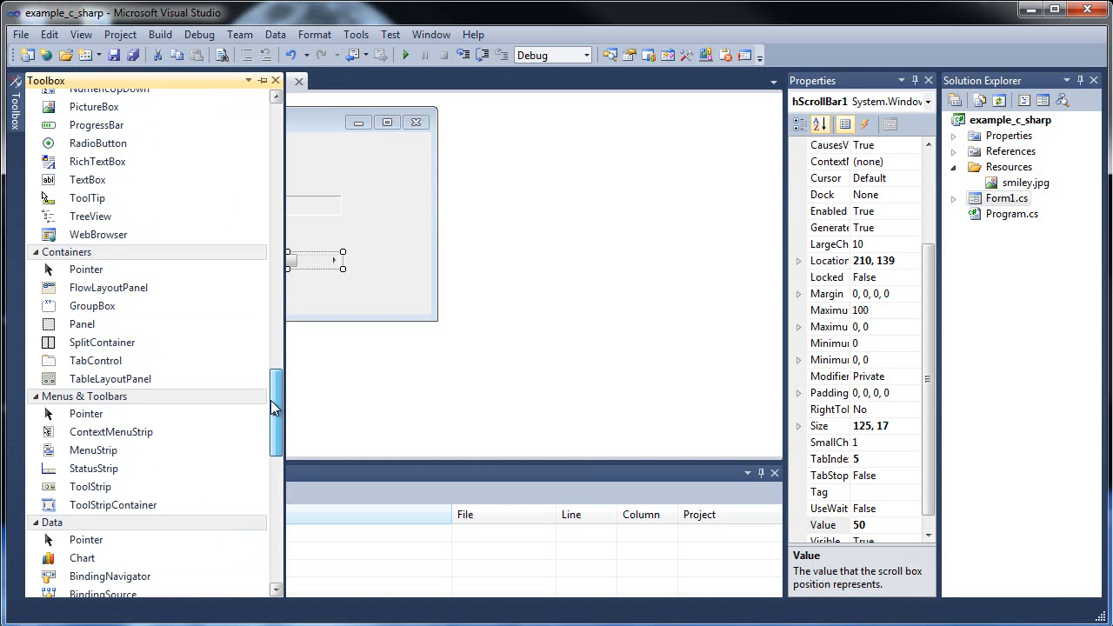
pyautogui.click(94, 449)
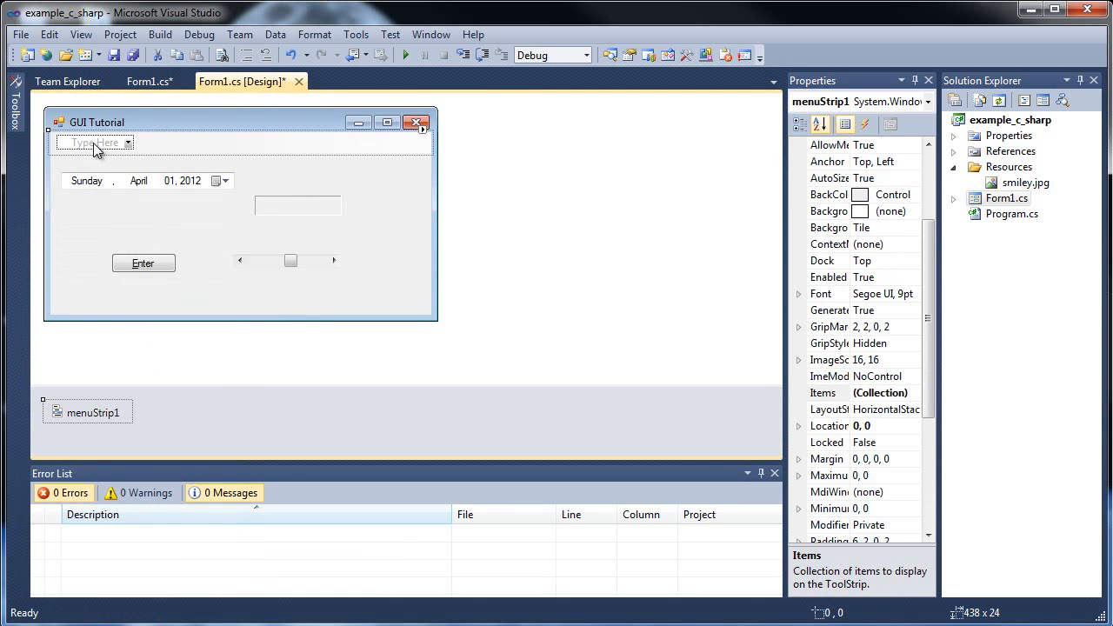
pyautogui.moveTo(113, 149)
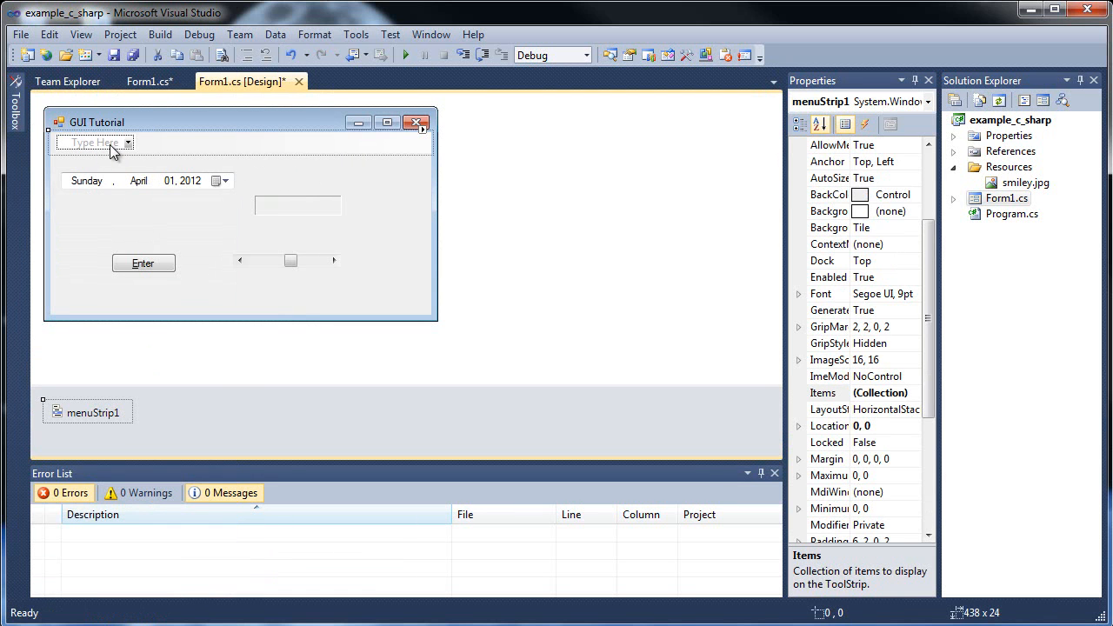
pyautogui.moveTo(102, 144)
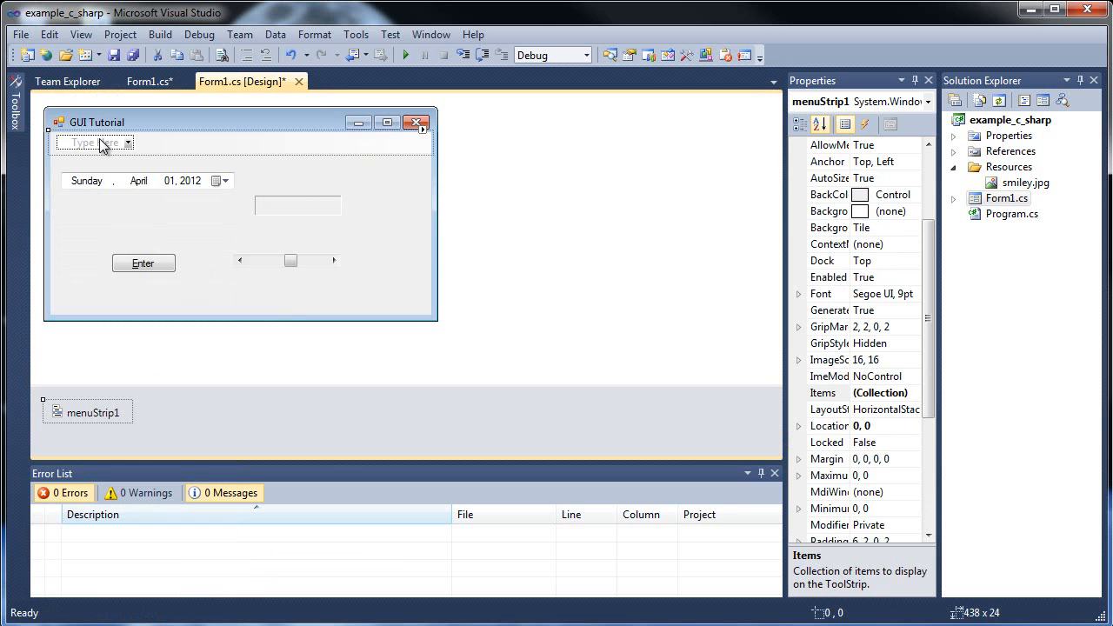
pyautogui.click(405, 54)
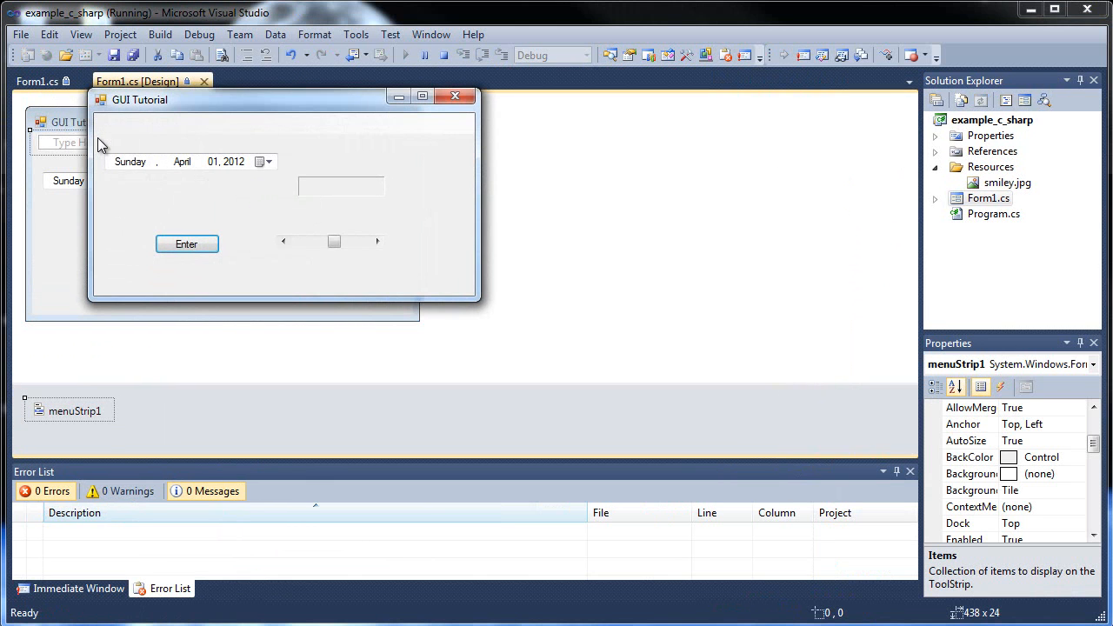
pyautogui.moveTo(143, 135)
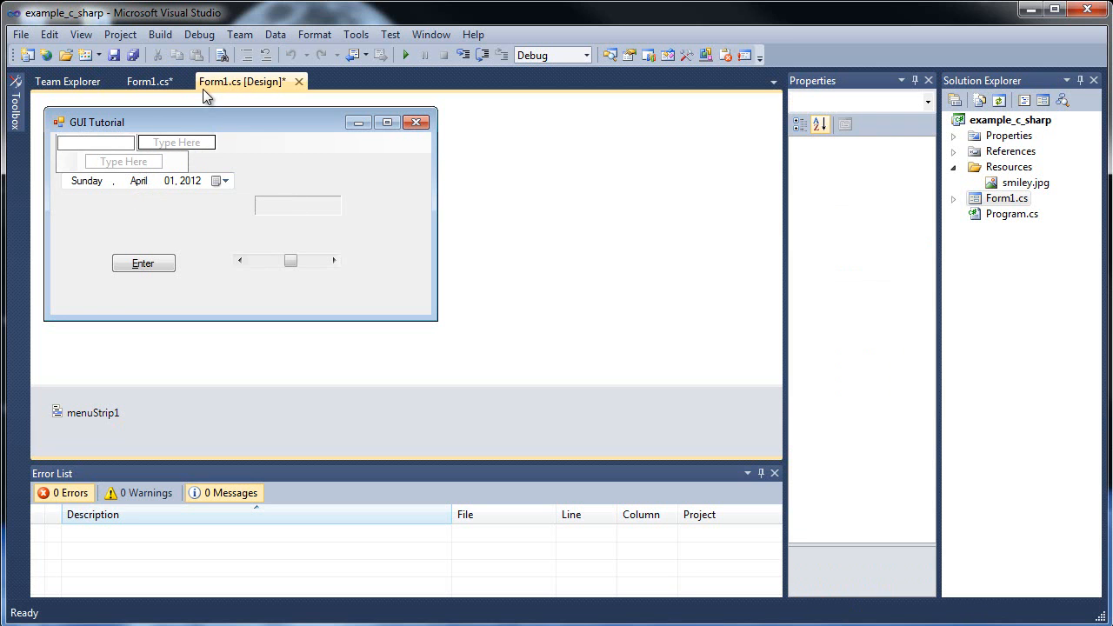
# Name the menus File (Open, Save, Close) and Help (About) in the MenuStrip
pyautogui.write('Ope')
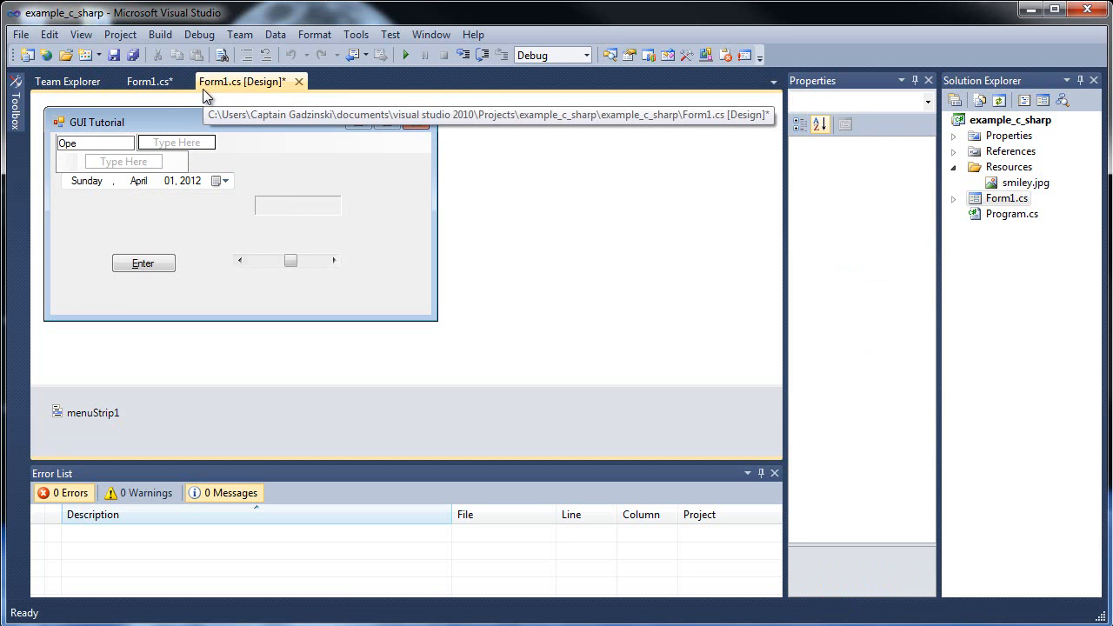
pyautogui.write('File')
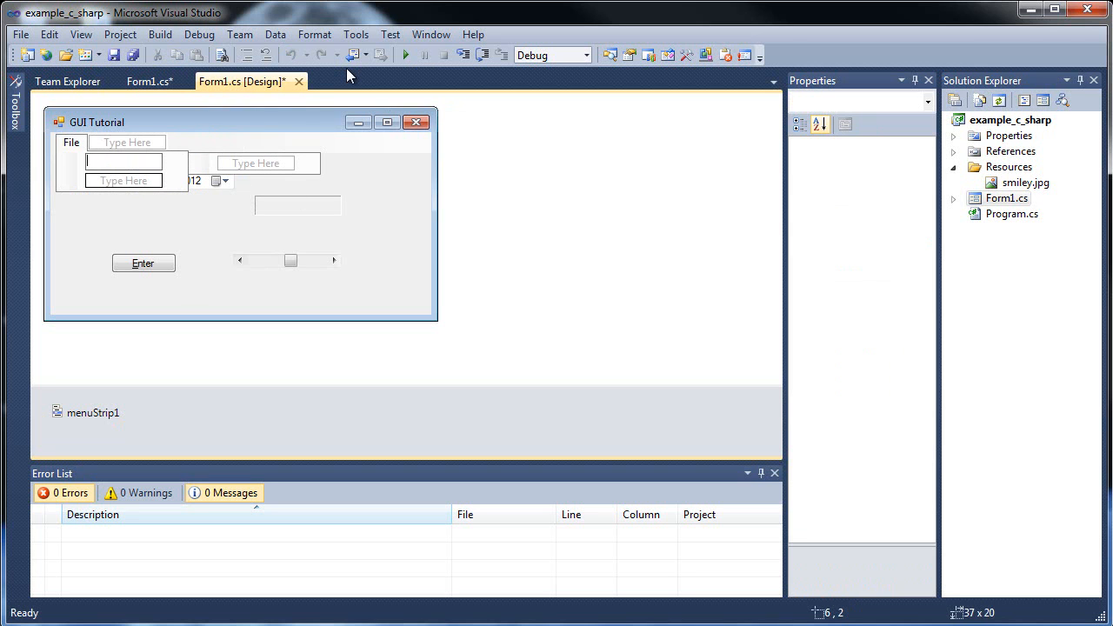
pyautogui.write('Open')
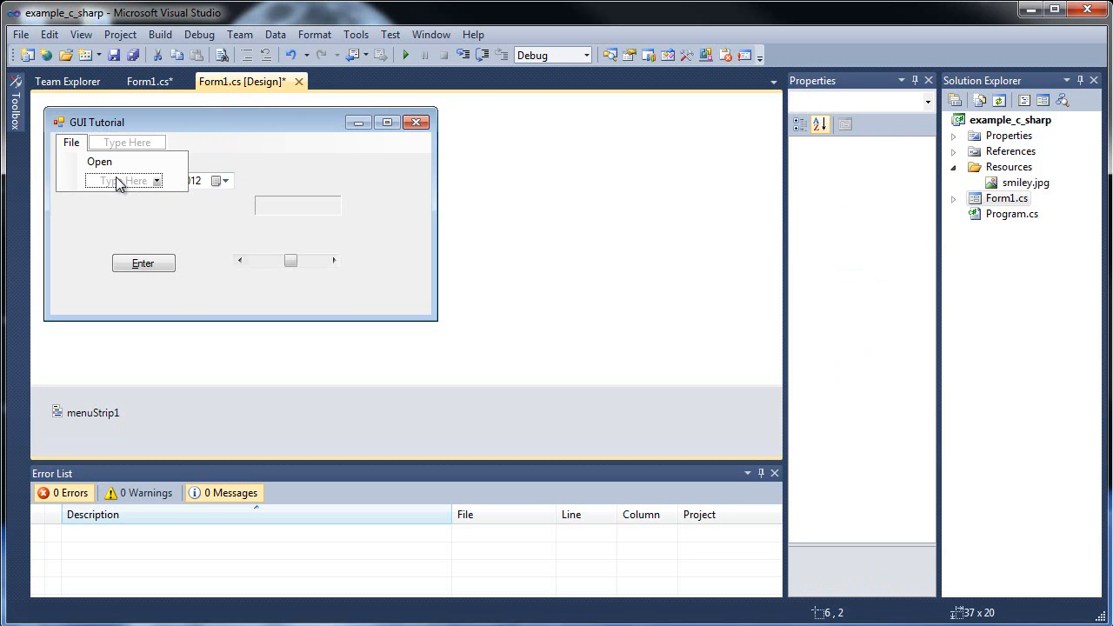
pyautogui.write('Save')
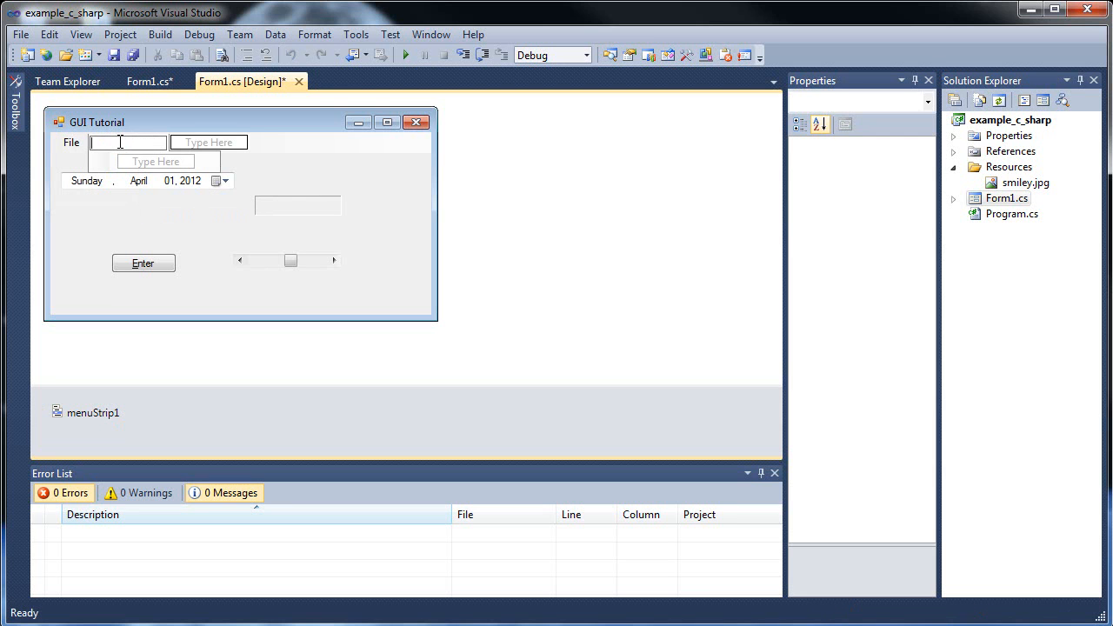
pyautogui.write('Help')
pyautogui.click(156, 162)
pyautogui.write('About')
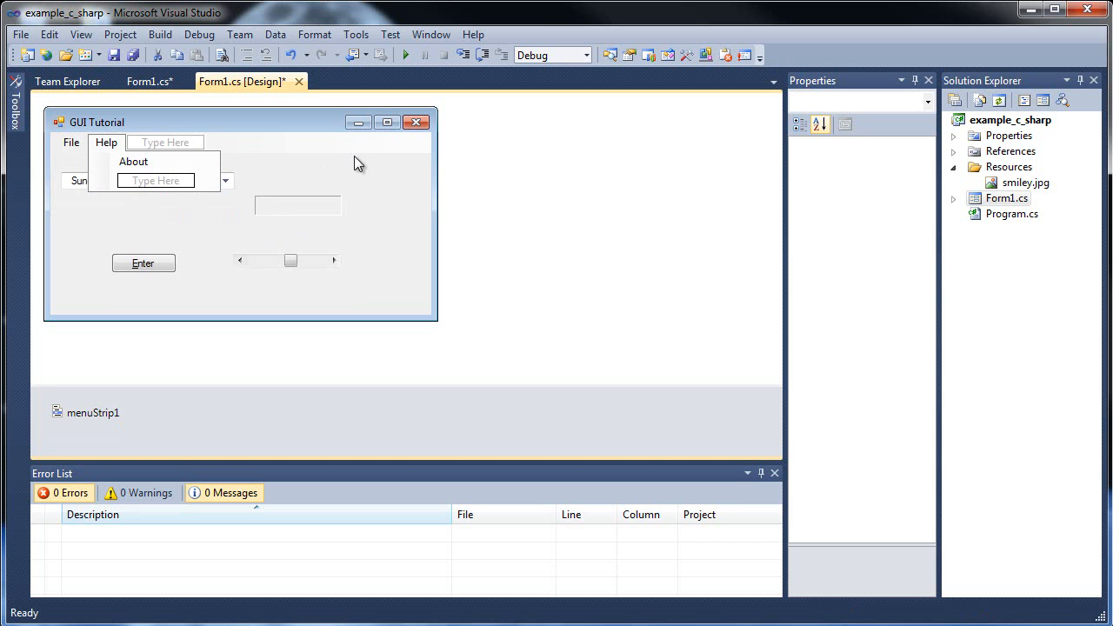
# Check the File menu's items and run the application to test the menus
pyautogui.click(72, 143)
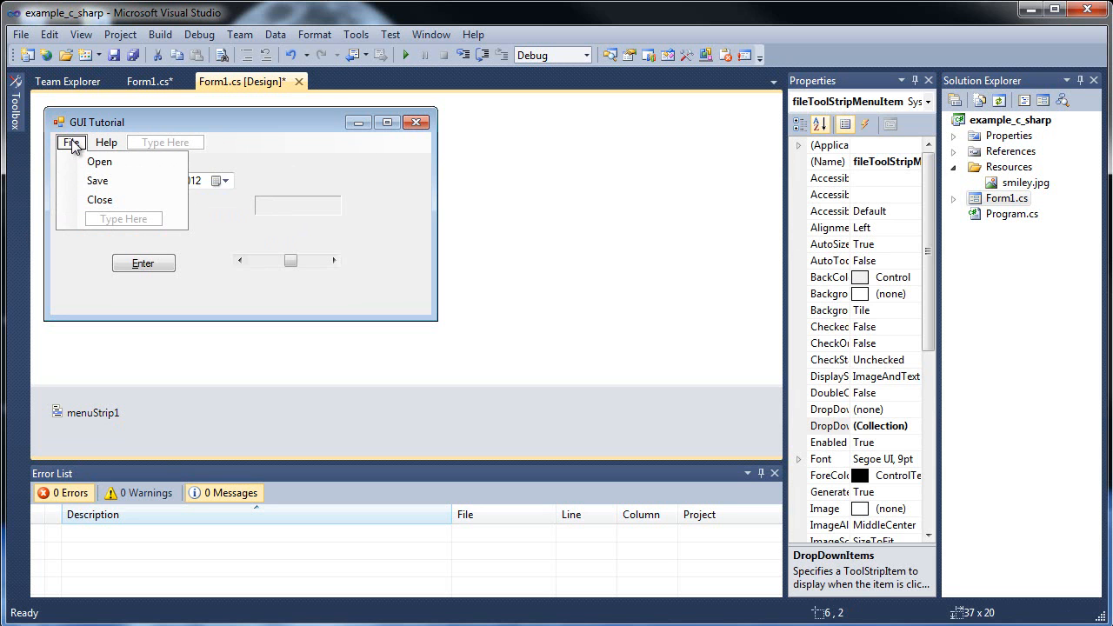
pyautogui.click(403, 54)
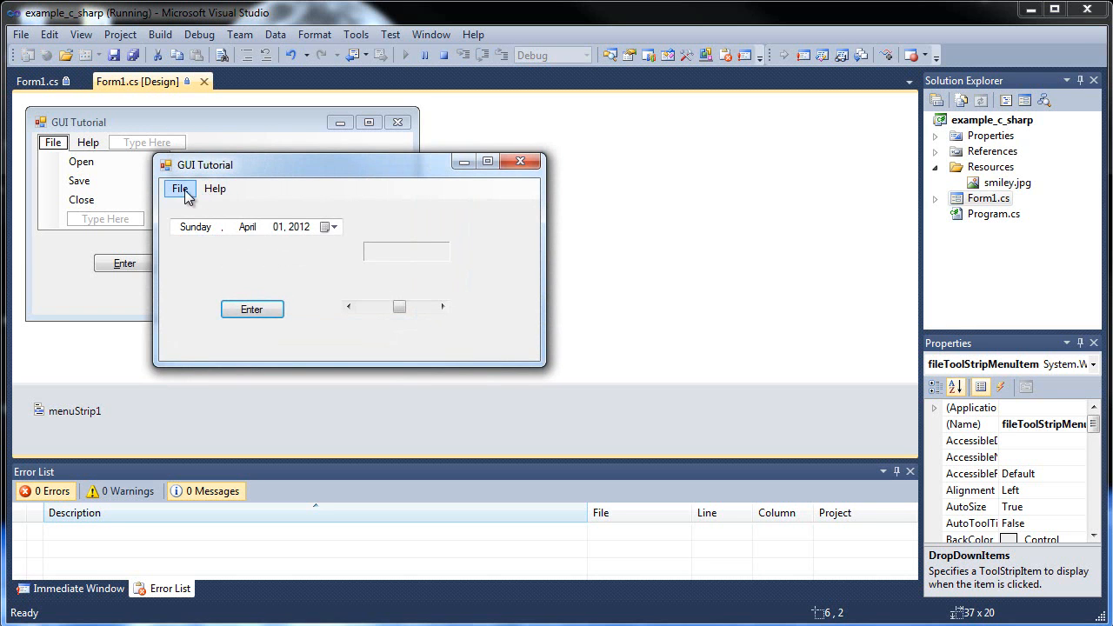
# Test the File menu in the running app, then insert a separator between Save and Close
pyautogui.click(180, 188)
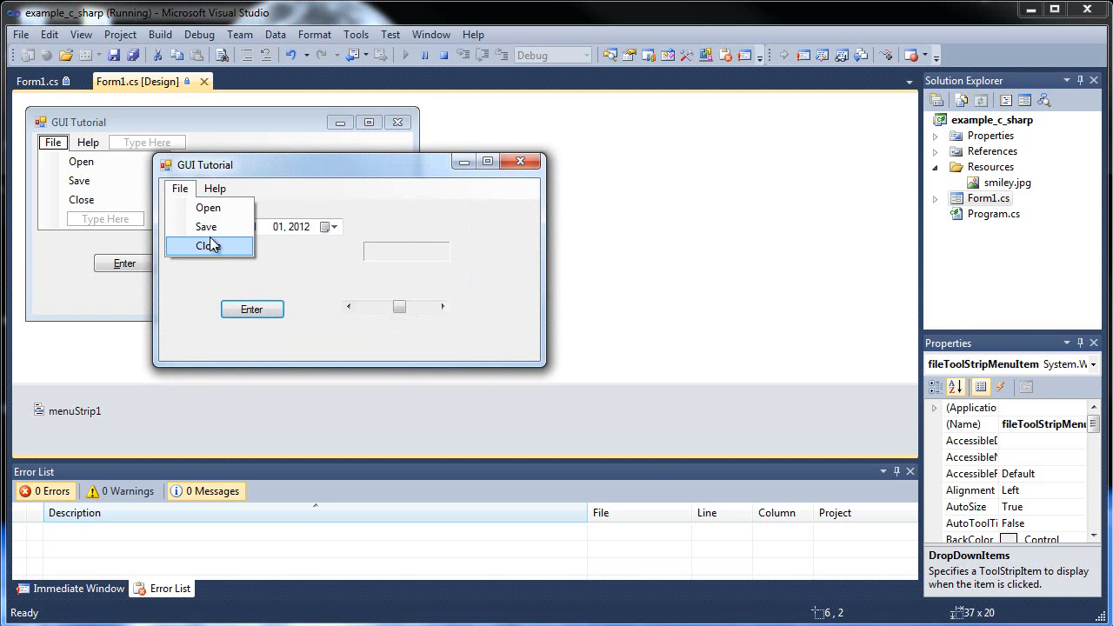
pyautogui.moveTo(207, 226)
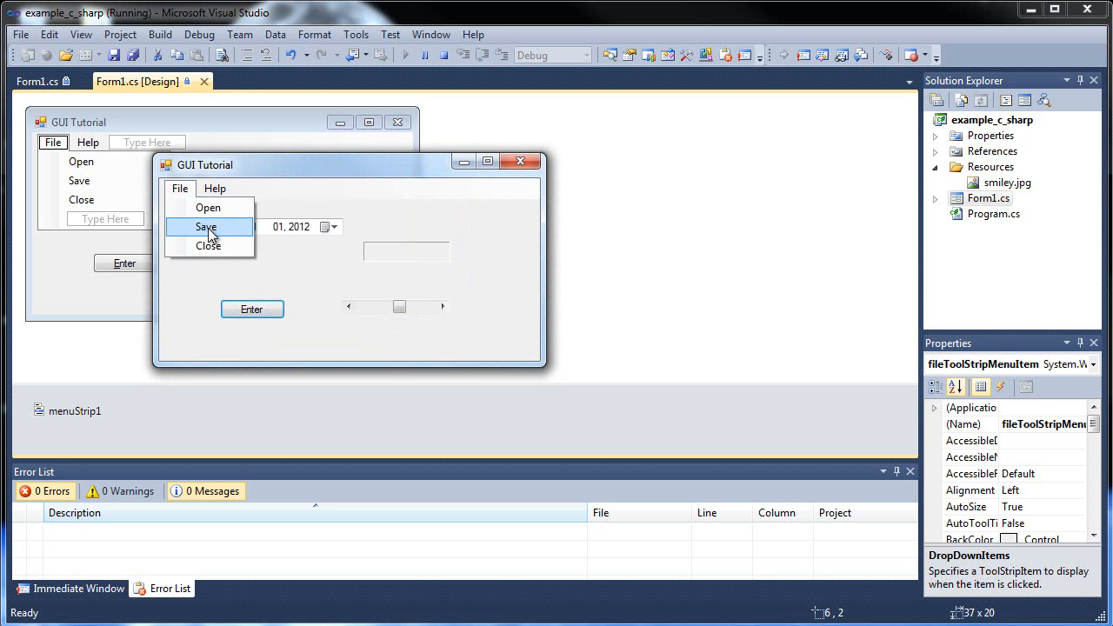
pyautogui.moveTo(459, 188)
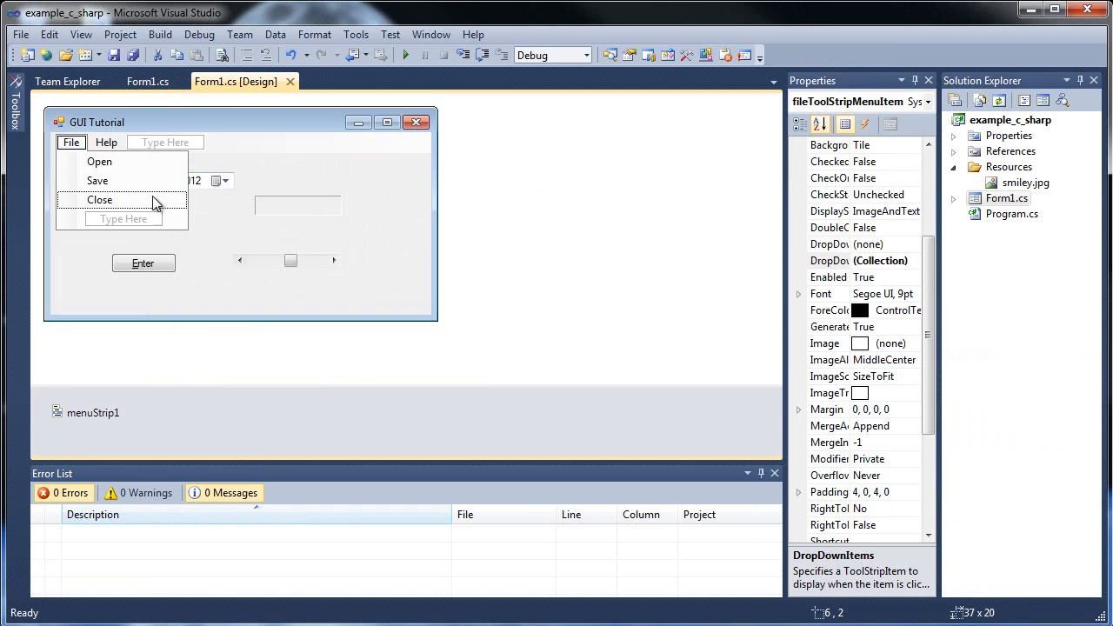
pyautogui.rightClick(98, 181)
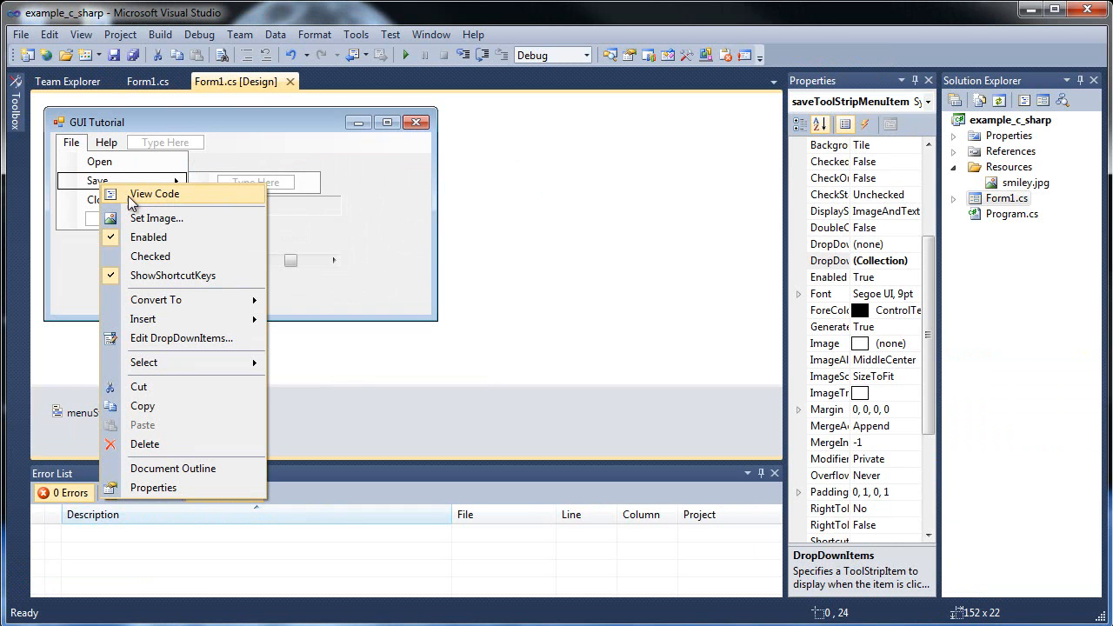
pyautogui.moveTo(177, 494)
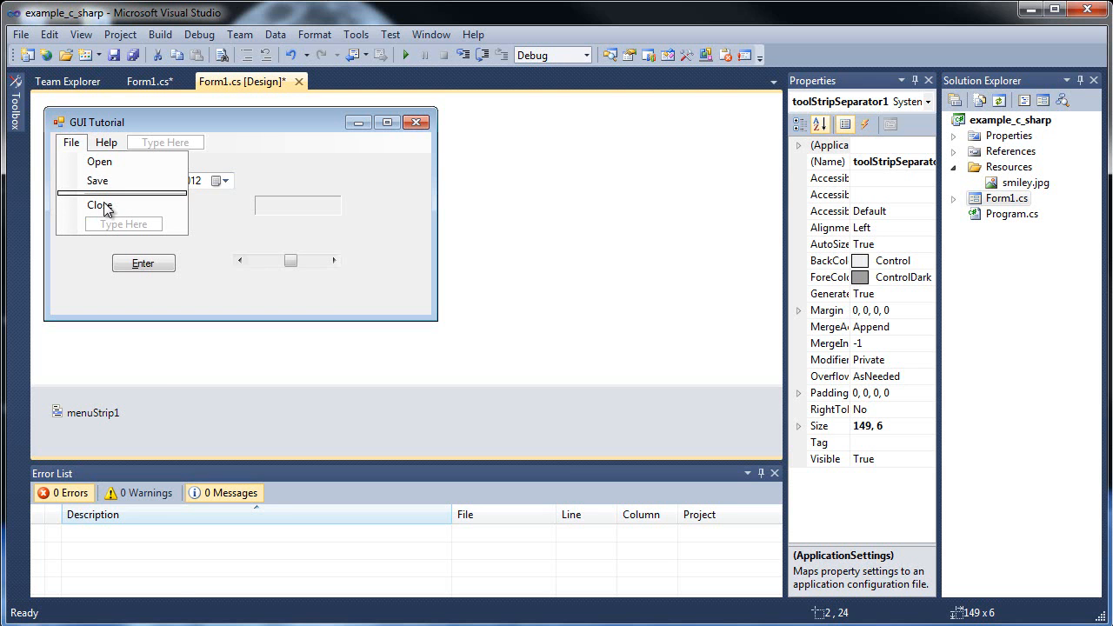
# Run the app and check the File menu's separator and Save entry
pyautogui.click(404, 54)
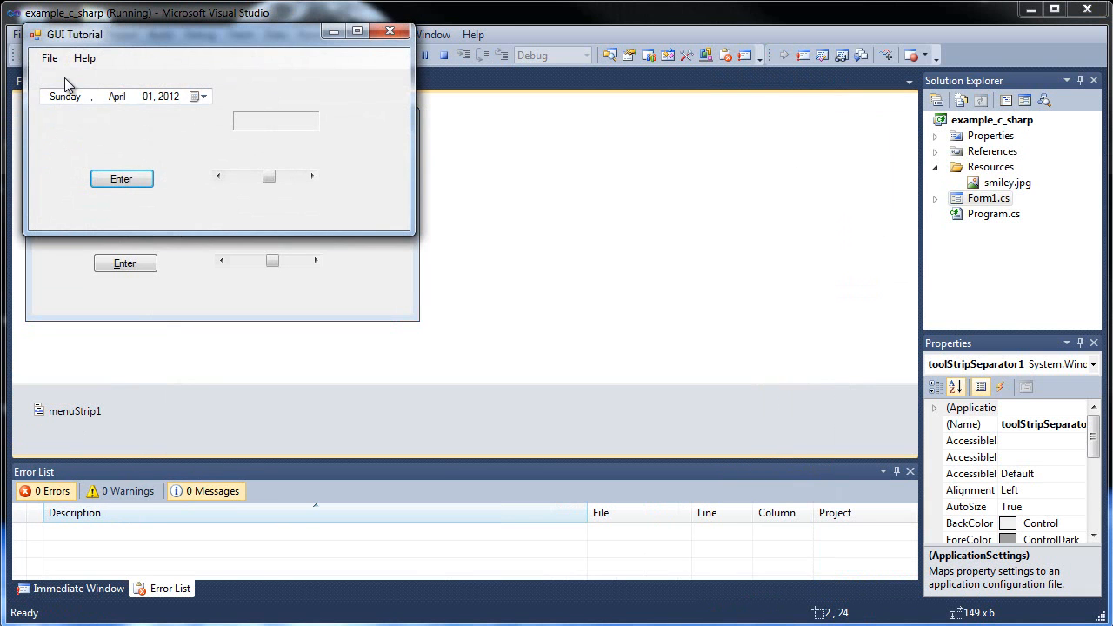
pyautogui.click(49, 57)
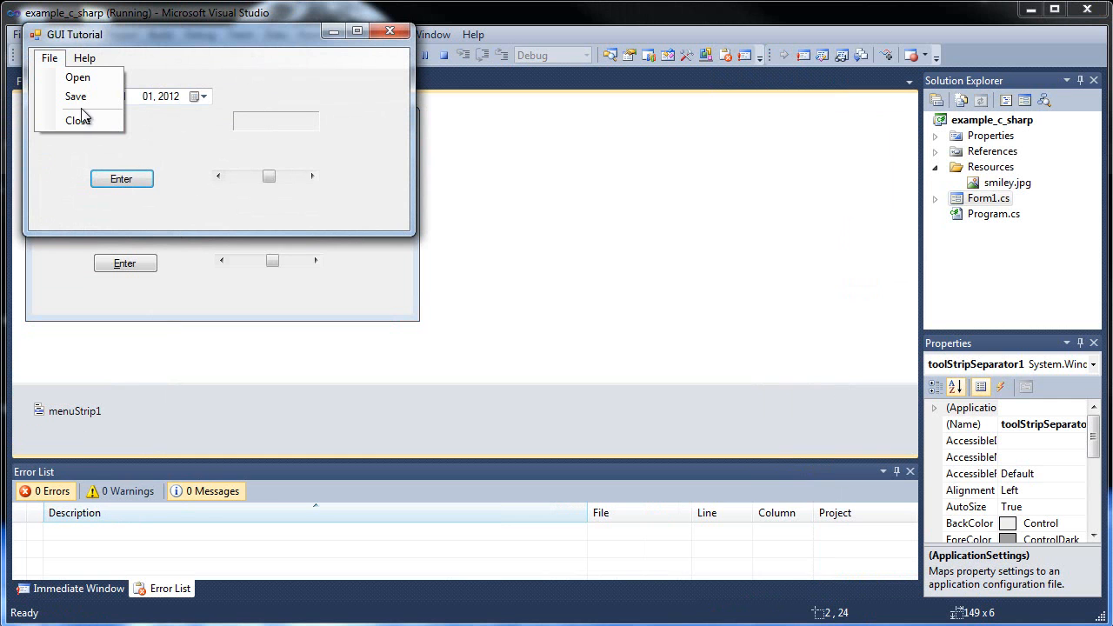
pyautogui.moveTo(77, 95)
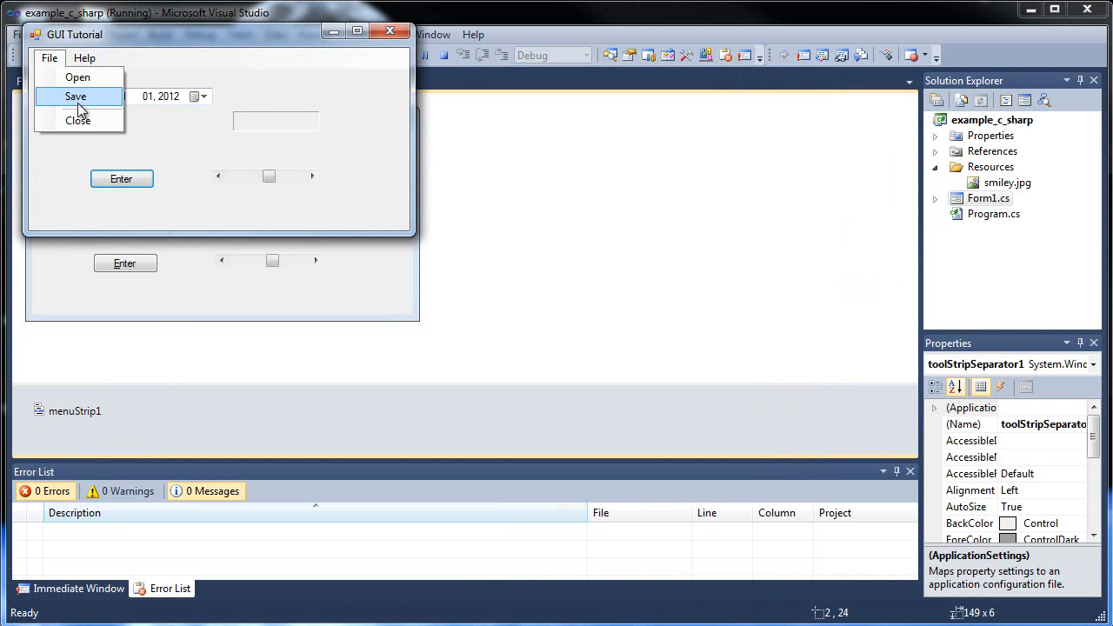
pyautogui.click(83, 57)
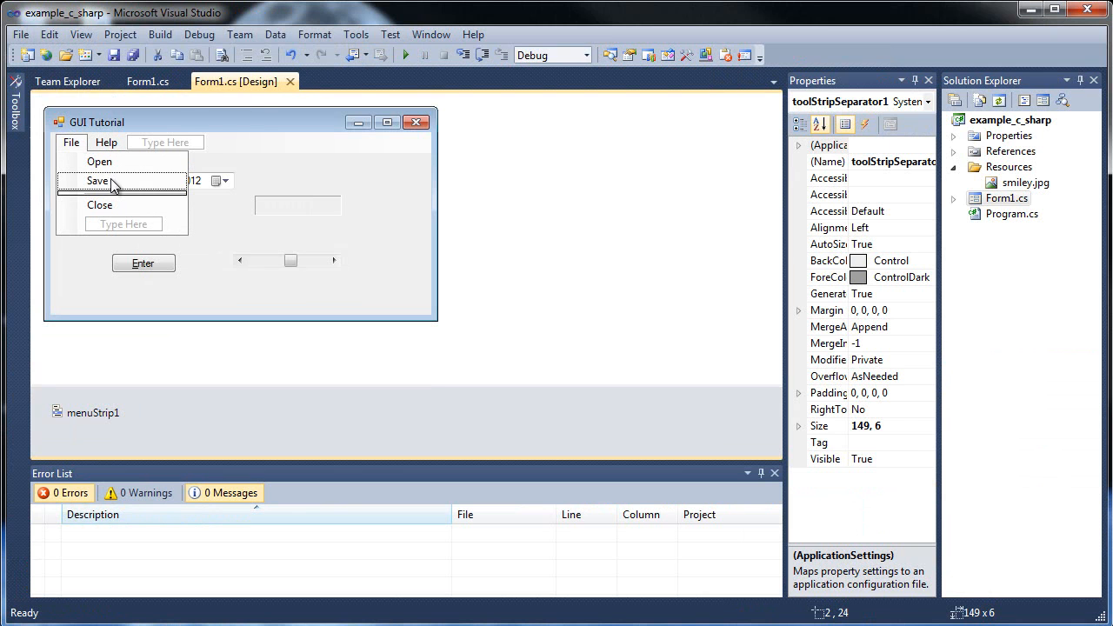
# Add a 'Save As' item as a submenu under Save
pyautogui.click(98, 179)
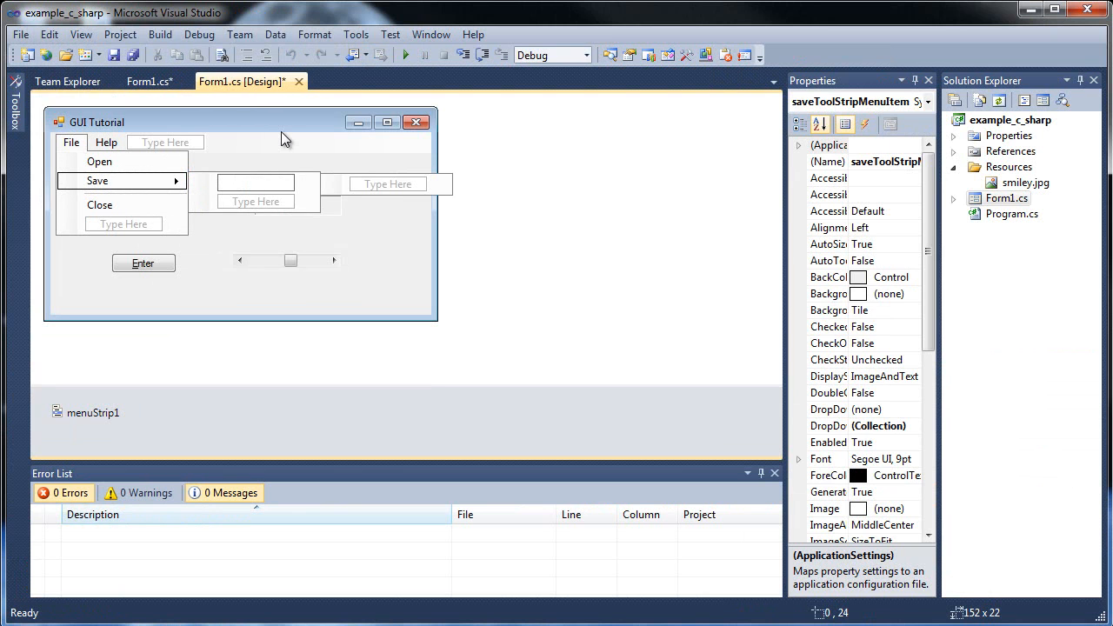
pyautogui.write('Save')
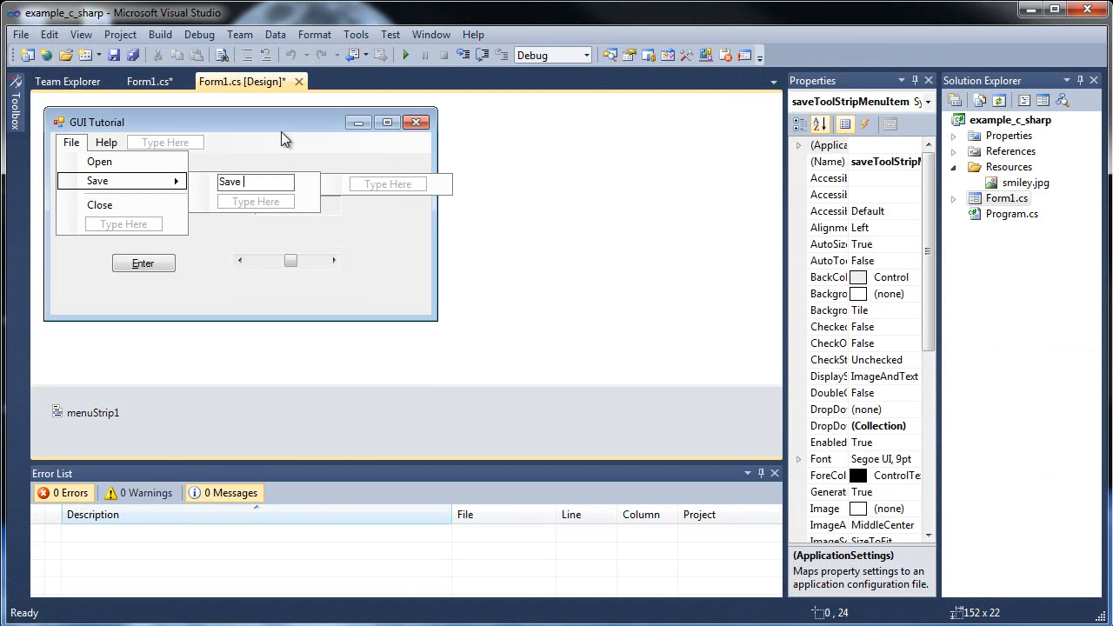
pyautogui.write('As')
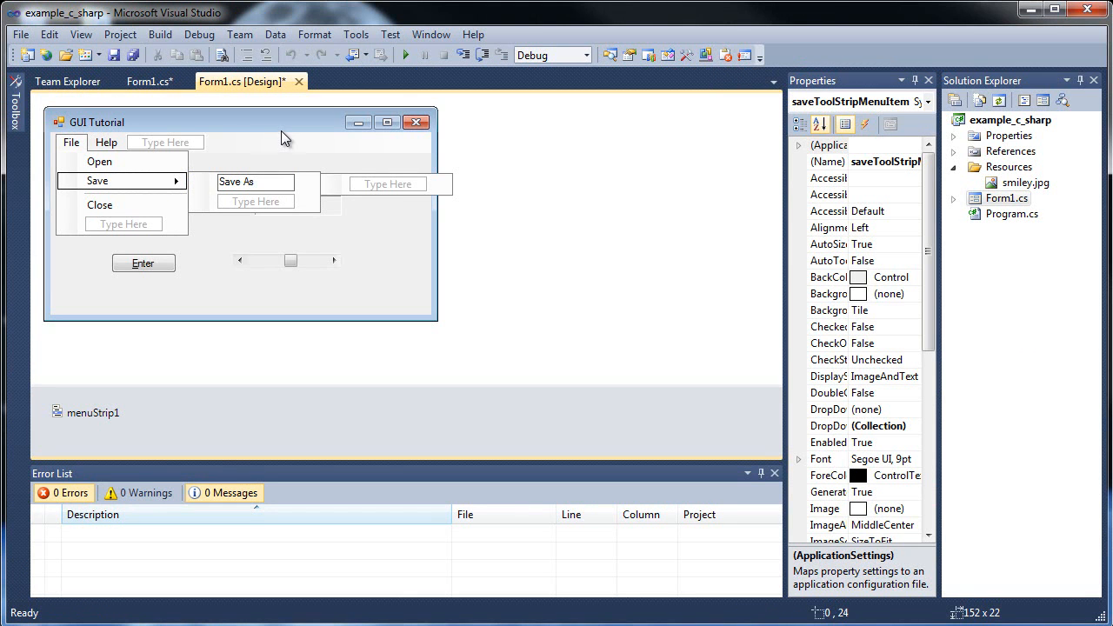
pyautogui.moveTo(264, 139)
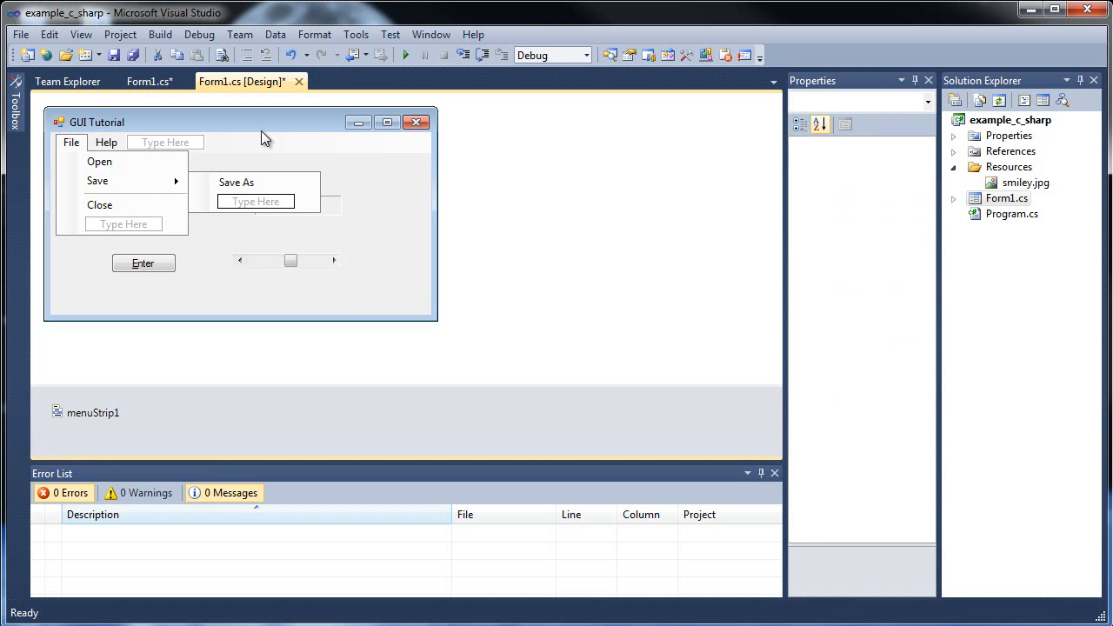
pyautogui.click(403, 54)
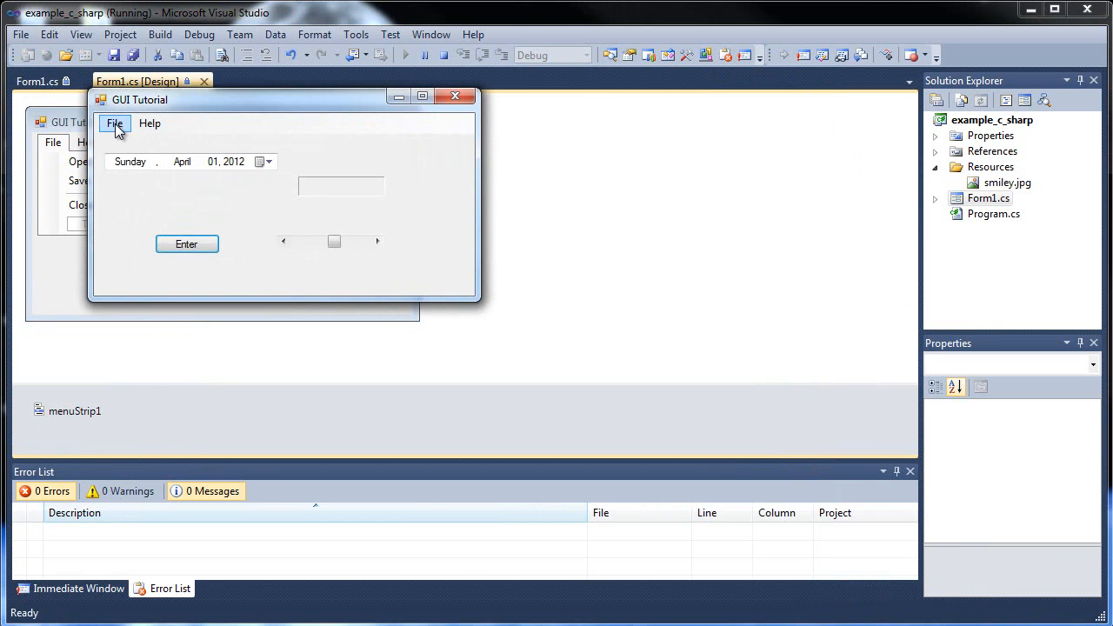
pyautogui.click(115, 122)
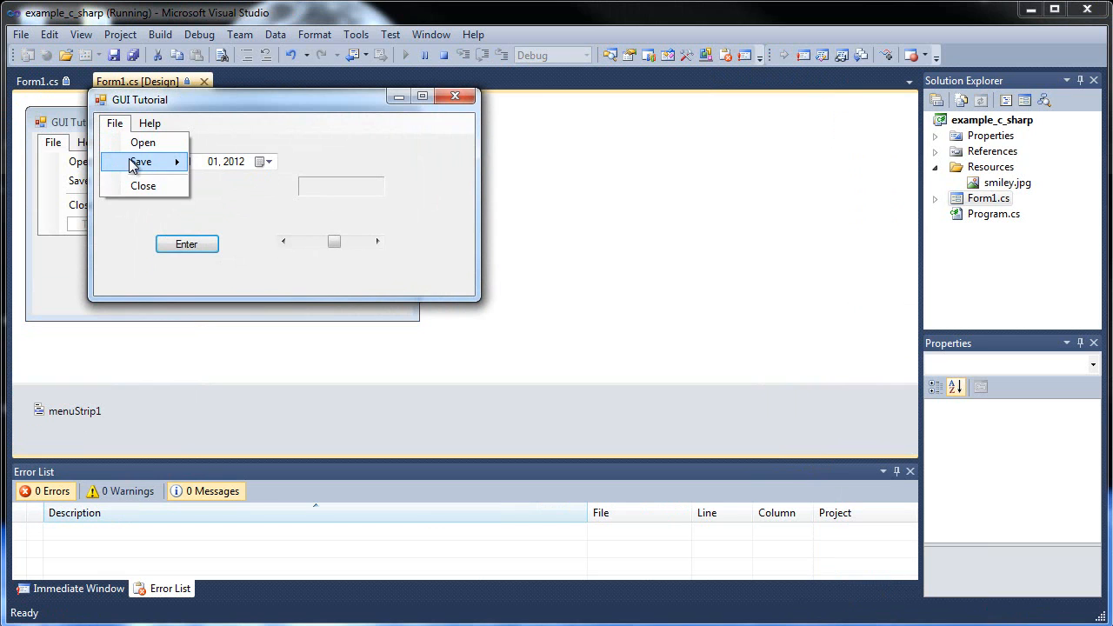
pyautogui.moveTo(139, 162)
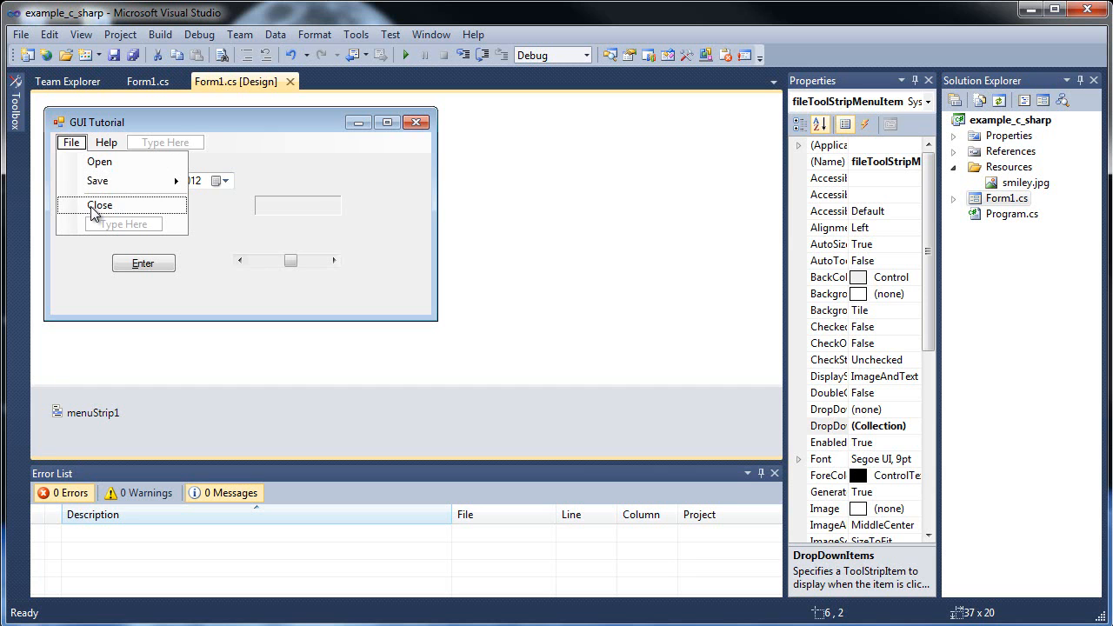
# Create the Close item's click handler and make it call this.Close()
pyautogui.doubleClick(99, 205)
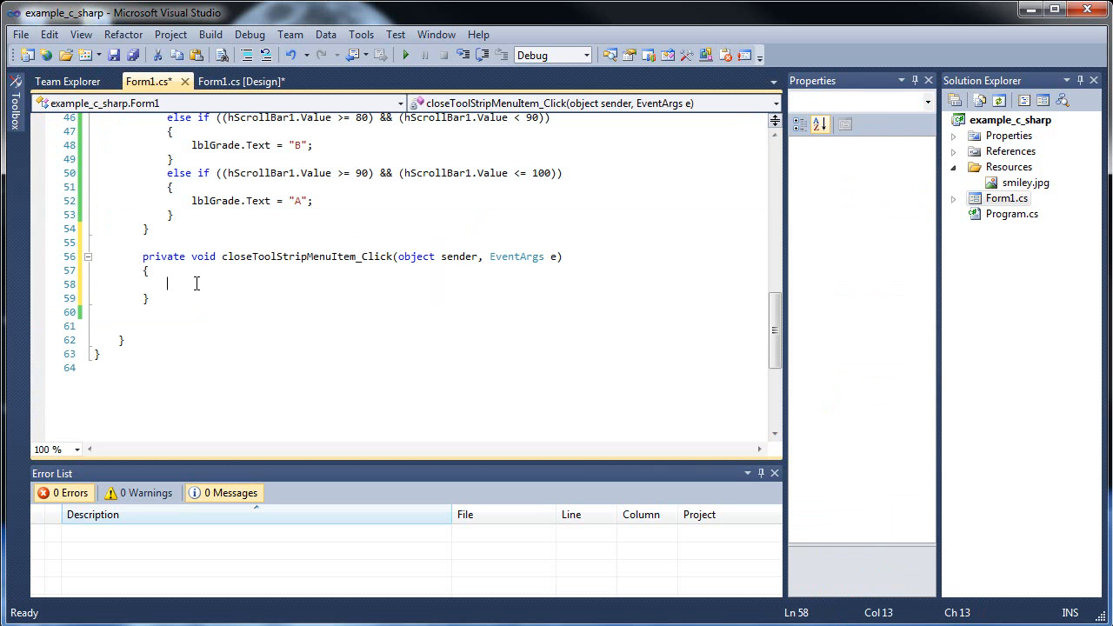
pyautogui.write('t')
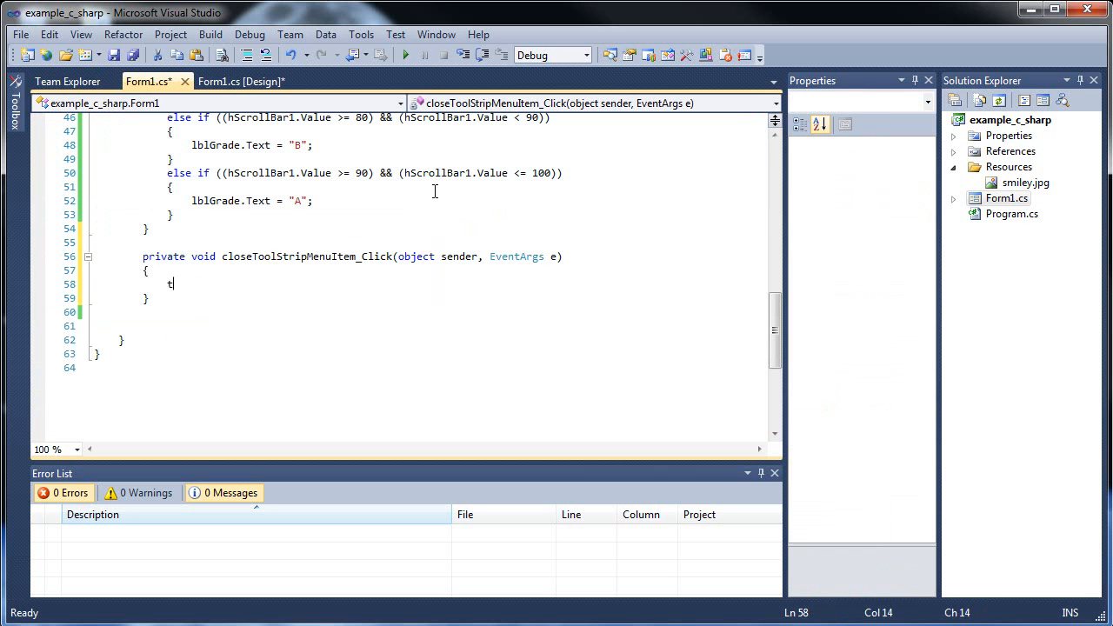
pyautogui.write('his.Close();')
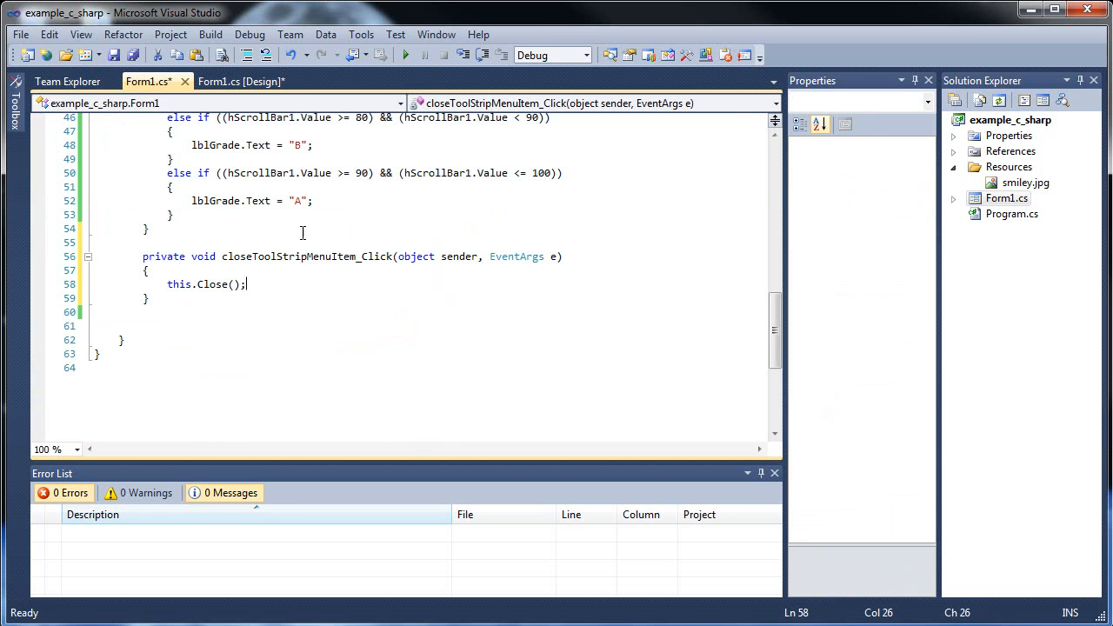
# Run the form, choose File > Close to confirm it shuts, and return to the designer
pyautogui.click(113, 54)
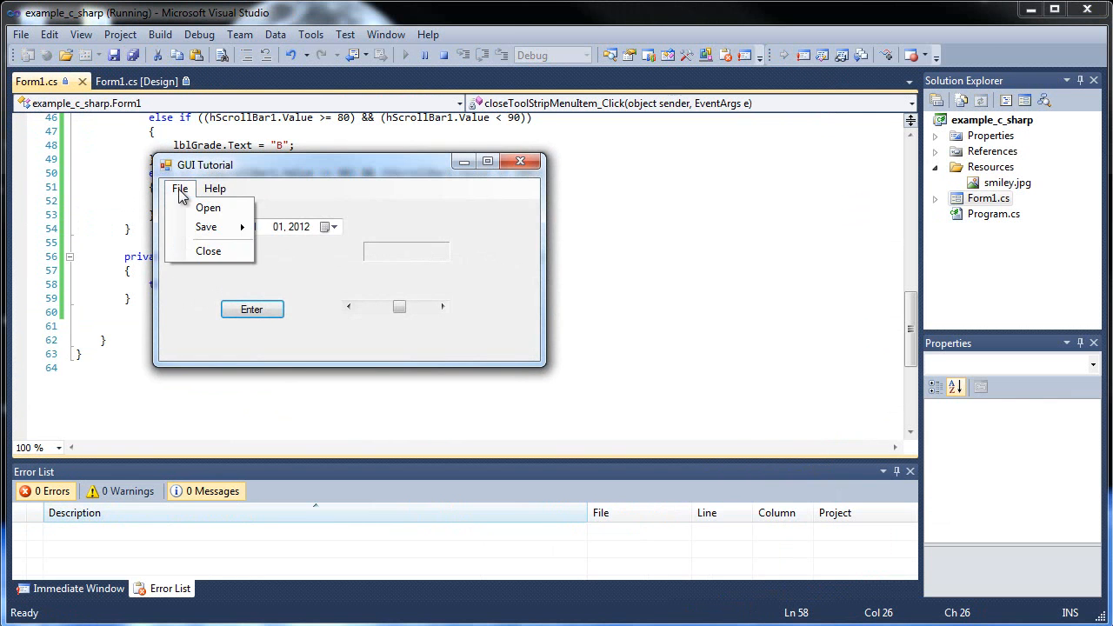
pyautogui.click(209, 250)
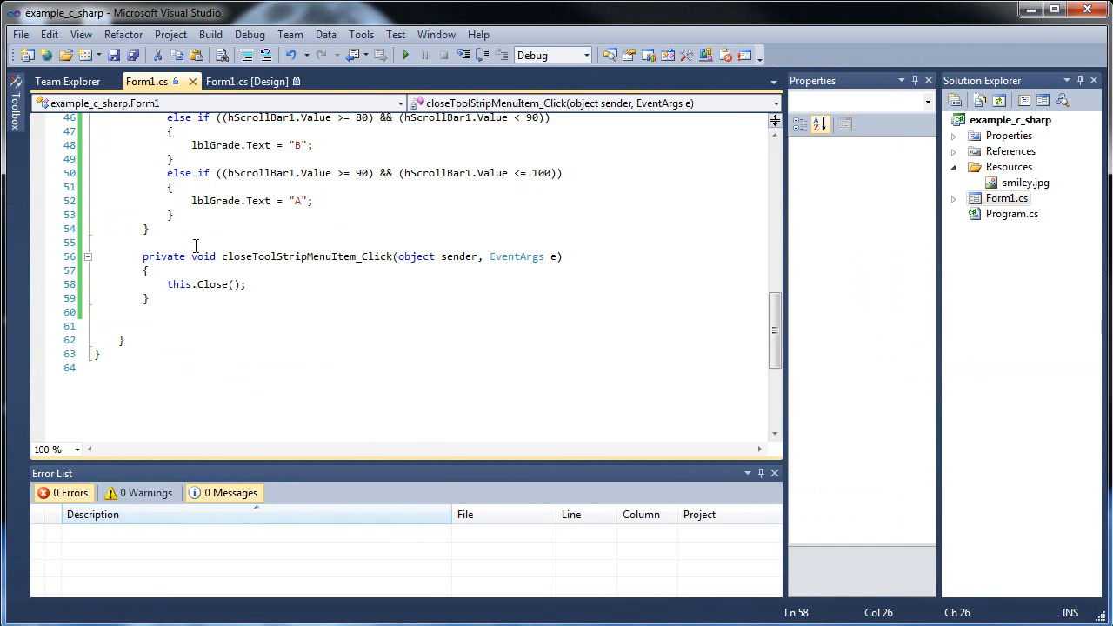
pyautogui.click(235, 82)
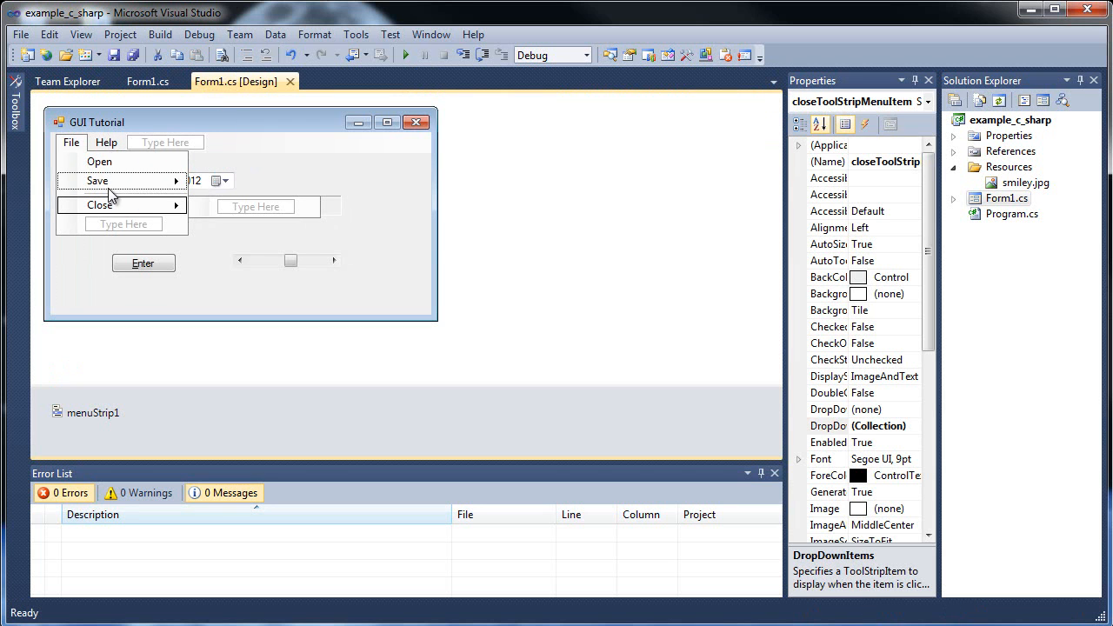
# Show the Close item's properties and reach its ShortcutKeys editor
pyautogui.rightClick(112, 191)
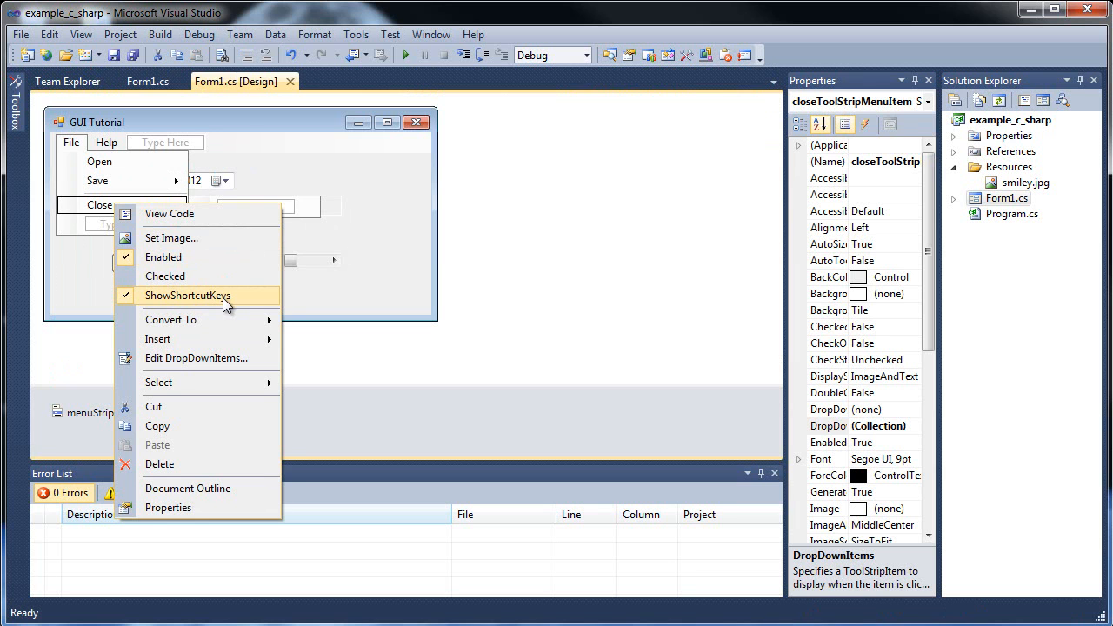
pyautogui.moveTo(167, 295)
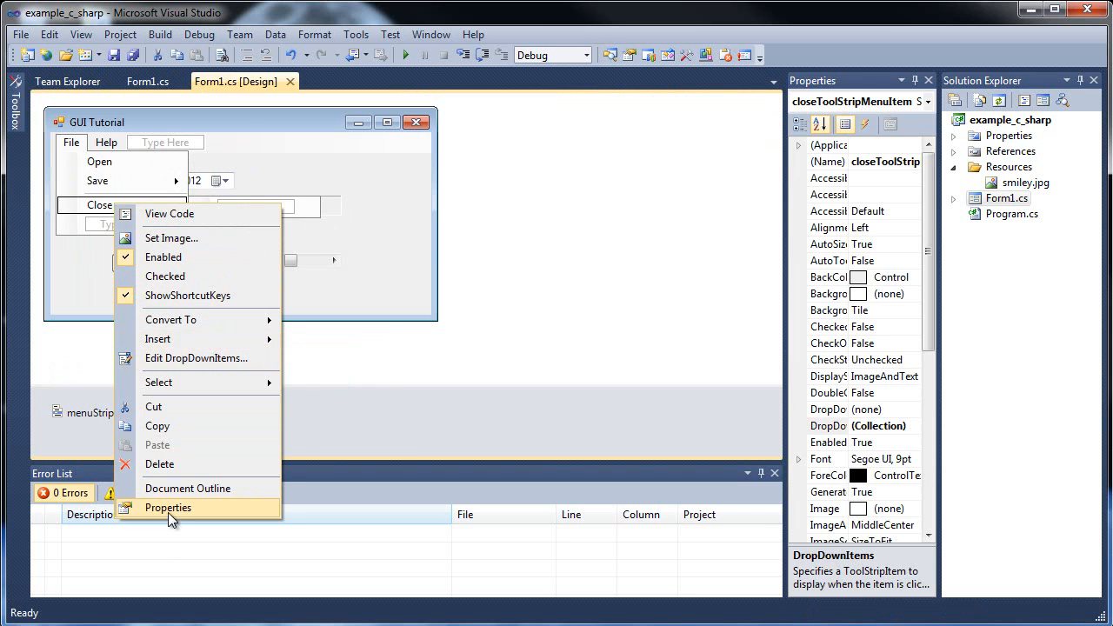
pyautogui.click(167, 508)
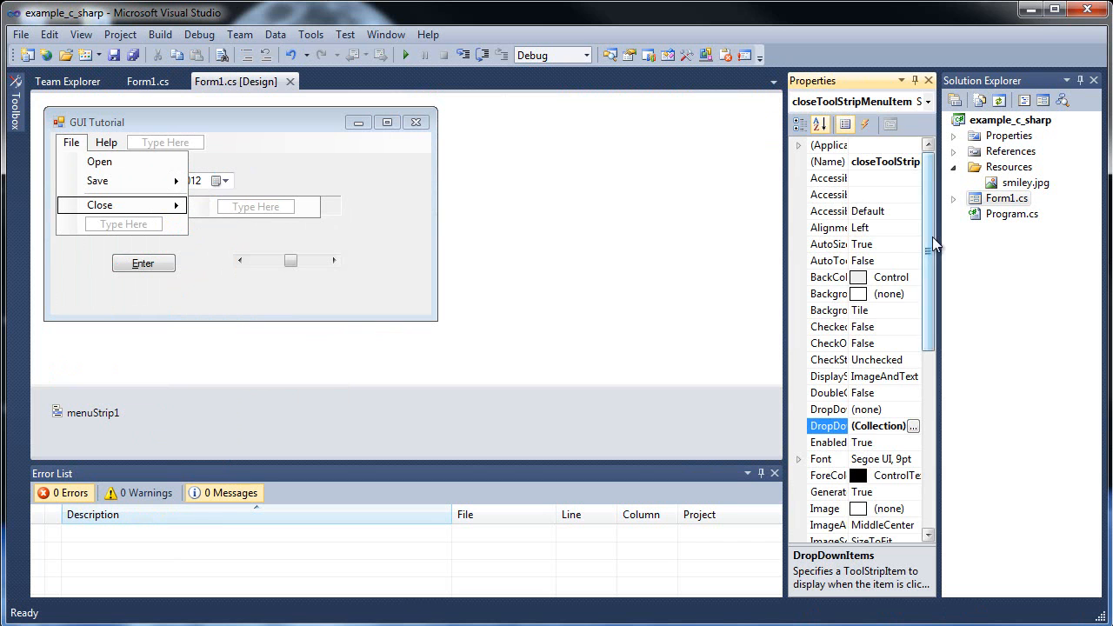
pyautogui.scroll(-3)
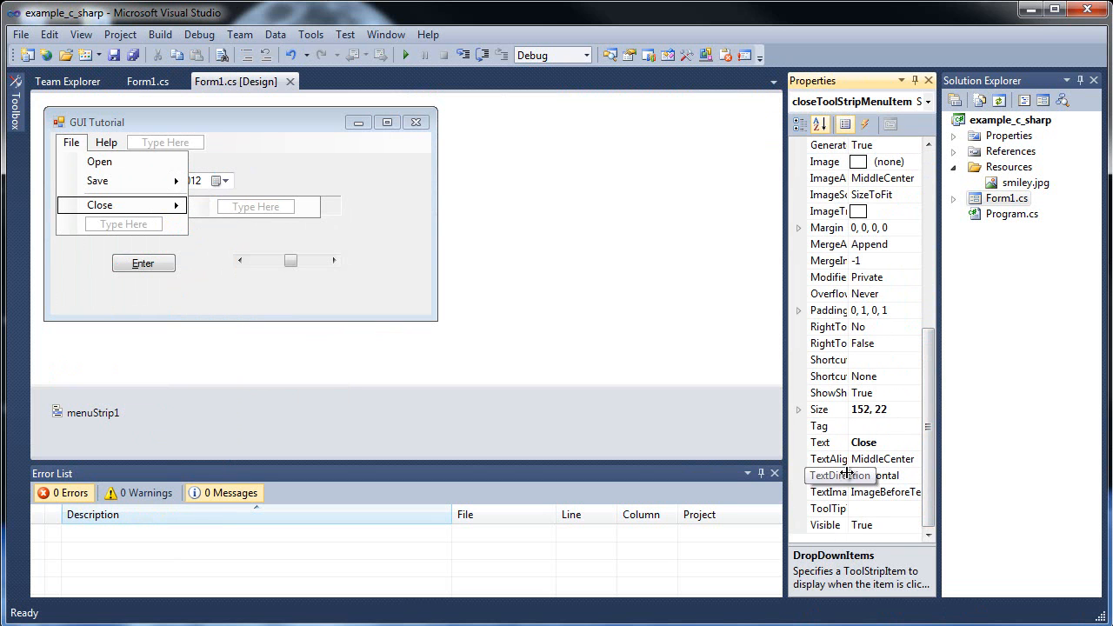
pyautogui.click(828, 375)
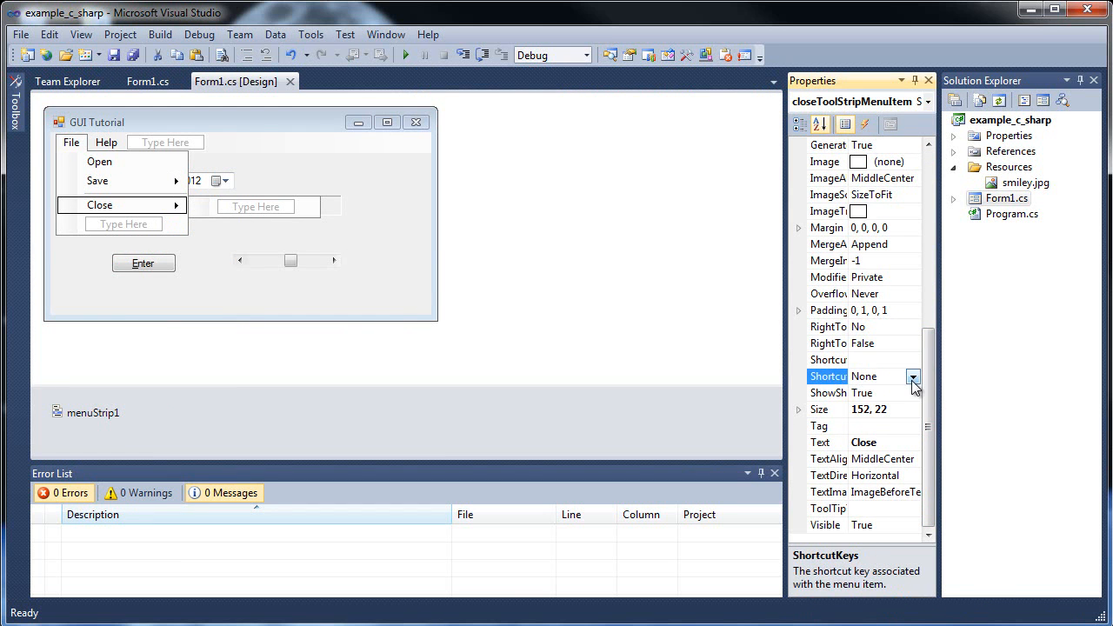
pyautogui.click(913, 376)
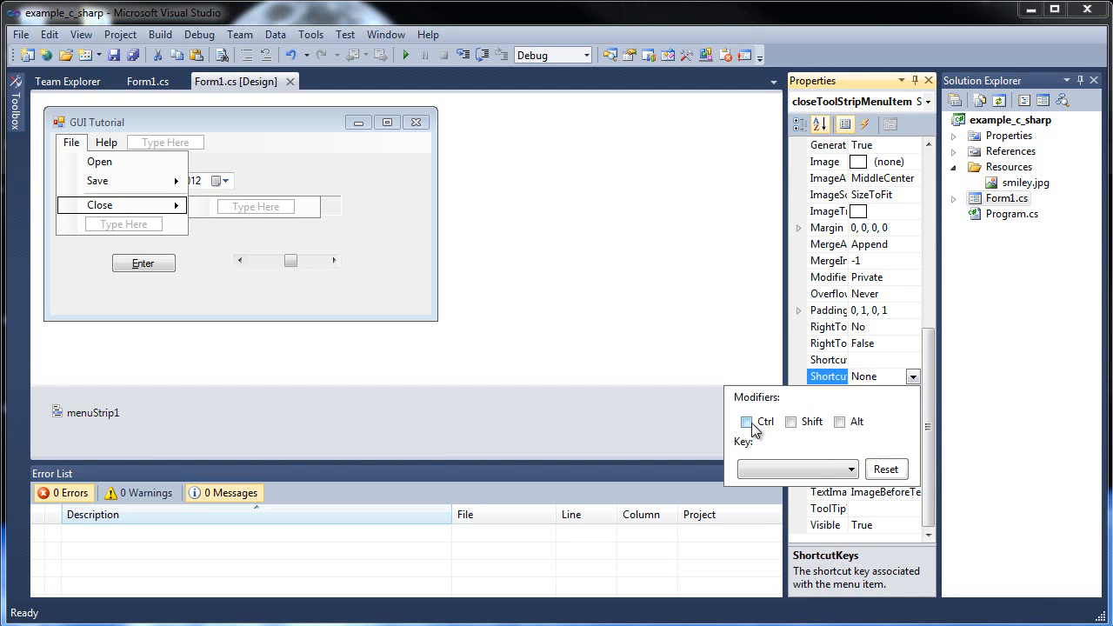
# Set the Close shortcut to Ctrl+F4 and launch the form to test it
pyautogui.click(746, 423)
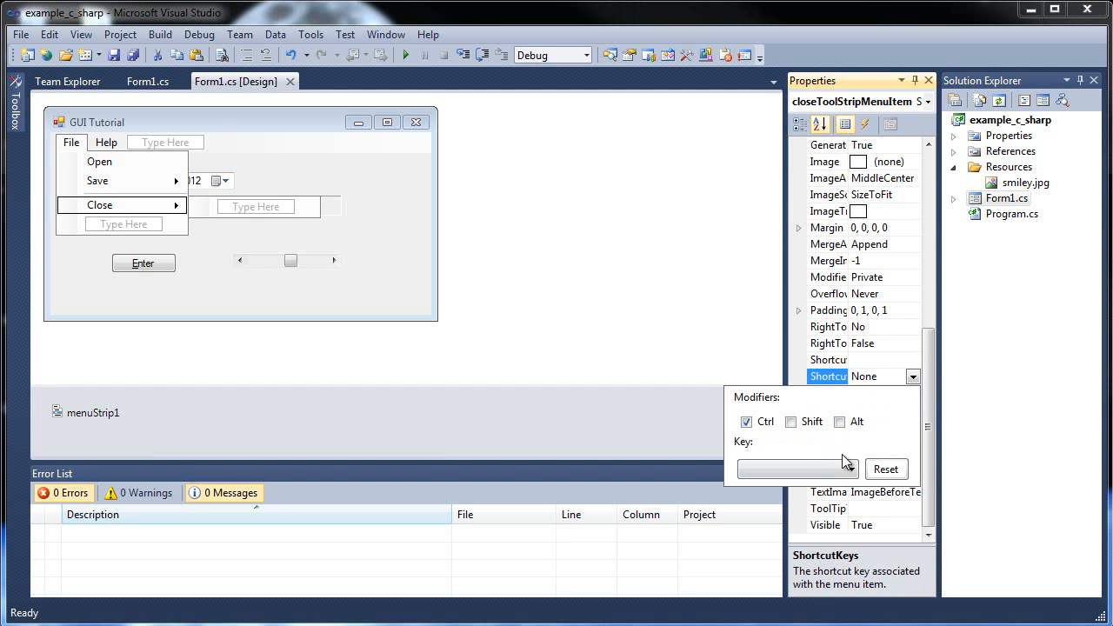
pyautogui.click(848, 470)
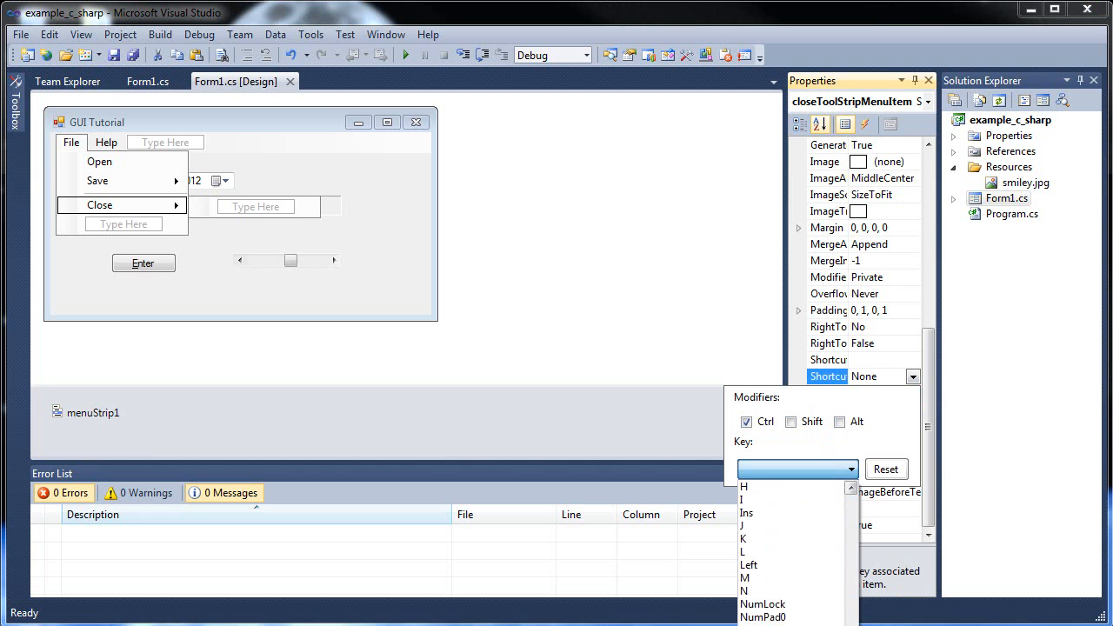
pyautogui.scroll(-3)
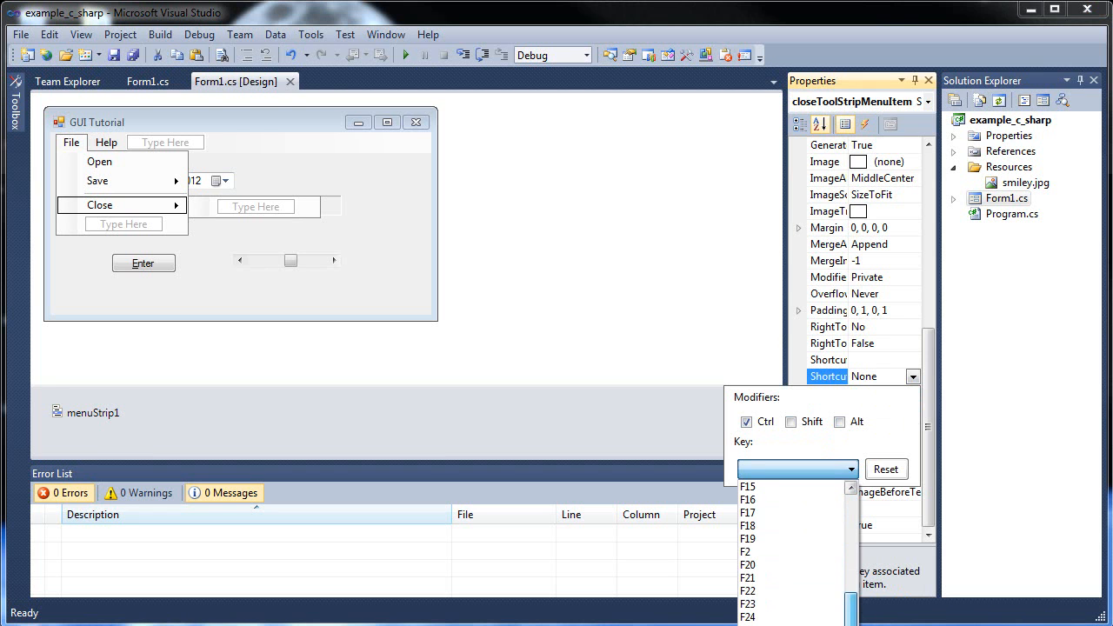
pyautogui.click(756, 497)
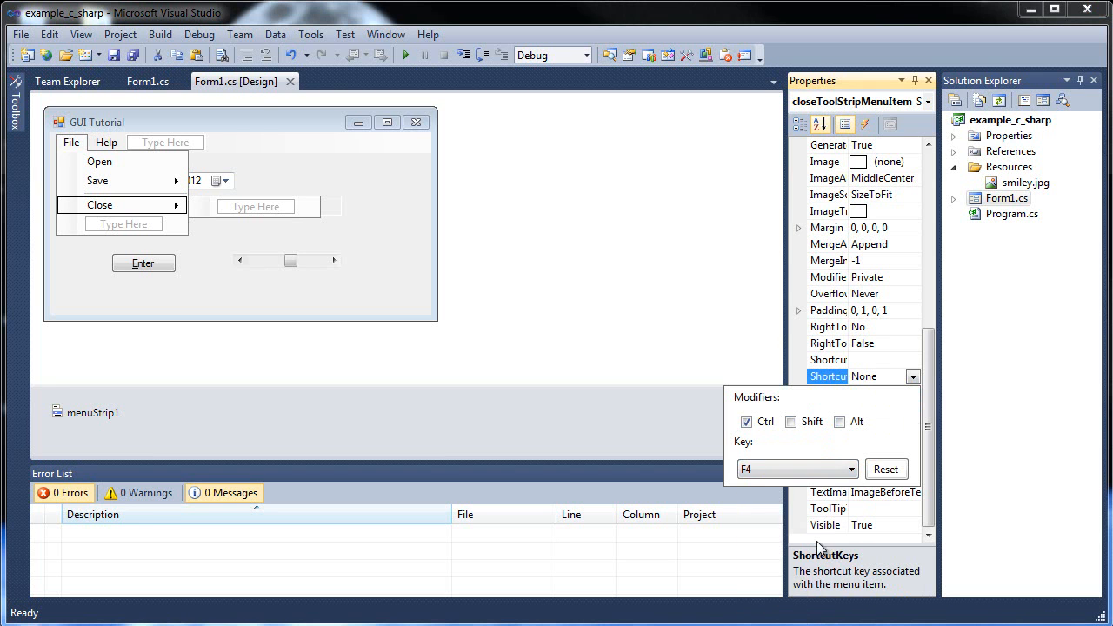
pyautogui.click(792, 470)
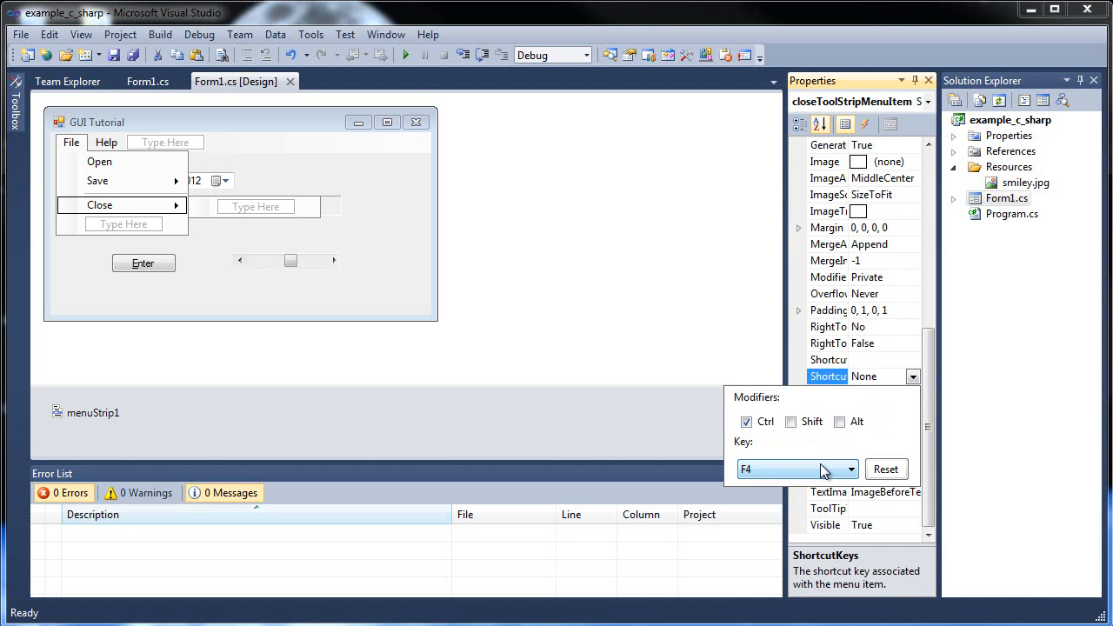
pyautogui.click(913, 376)
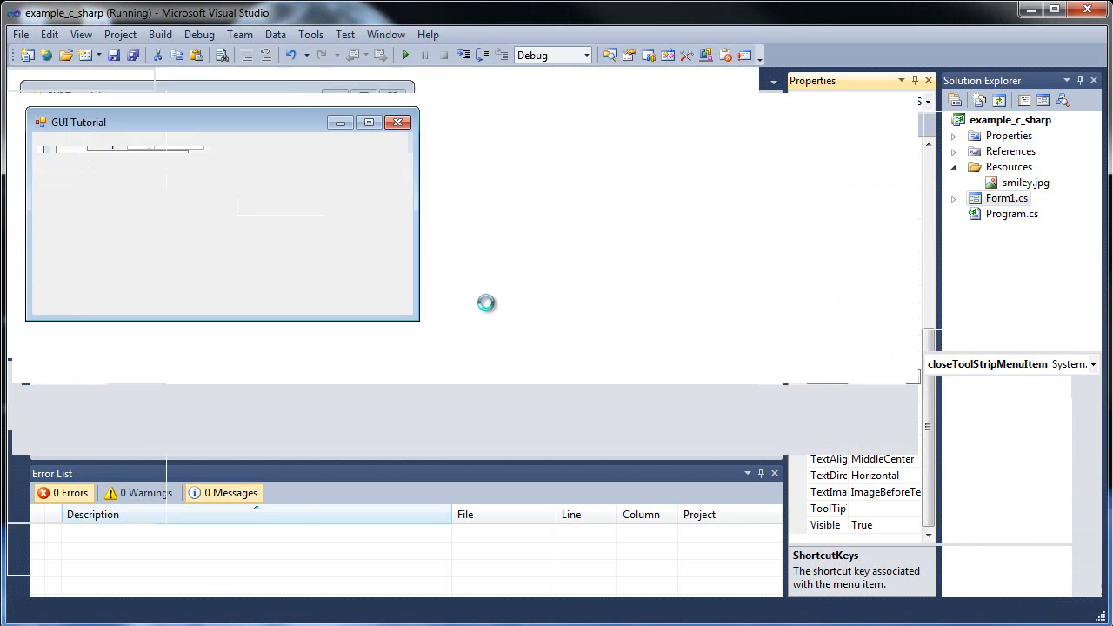
# In the running form, confirm File lists Close with Ctrl+F4 and choose it to close
pyautogui.click(49, 57)
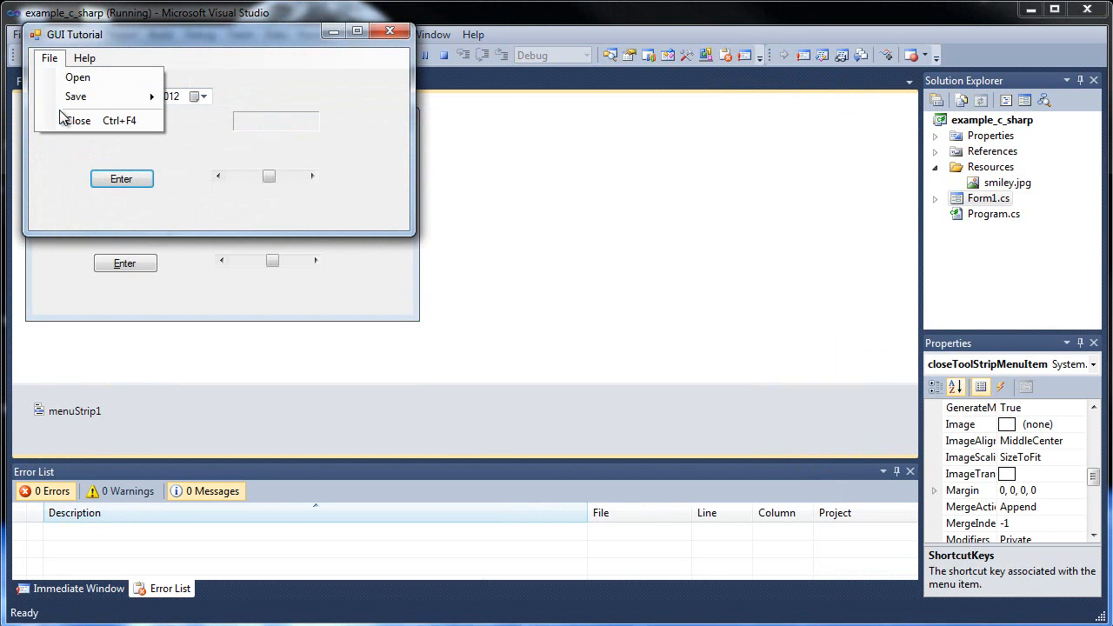
pyautogui.click(167, 64)
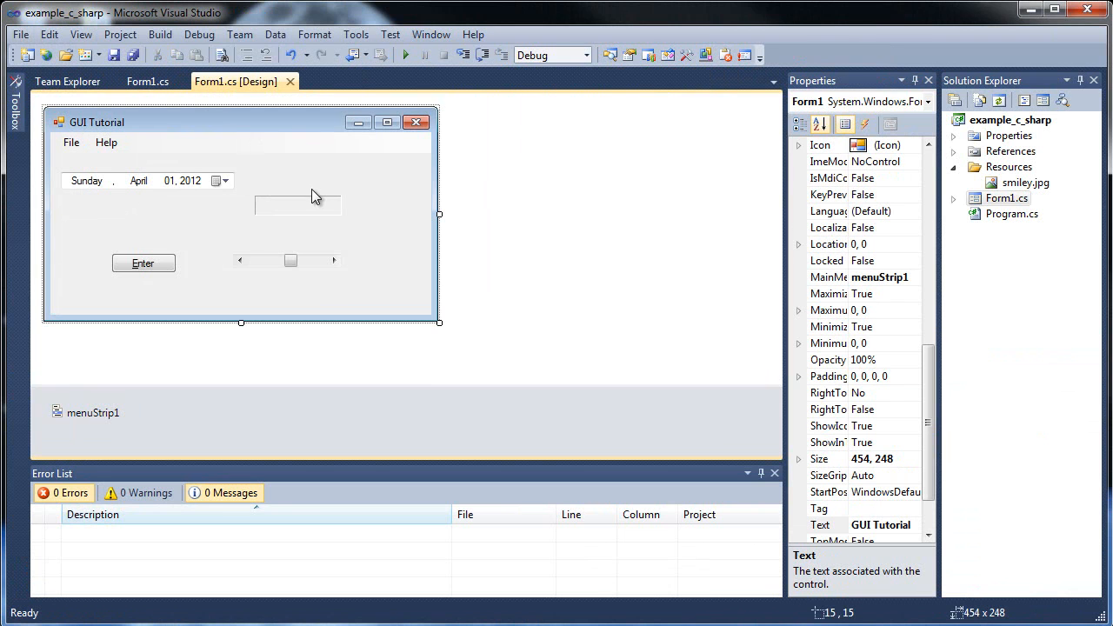
pyautogui.moveTo(313, 189)
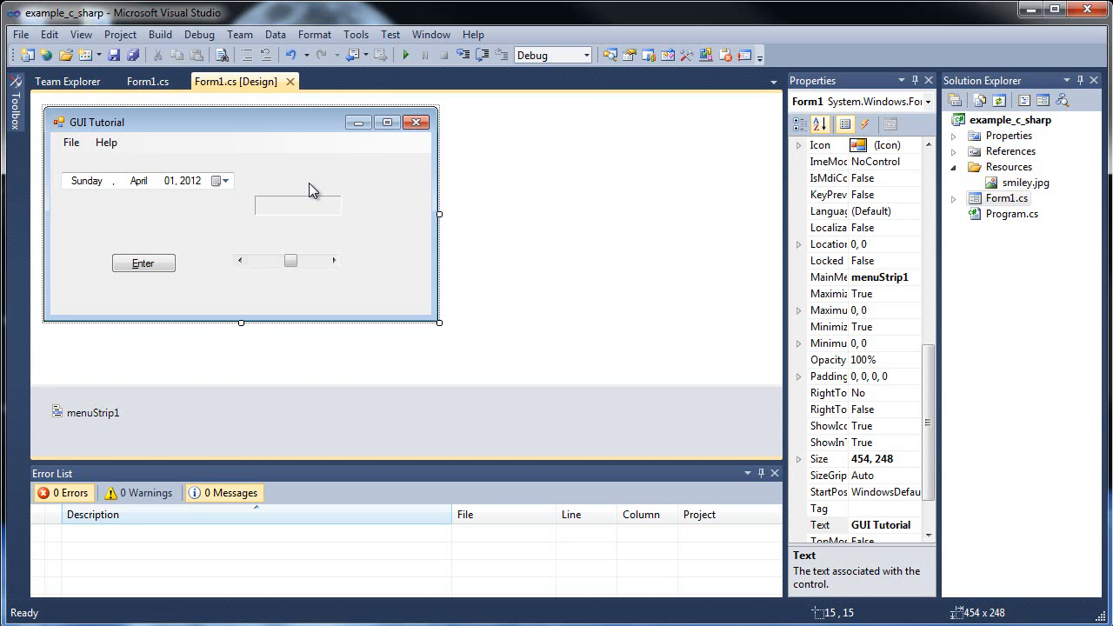
pyautogui.moveTo(689, 463)
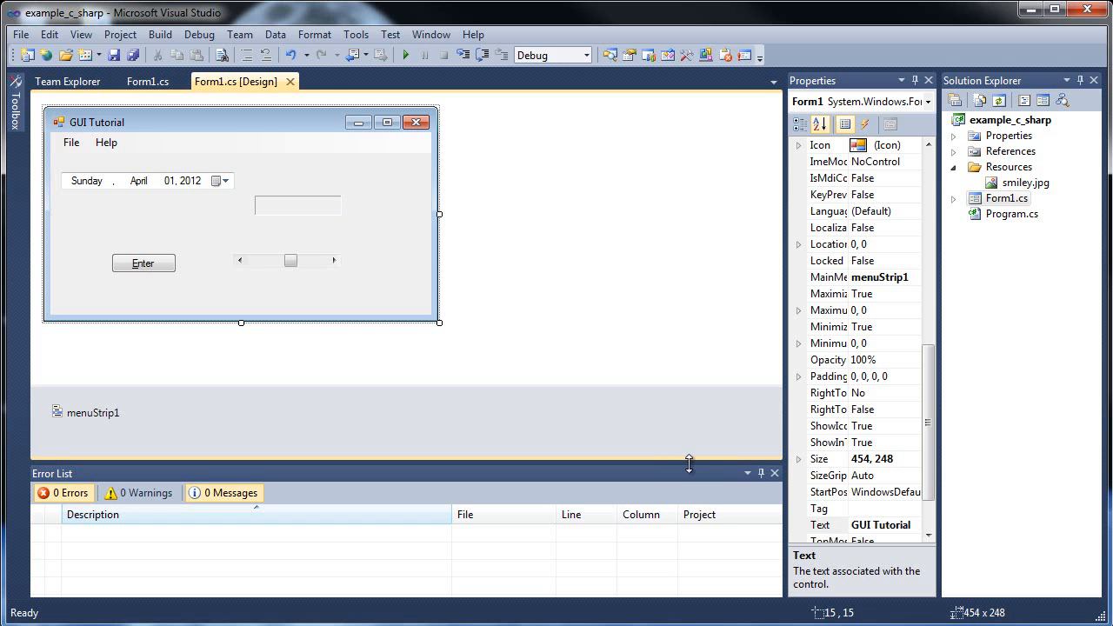